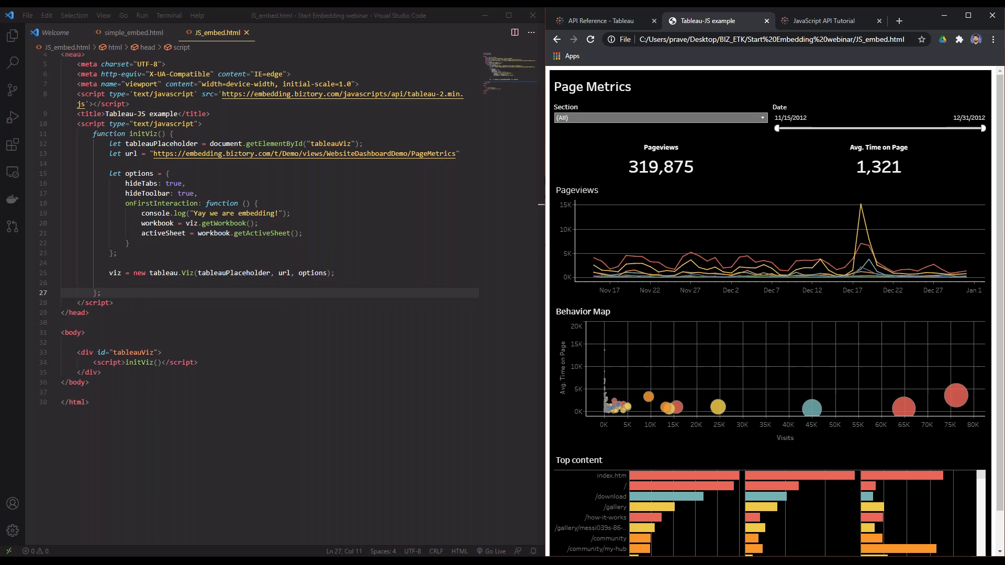
Add an <h1>Let us Embed!!</h1> heading and a <br></br> line break at the top of the body.
scroll("down", 3)
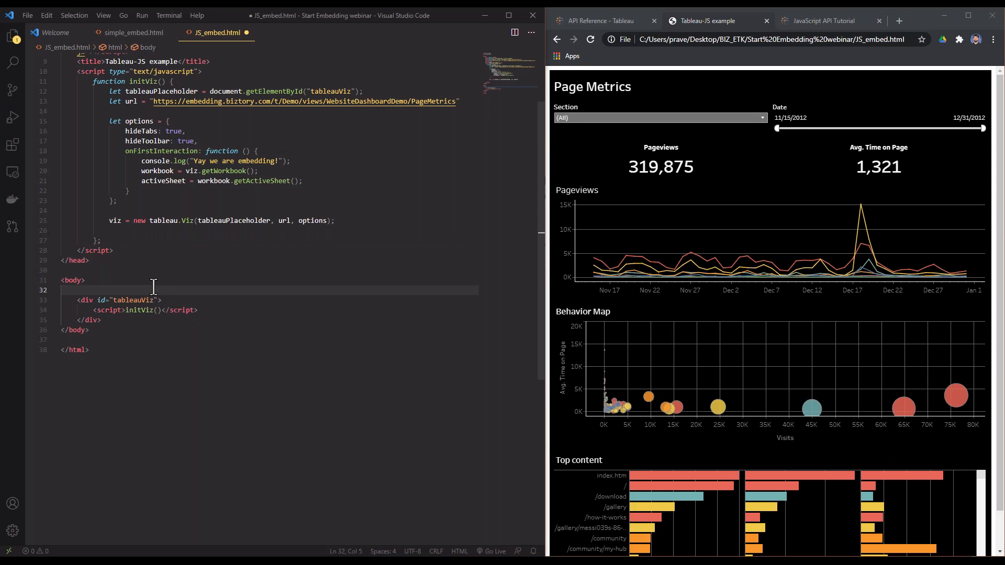
type("<h1>Let us Embed!!</h1>")
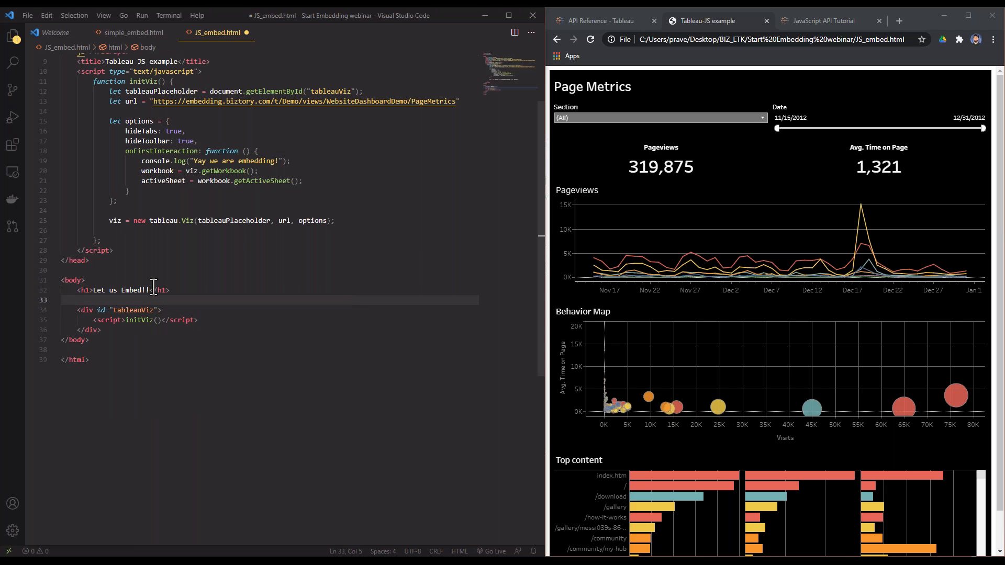
type("<br>")
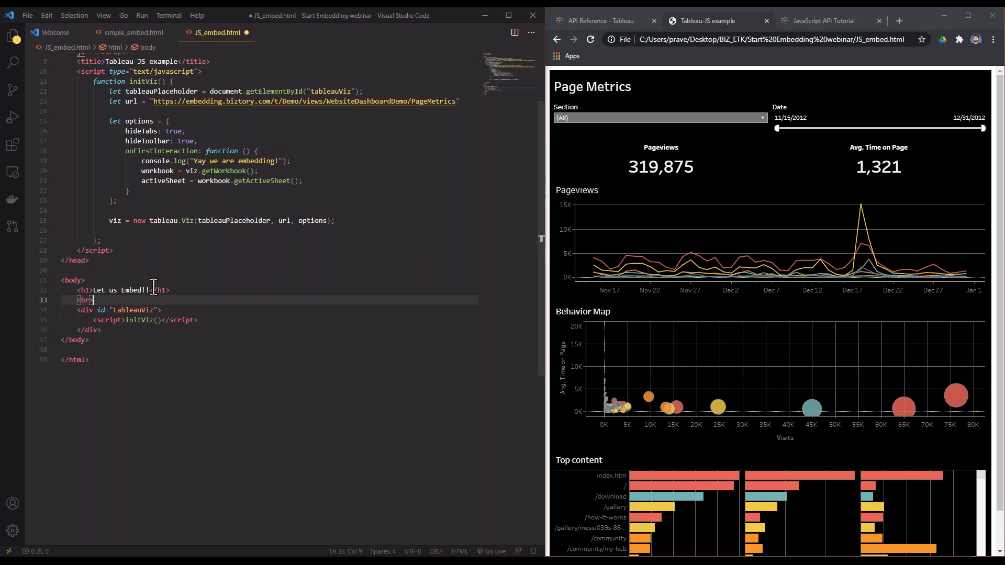
type("<br>")
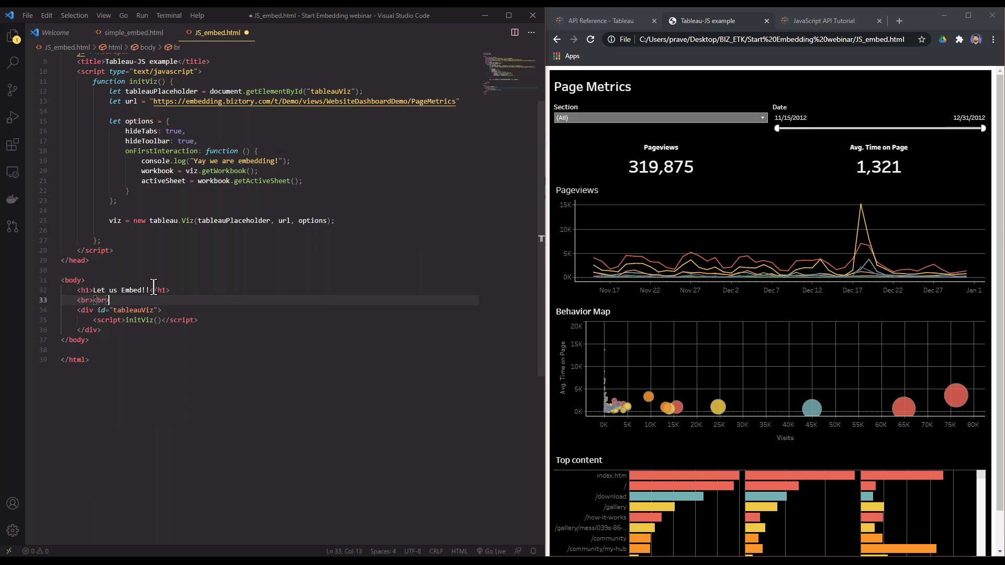
key("Enter")
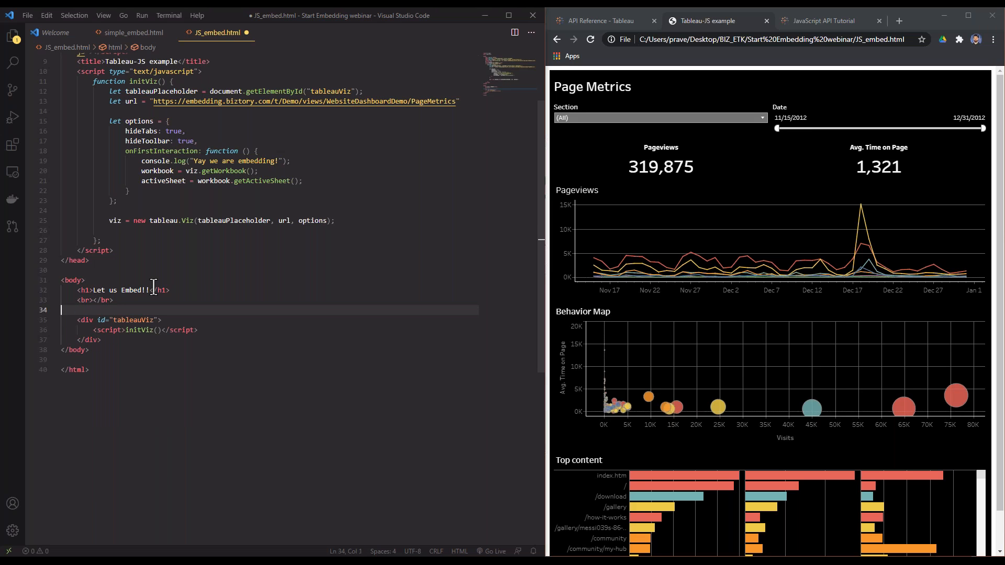
Add a 'Get Data' button with id getData, onclick getData() and class btn.
type("butt")
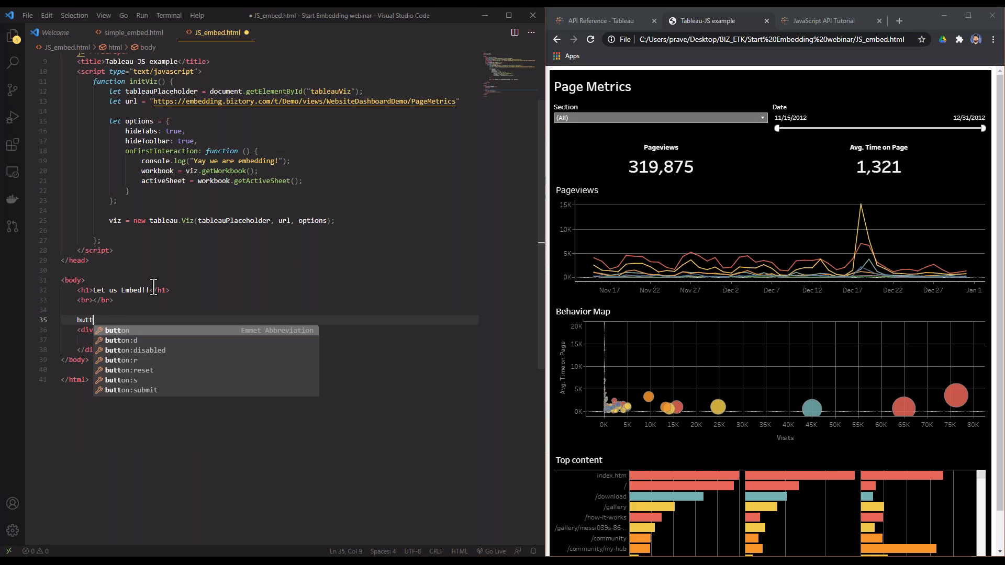
key("Tab")
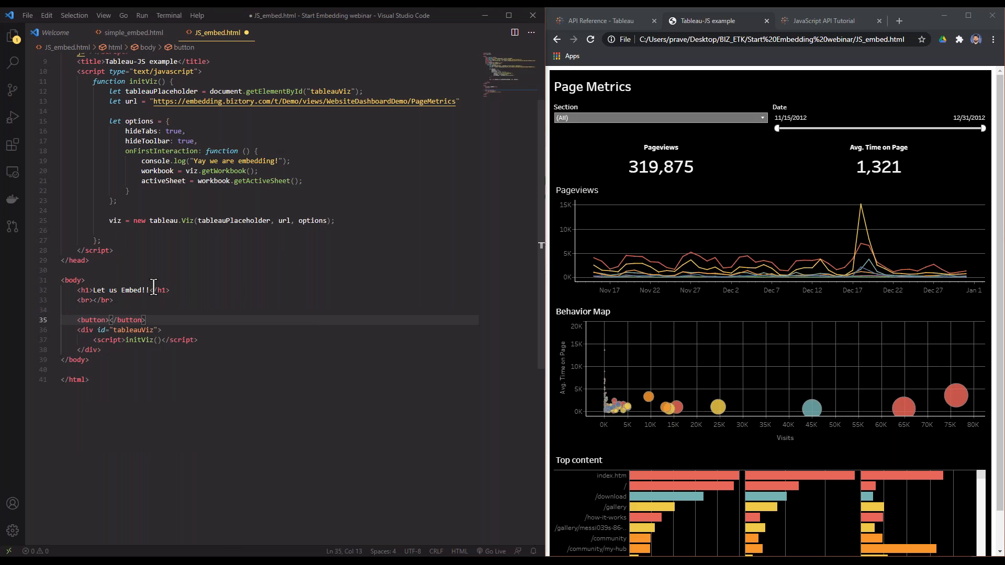
type("id='get")
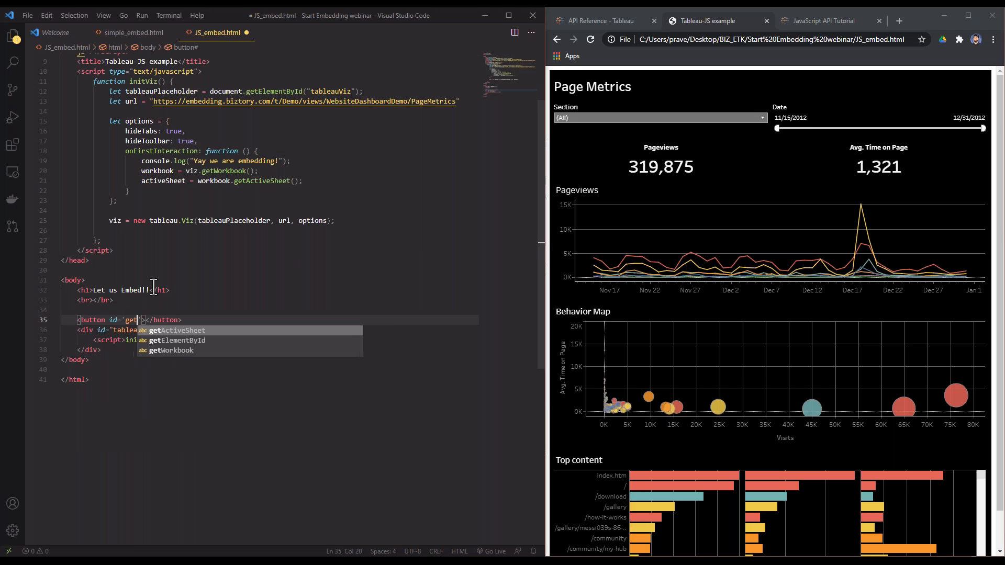
type("Data")
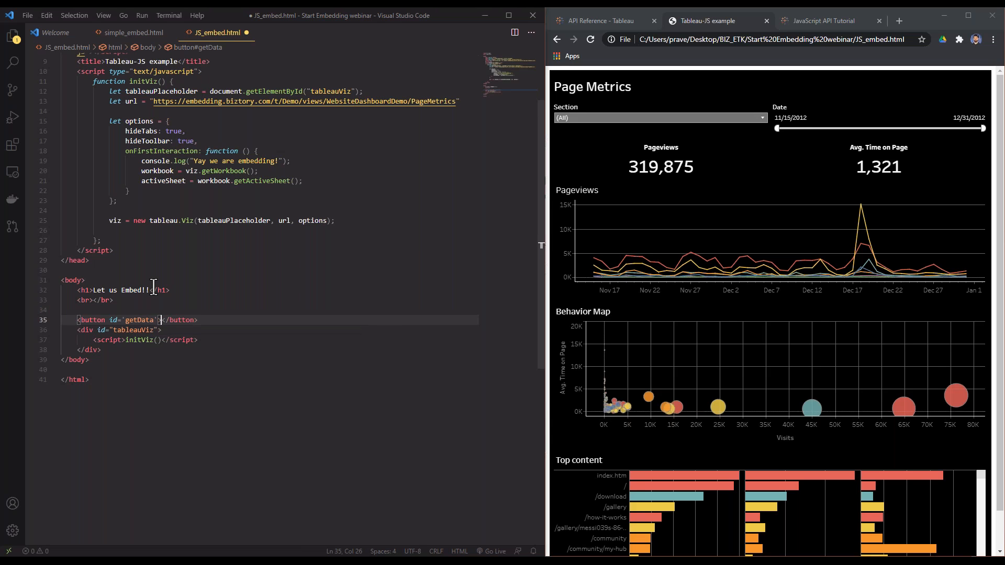
type("onclick=\"")
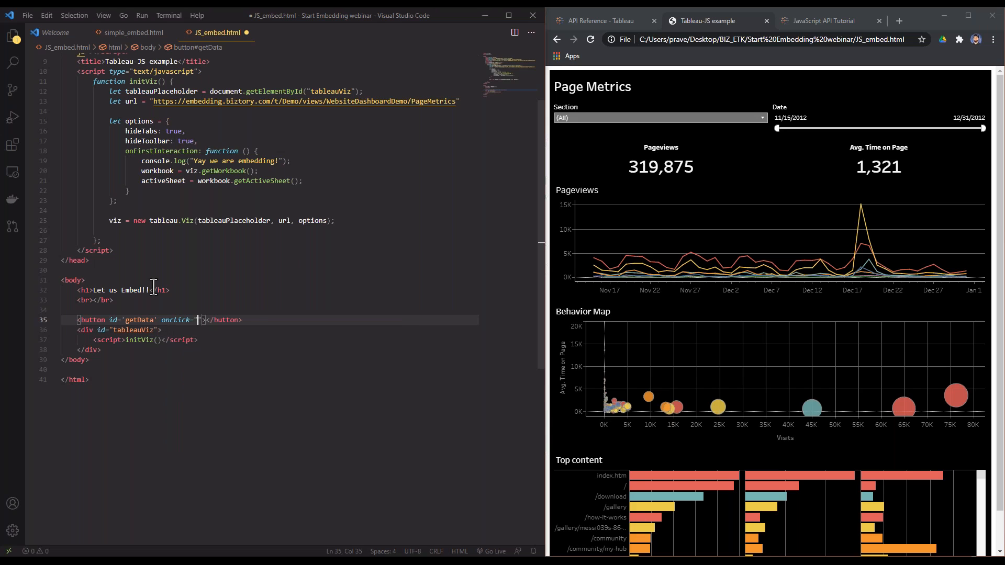
type("getData()")
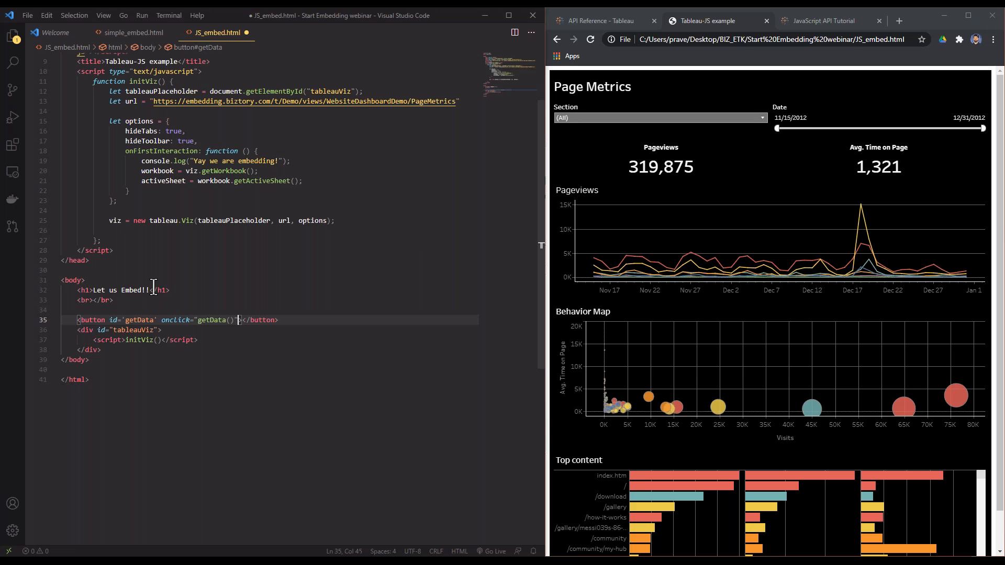
type("class=\"btn")
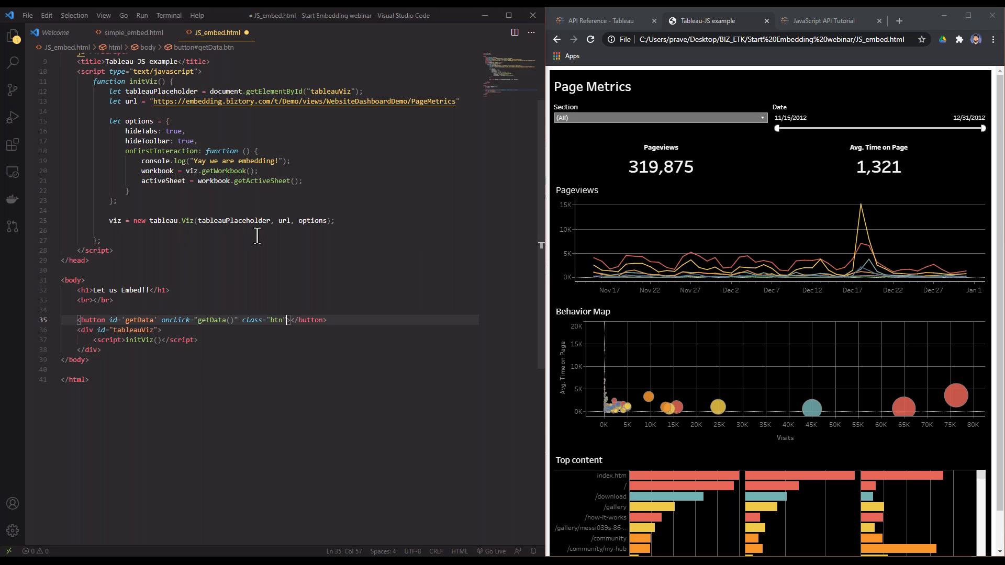
type("Get Data")
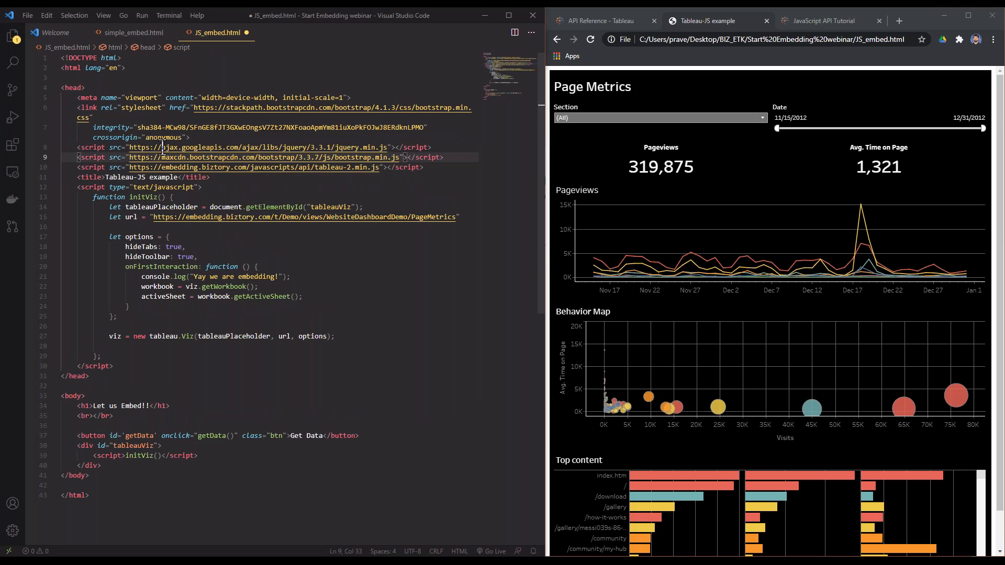
scroll("down", 3)
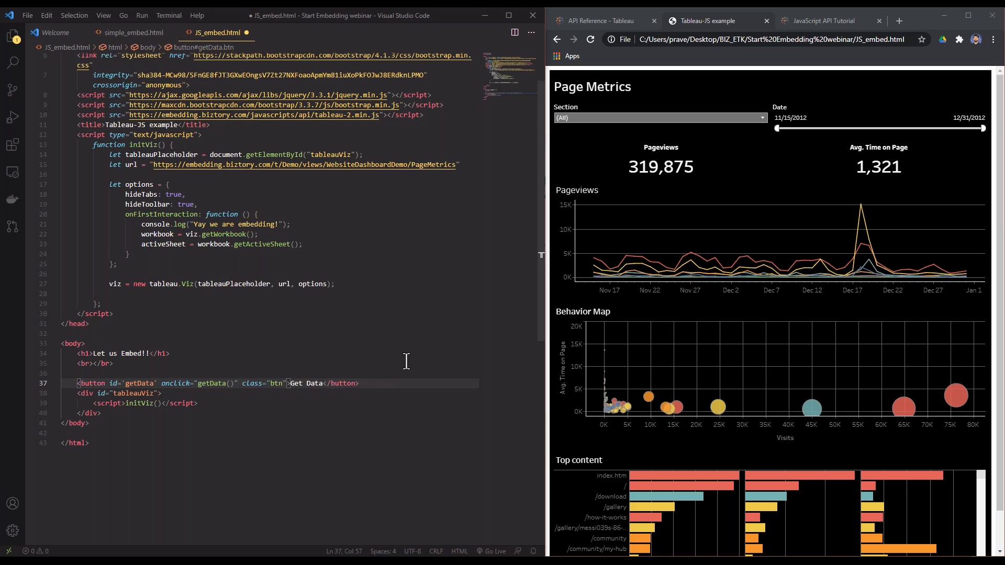
left_click(401, 383)
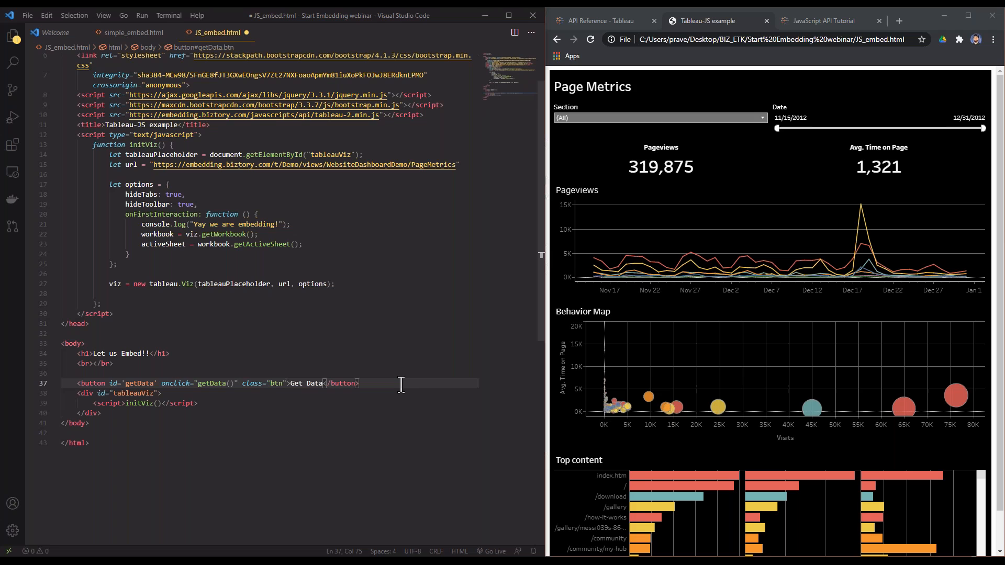
Add an 'Export to PDF' button (id getPDF, onclick exportToPDF(), class btn) followed by <br><br>.
type("but")
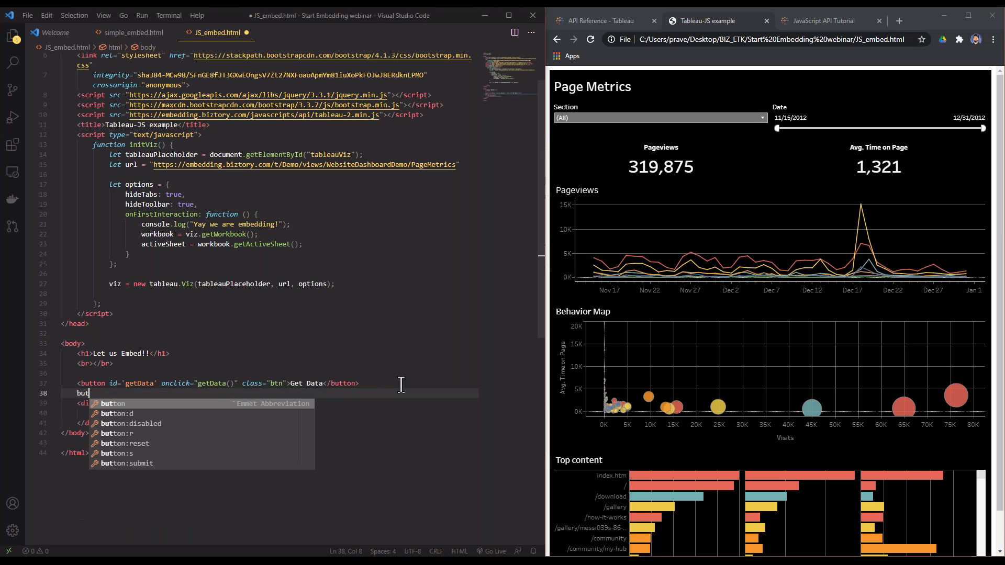
key("Tab")
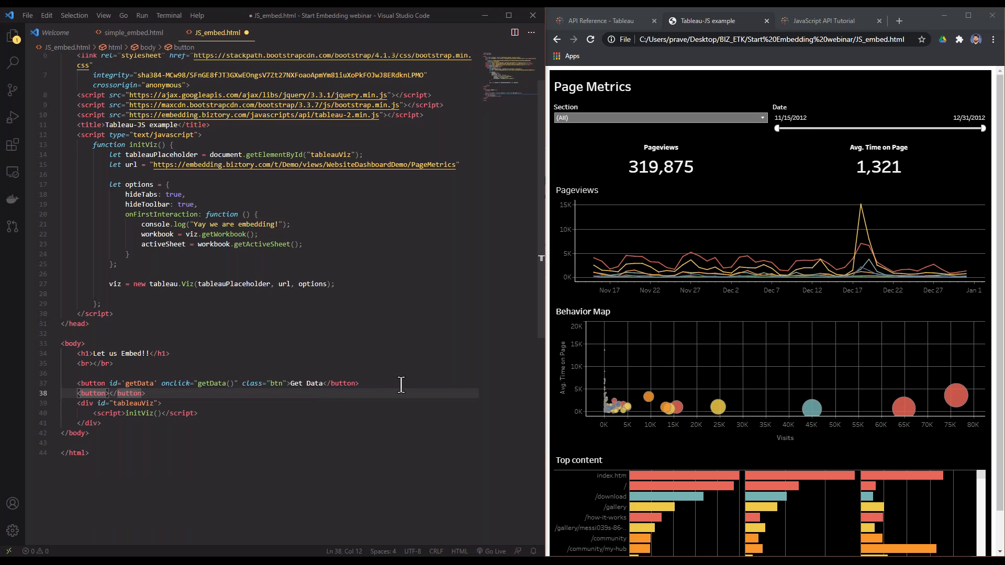
type("id=\"")
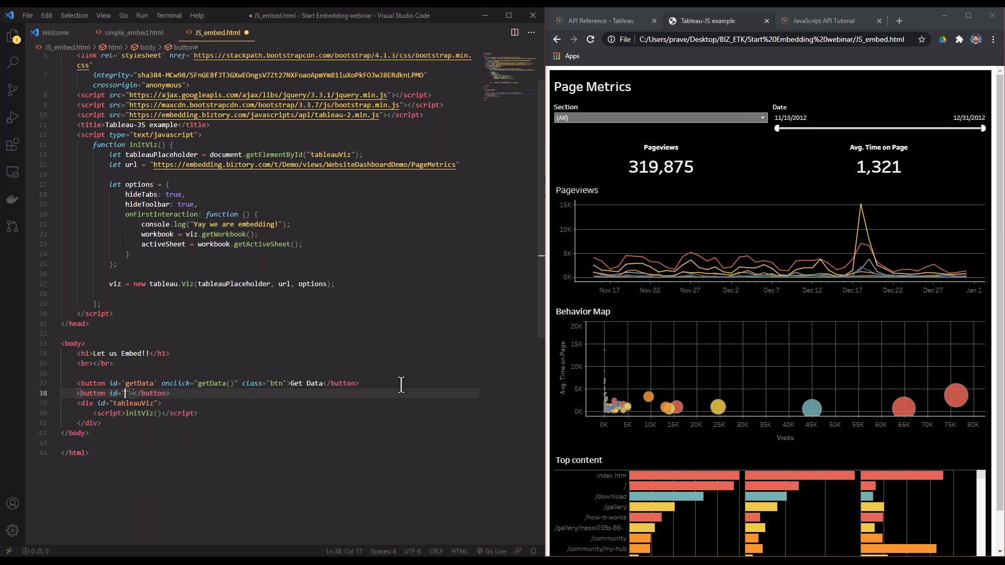
type("getPDF")
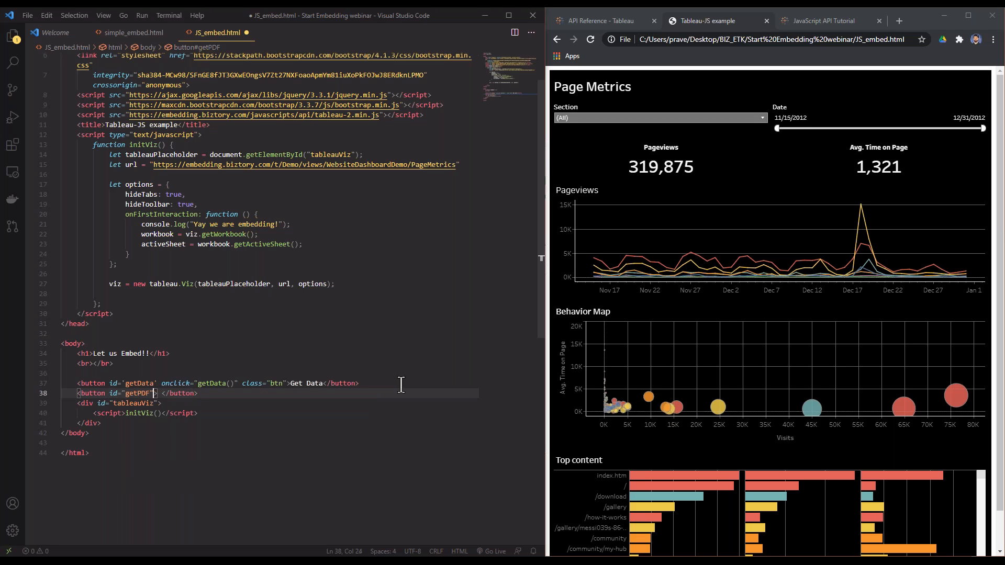
type("onclc")
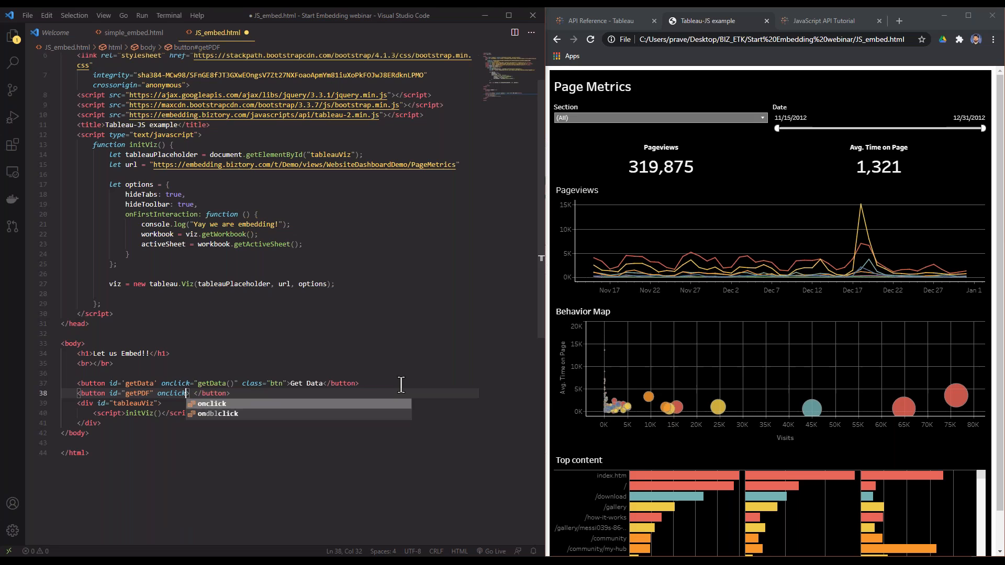
type("=\"")
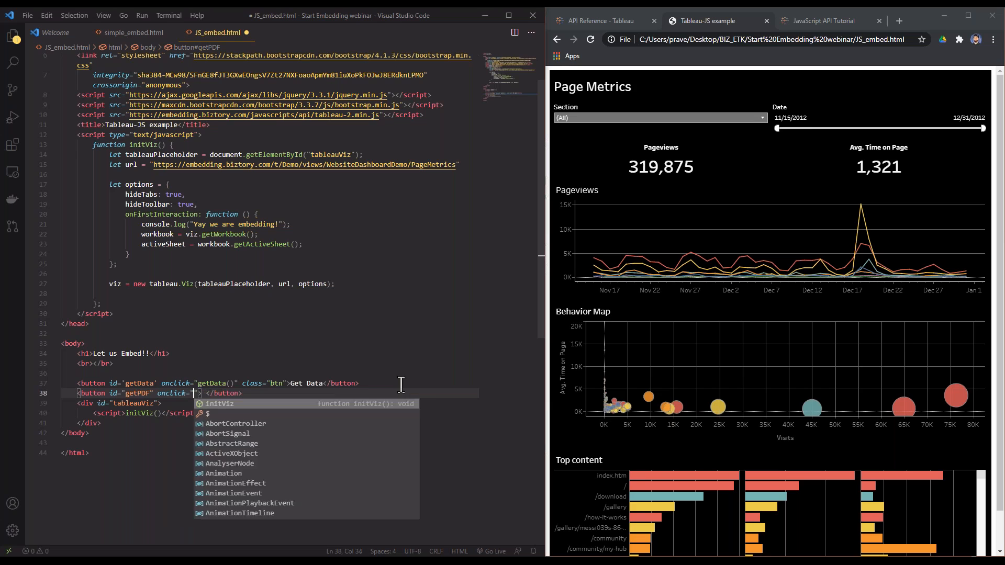
type("exportTo")
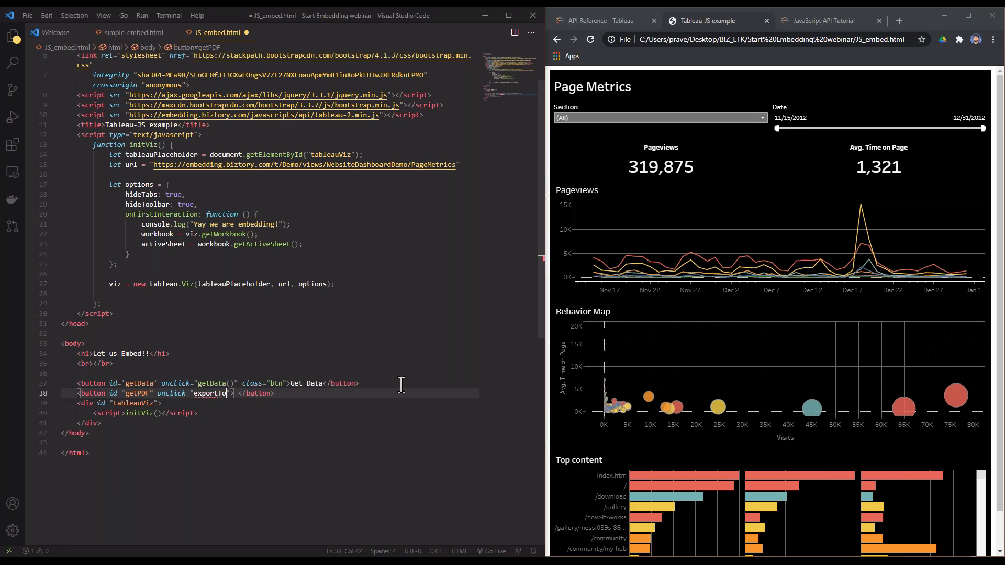
type("PDF()")
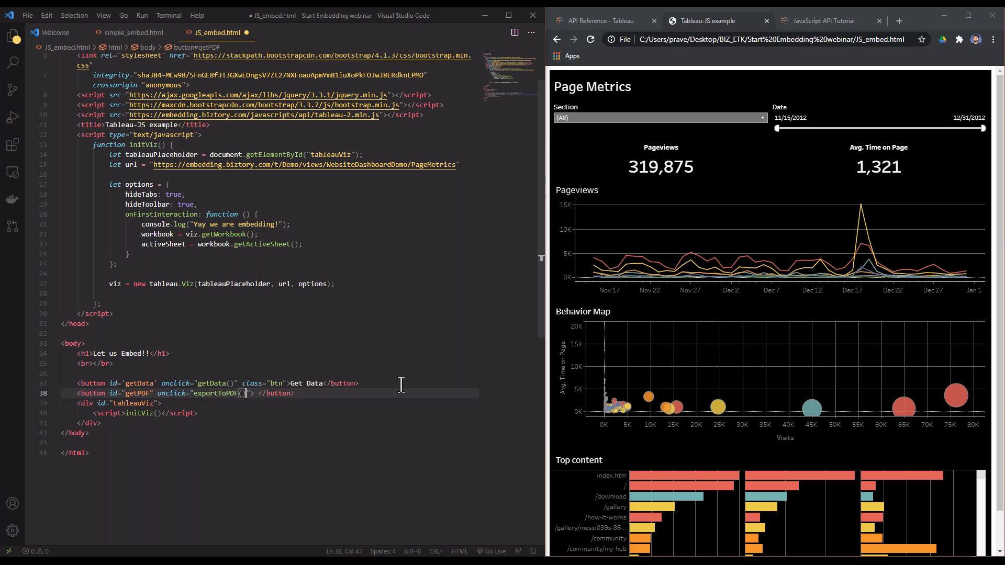
type(")")
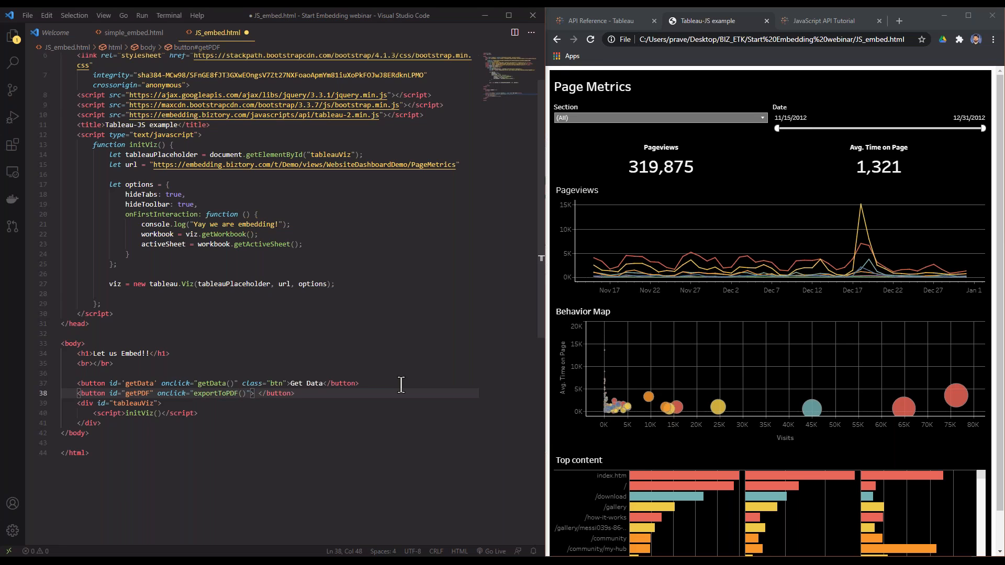
type("class")
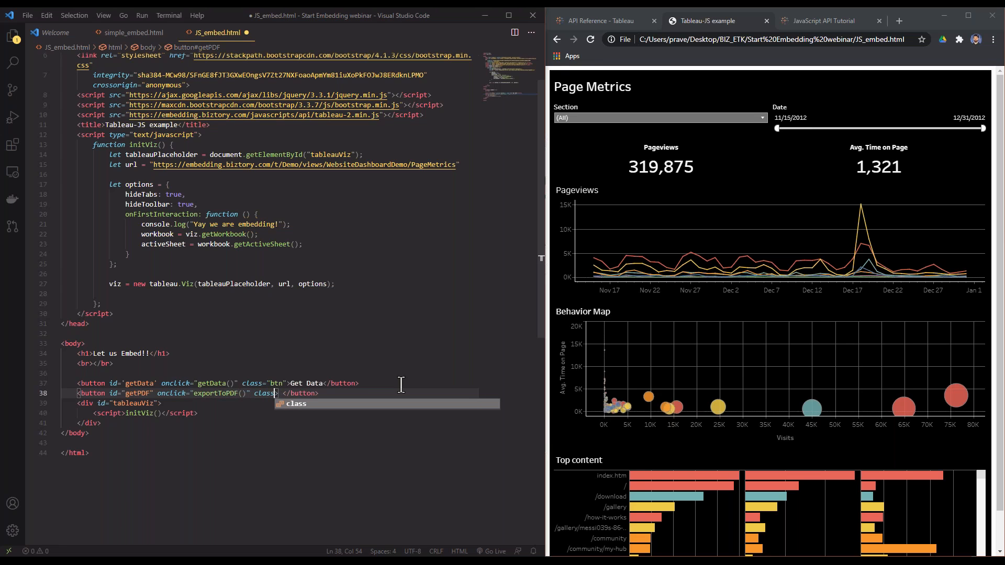
type("btn")
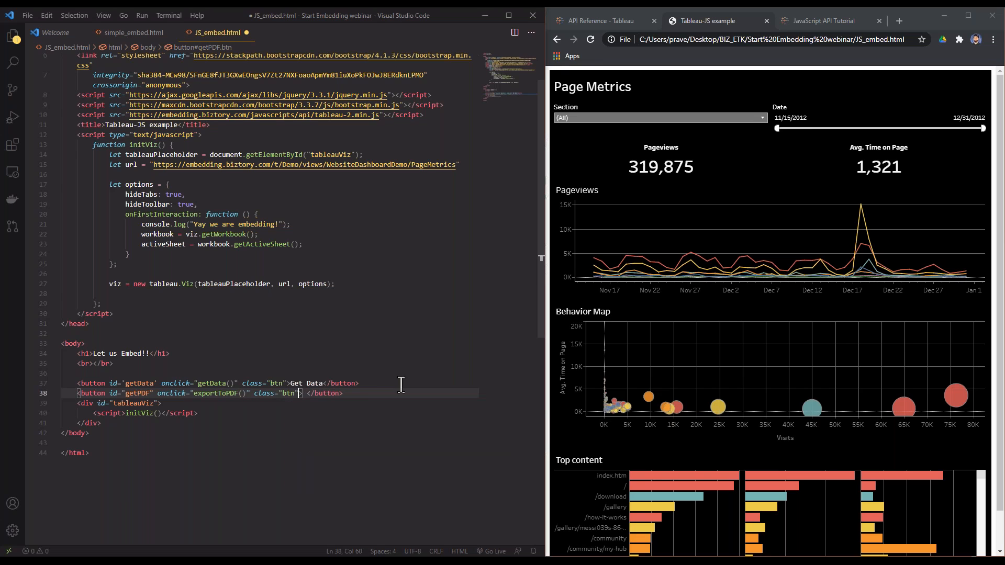
type("Export")
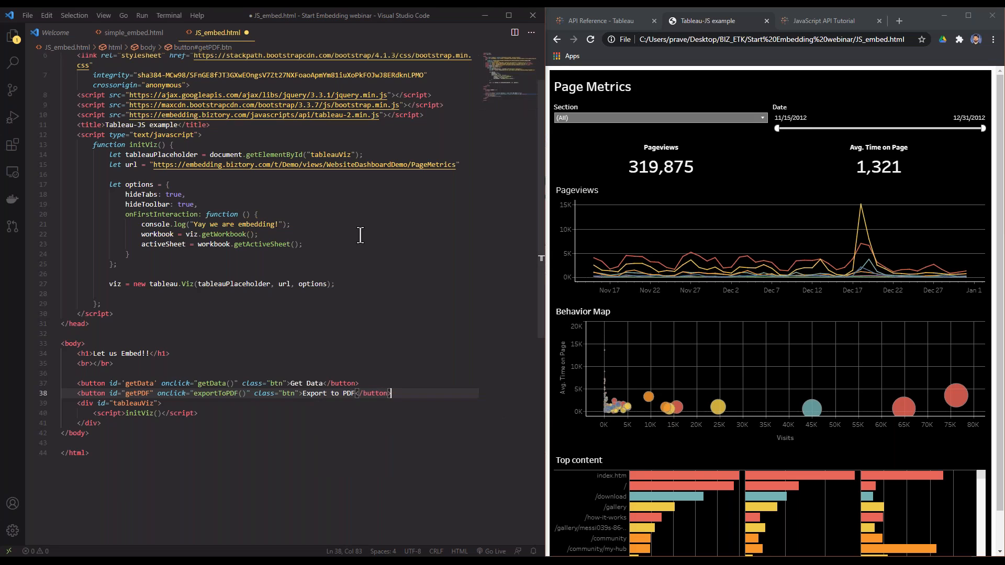
mouse_move(177, 313)
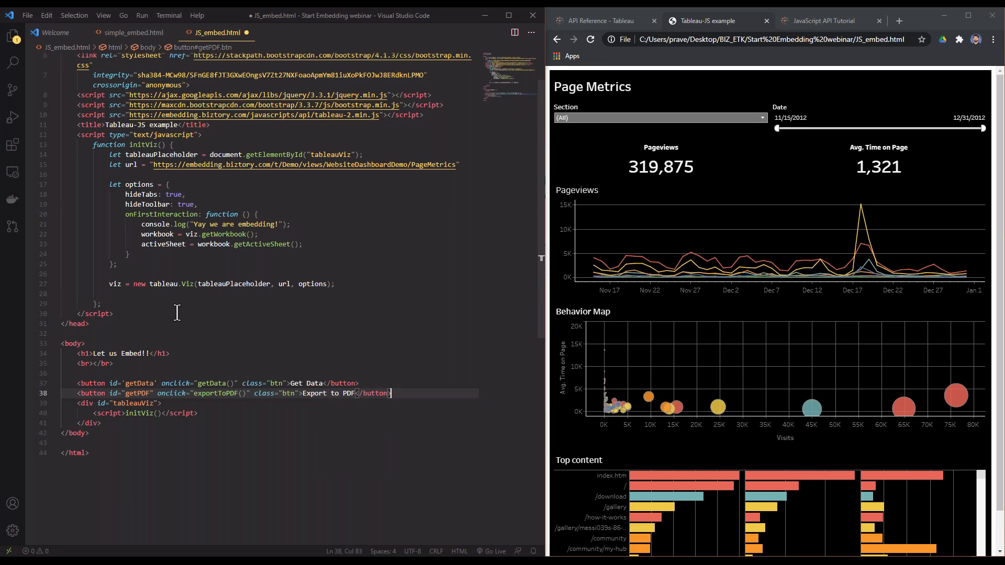
key("Enter")
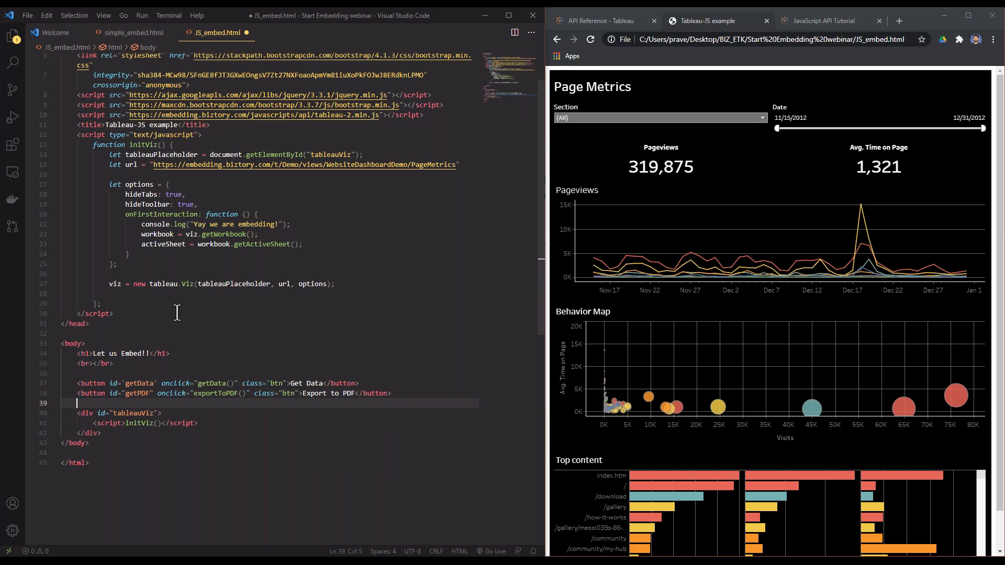
type("<br>b")
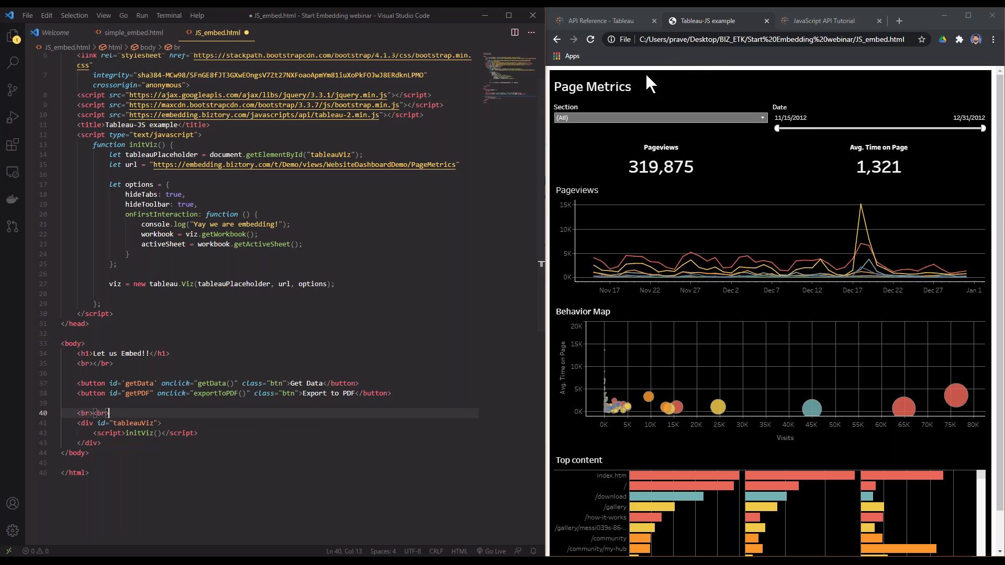
Reload the page to preview both buttons, then declare function exportToPDF in the script.
left_click(591, 39)
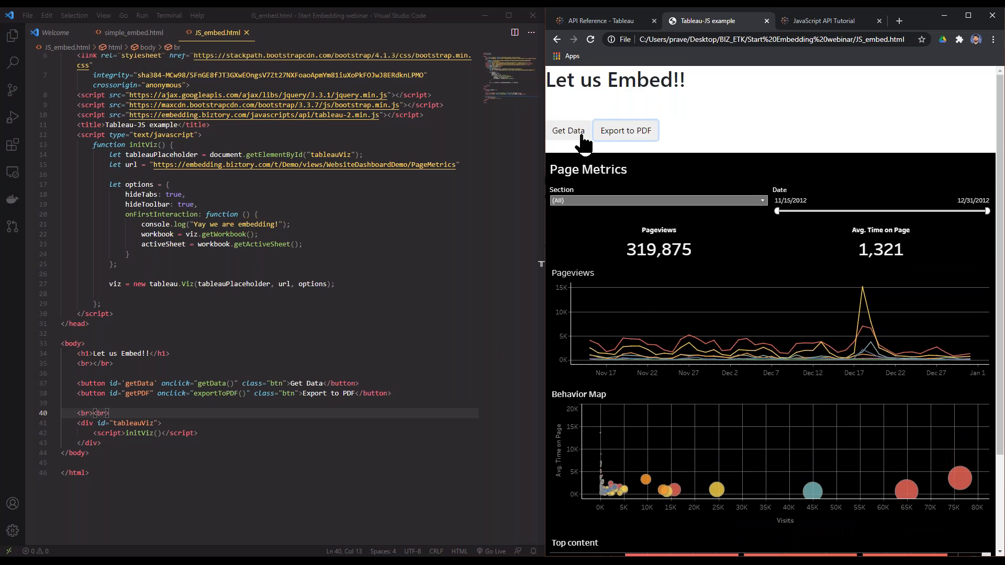
scroll("down", 3)
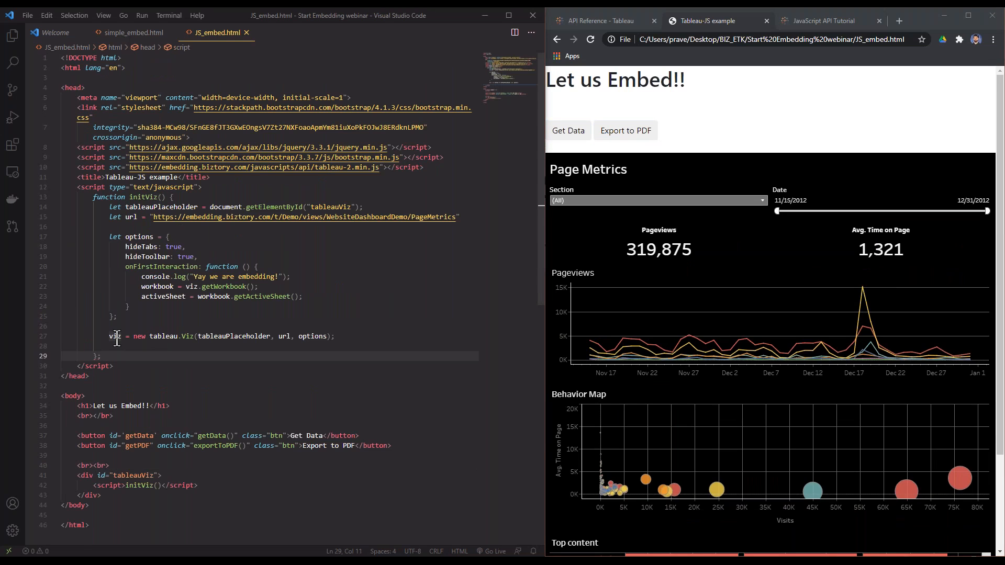
type("function")
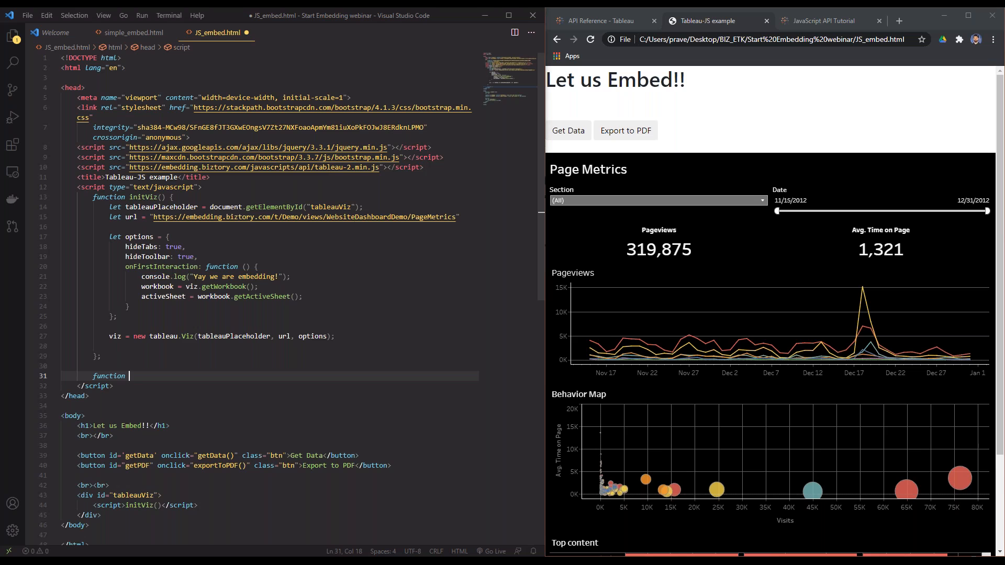
scroll("down", 3)
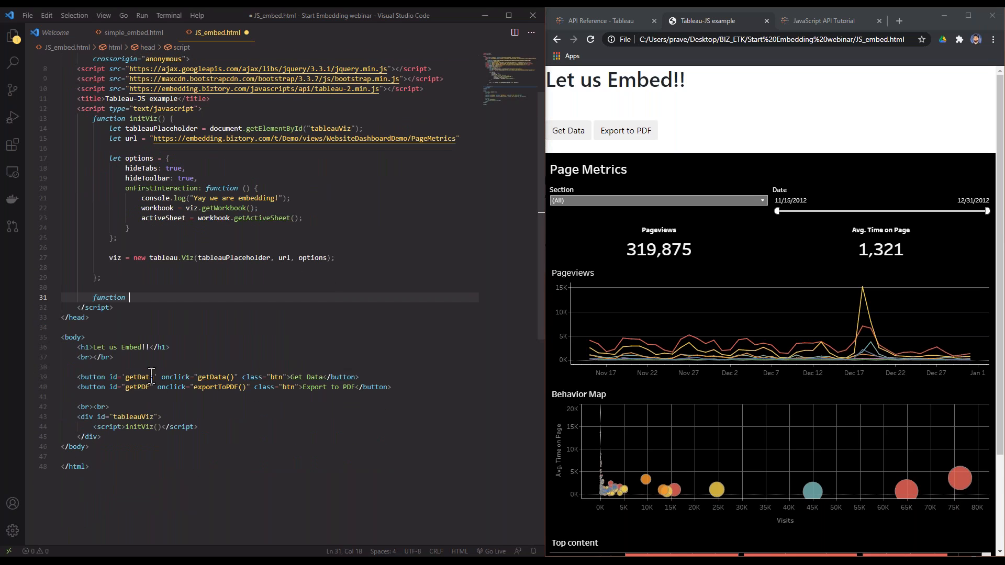
type("e")
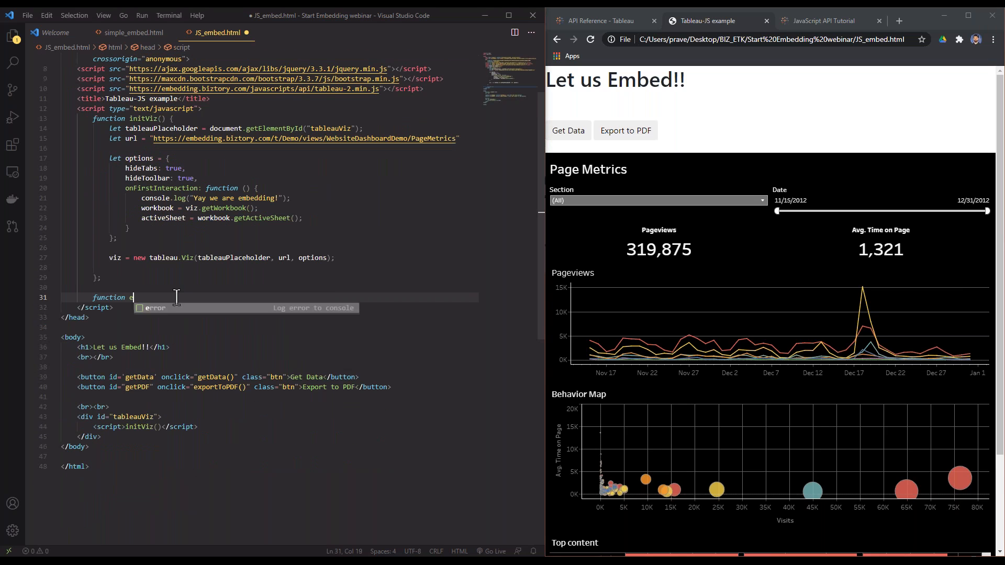
type("xportToPDF() {")
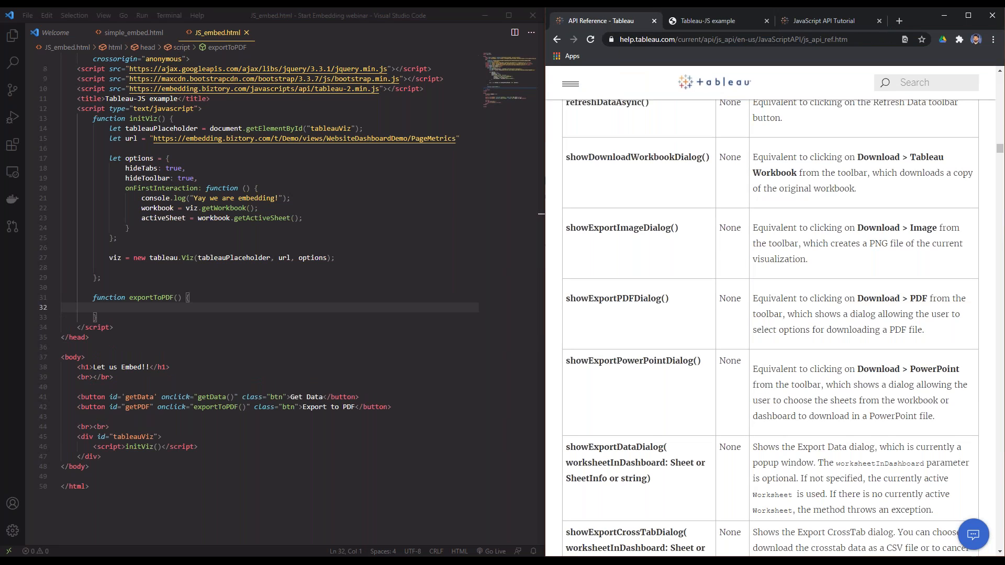
Search the Tableau API reference for 'pdf' and browse the Viz methods for showExportPDFDialog().
type("exportTo")
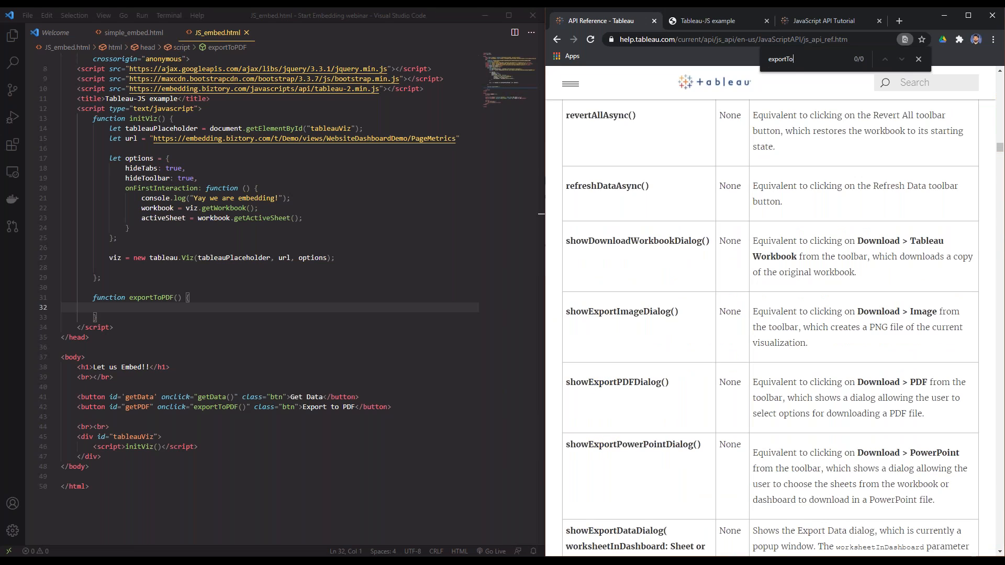
type("pdf")
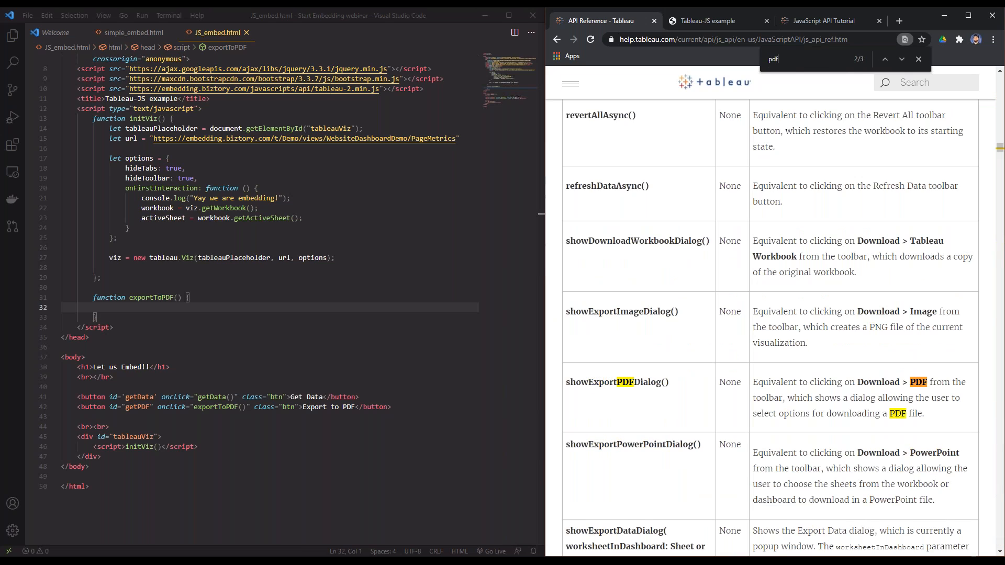
mouse_move(598, 383)
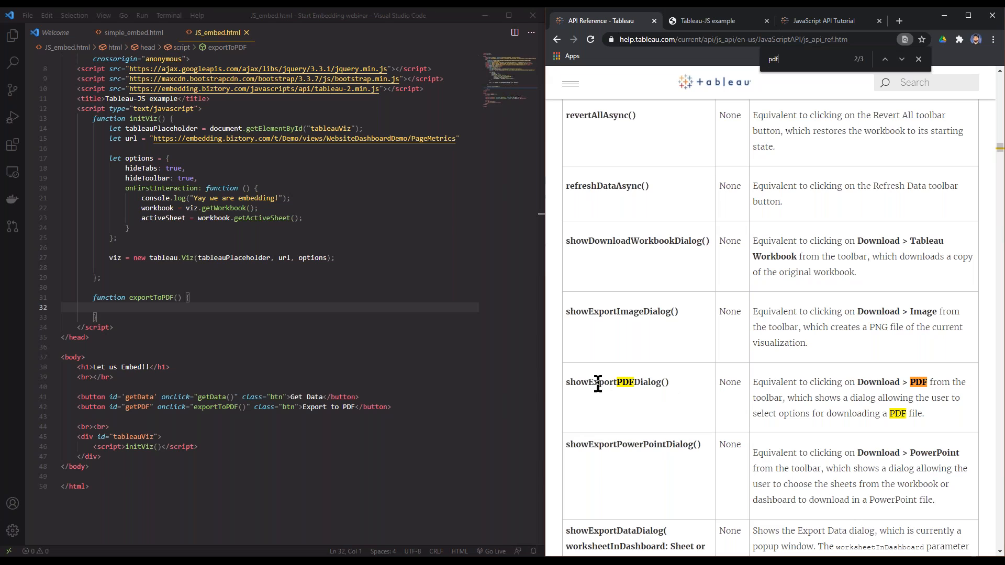
mouse_move(903, 396)
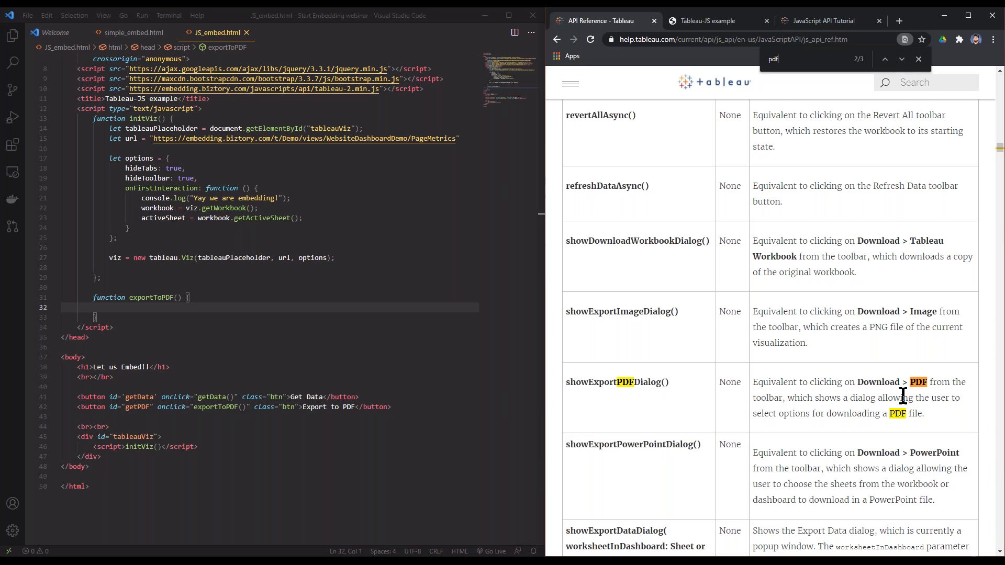
scroll("down", 3)
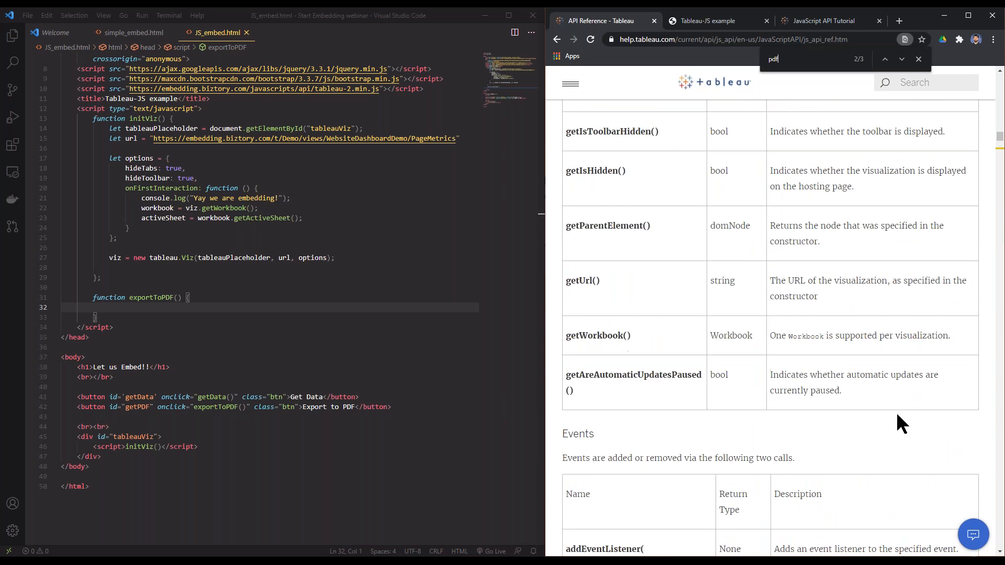
scroll("down", 3)
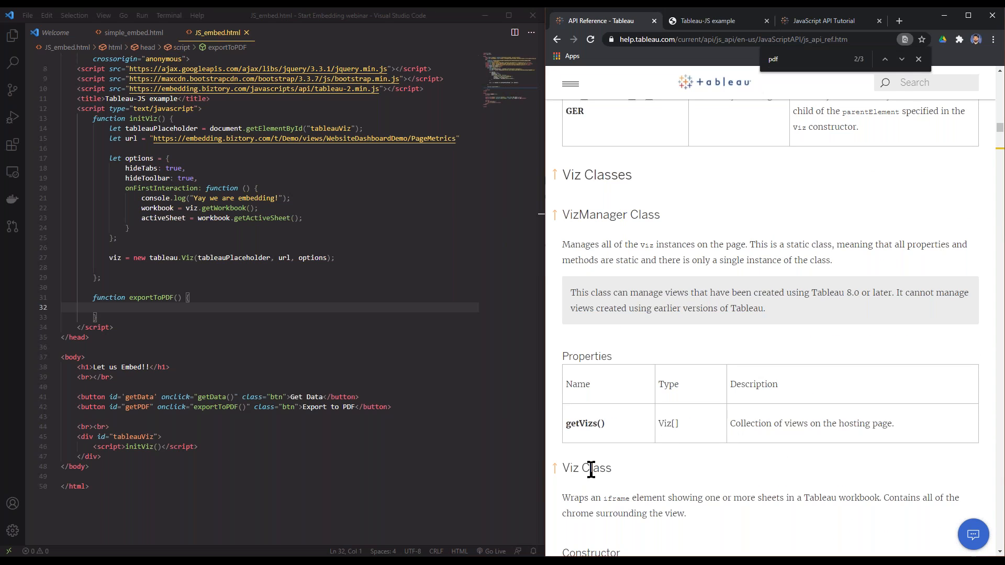
scroll("down", 3)
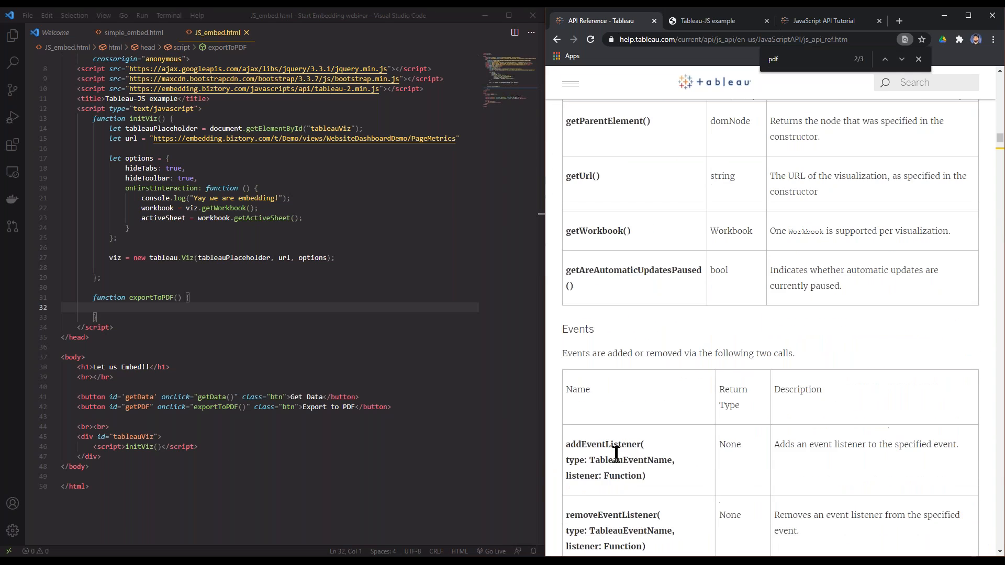
scroll("down", 3)
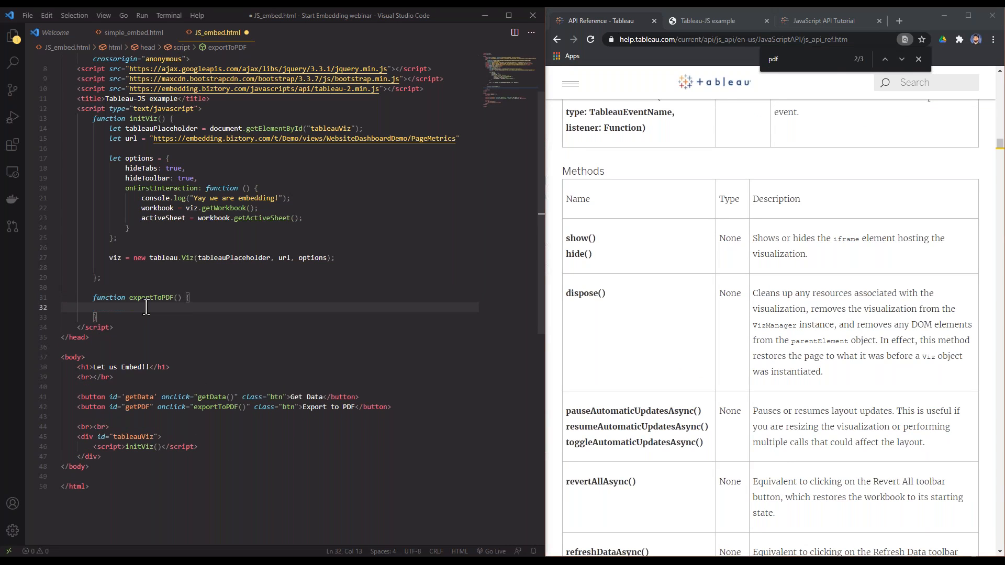
Make exportToPDF call viz.showExportPDFDialog(), test Export to PDF, and close the Download PDF dialog.
type("viz.")
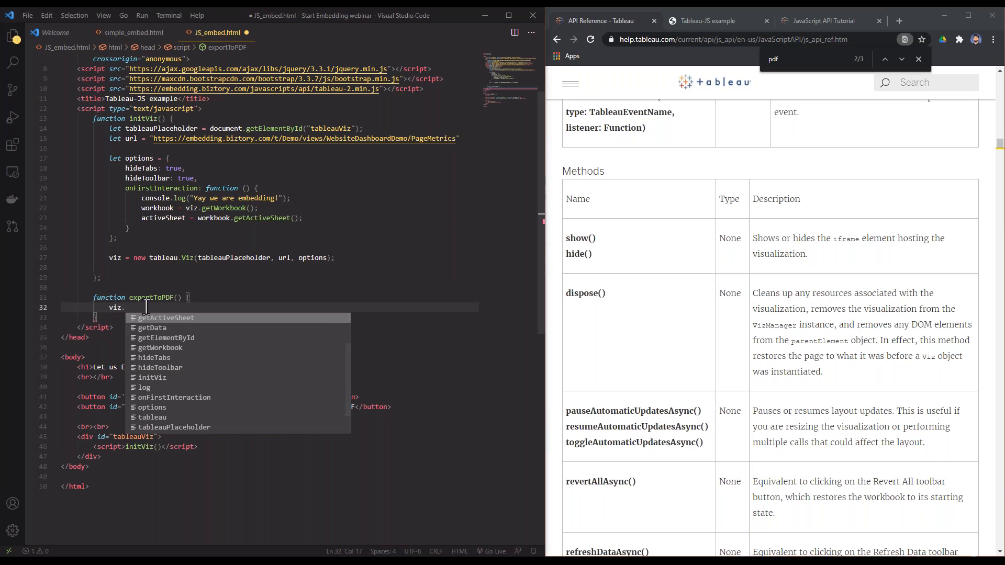
type("showExportPDFDialog();")
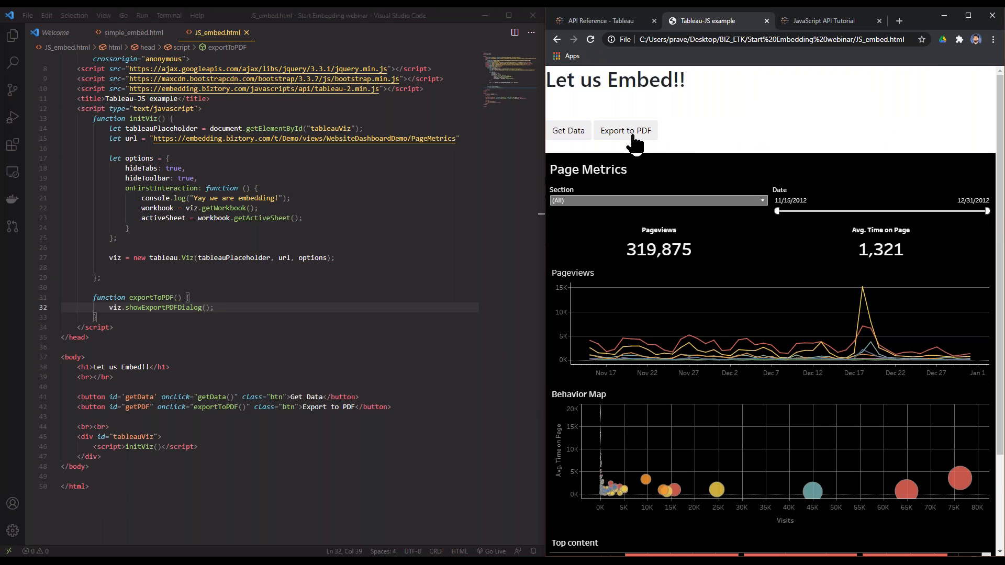
left_click(626, 130)
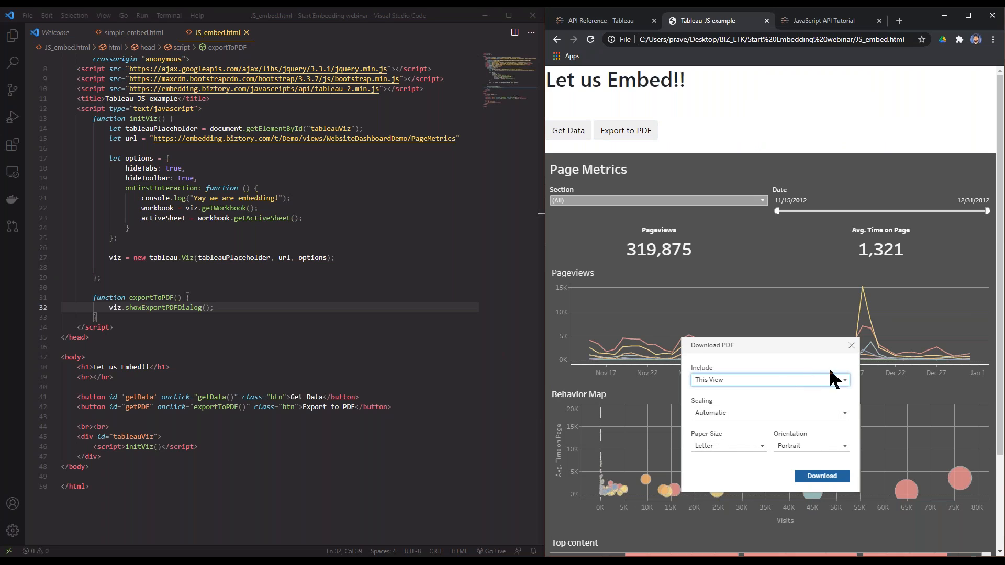
mouse_move(845, 359)
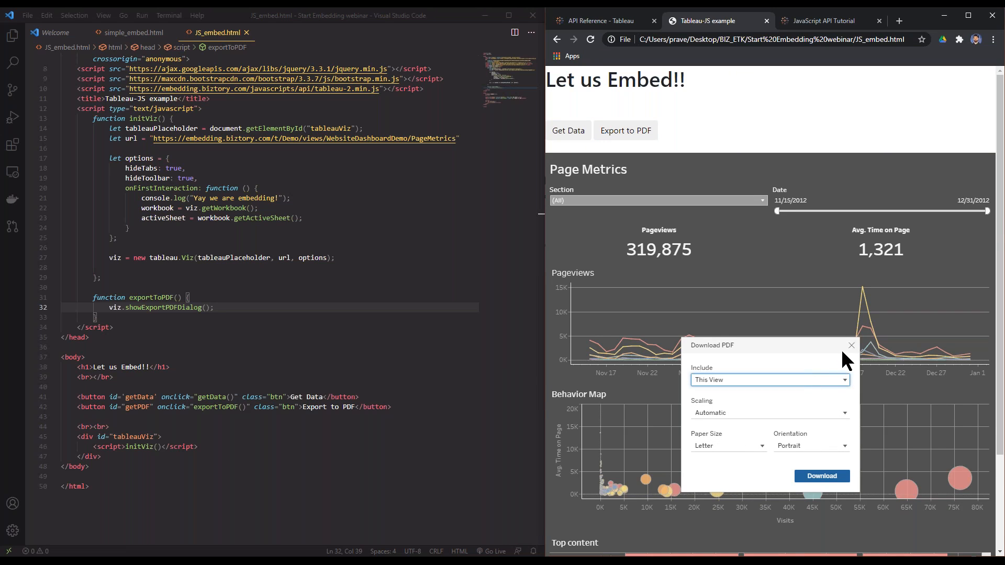
left_click(851, 346)
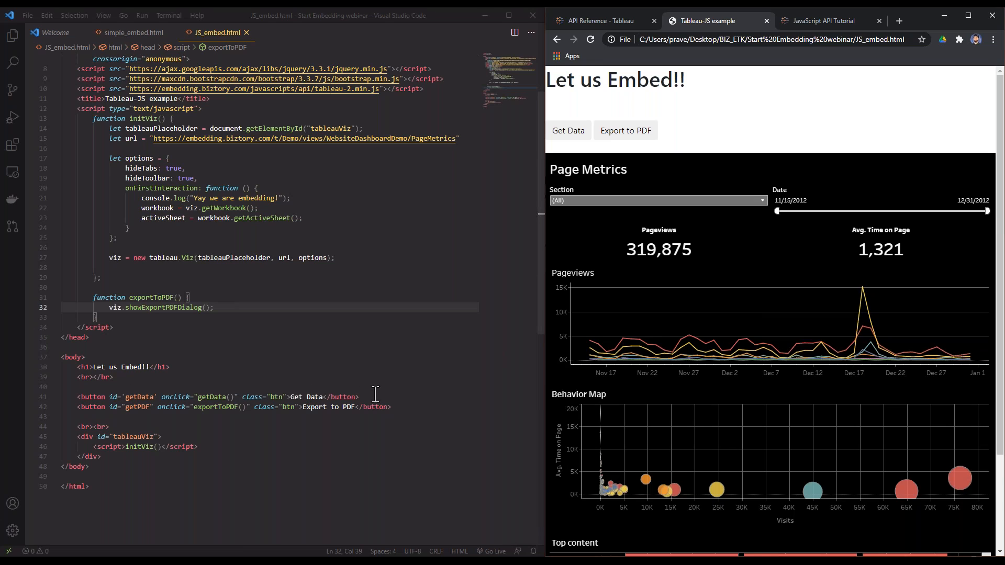
mouse_move(8, 314)
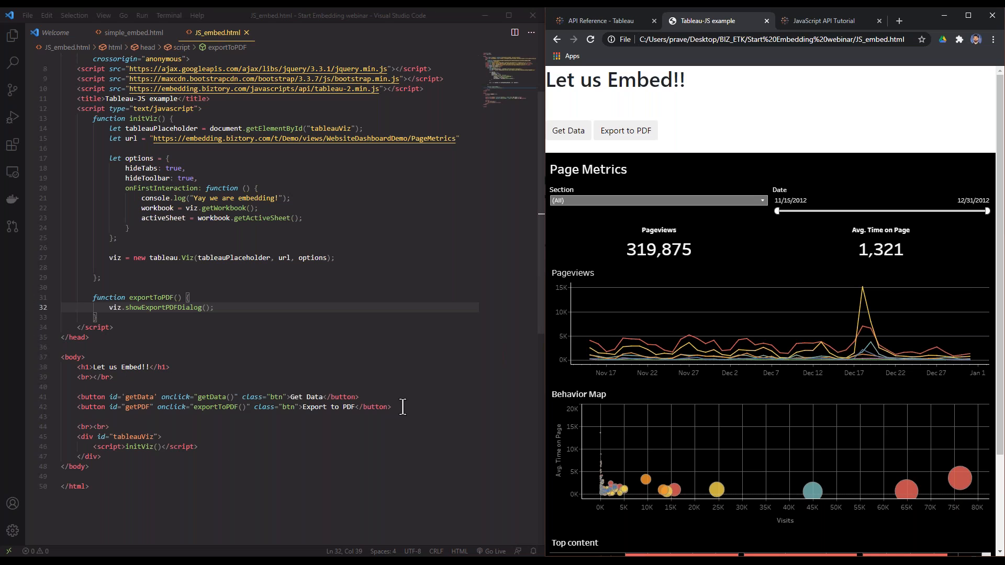
Search the API reference for 'data'/'datatable' and browse the DataTable class and data methods.
left_click(829, 21)
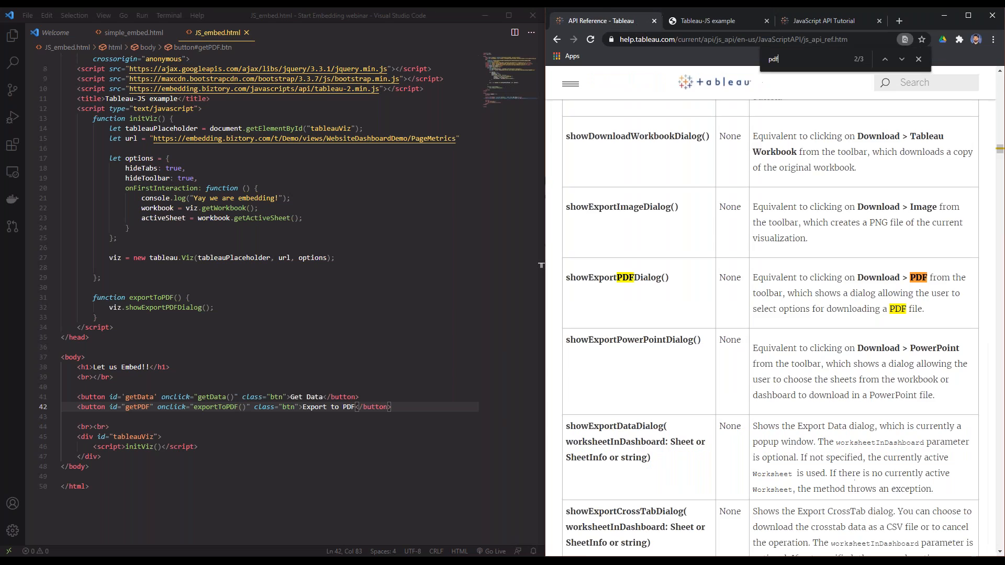
type("data")
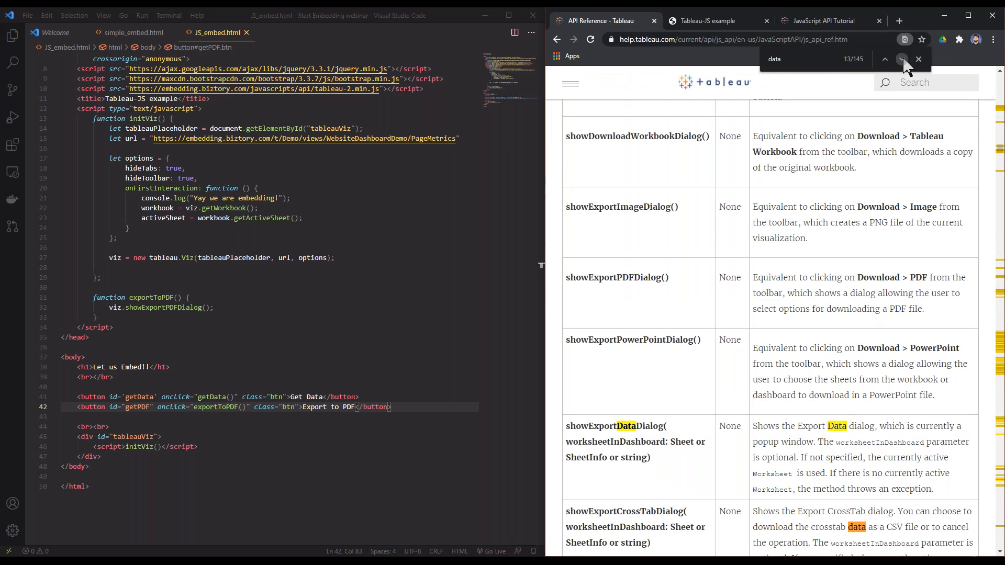
left_click(902, 59)
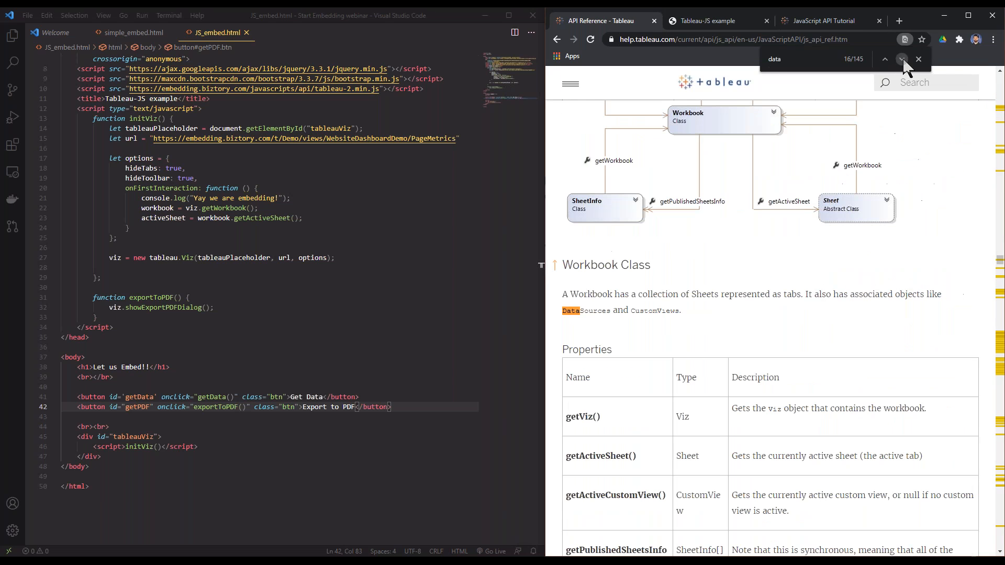
left_click(903, 59)
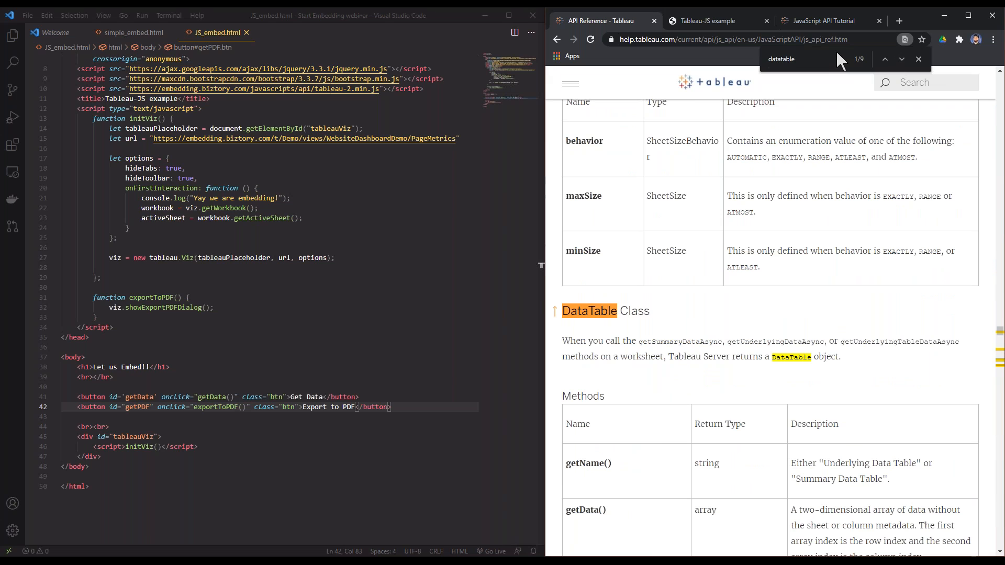
scroll("down", 3)
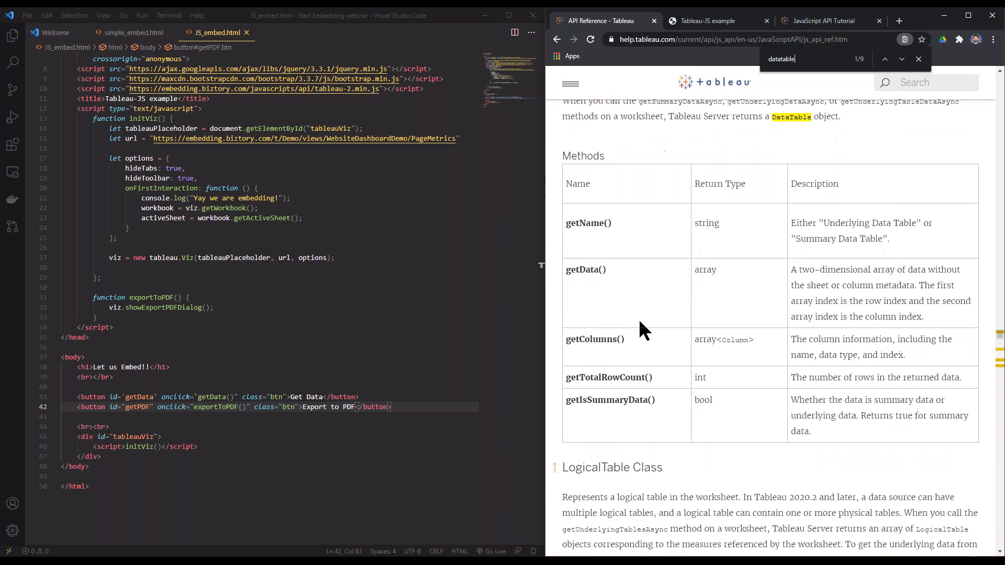
scroll("down", 3)
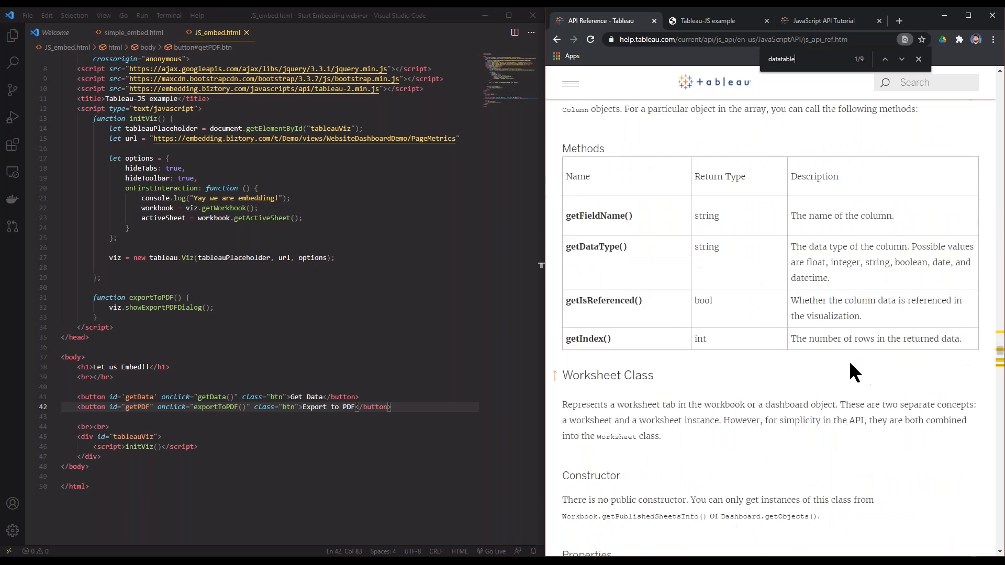
scroll("down", 3)
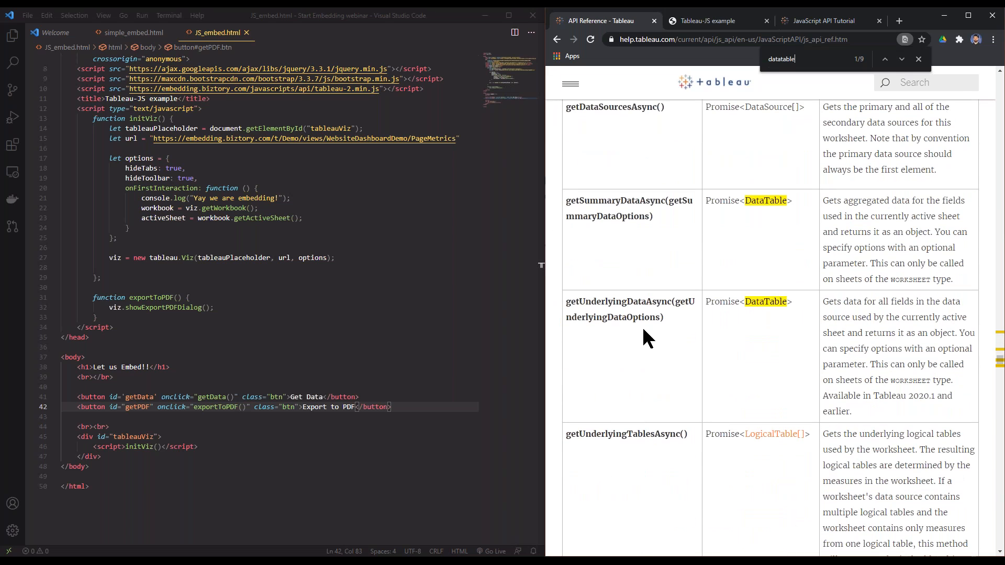
scroll("down", 3)
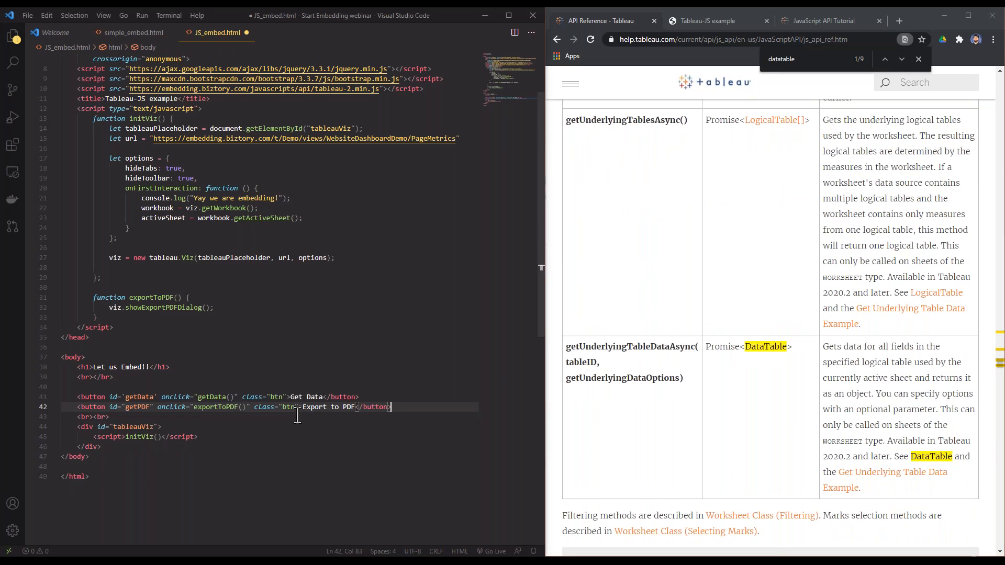
Restore the blank line below the buttons and insert an empty div element.
key("Enter")
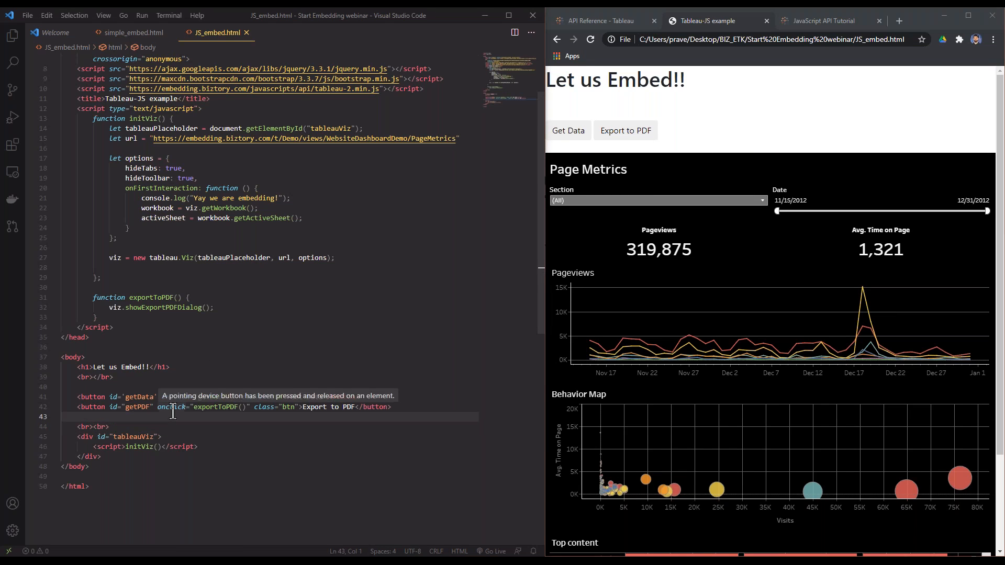
type("f")
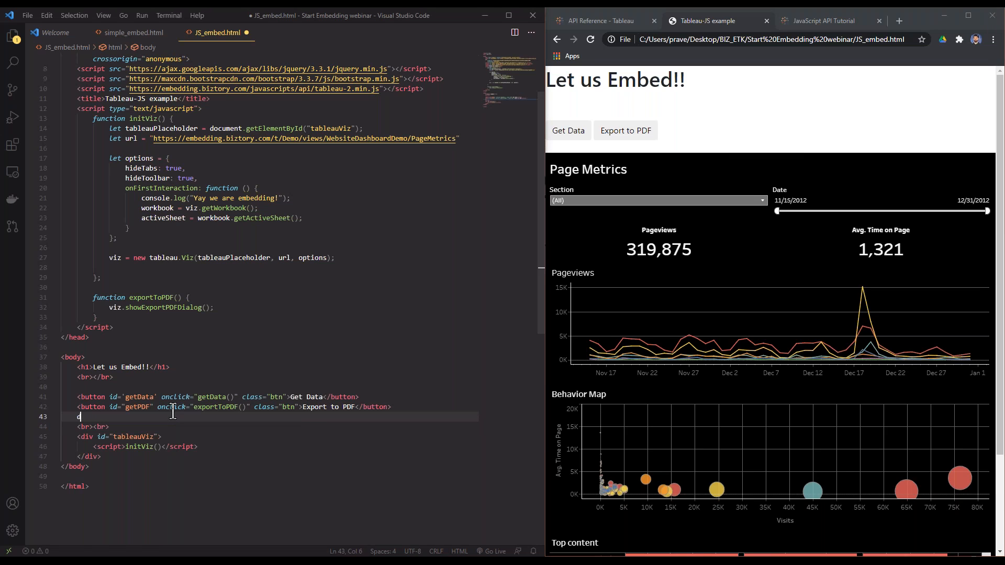
key("Backspace")
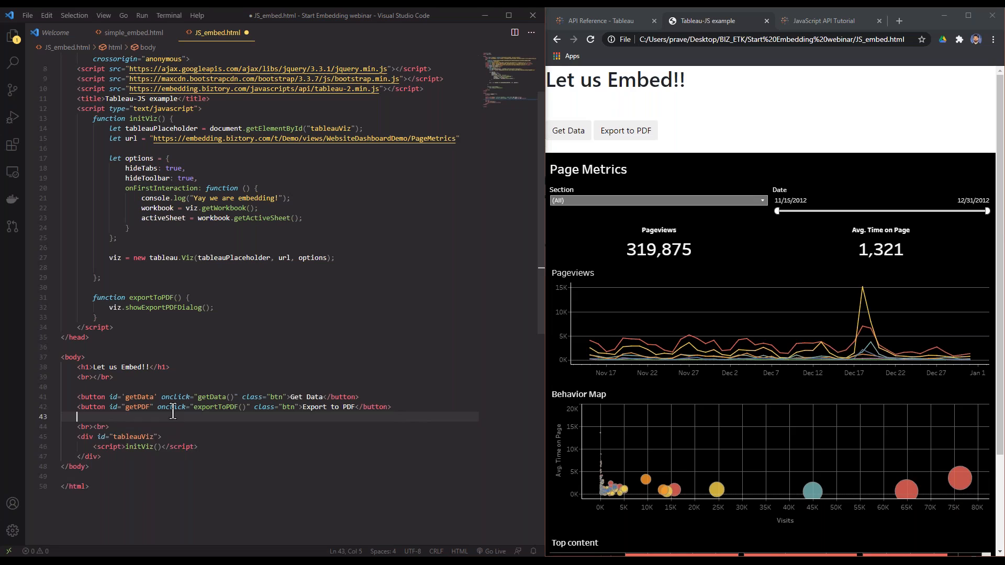
type("div")
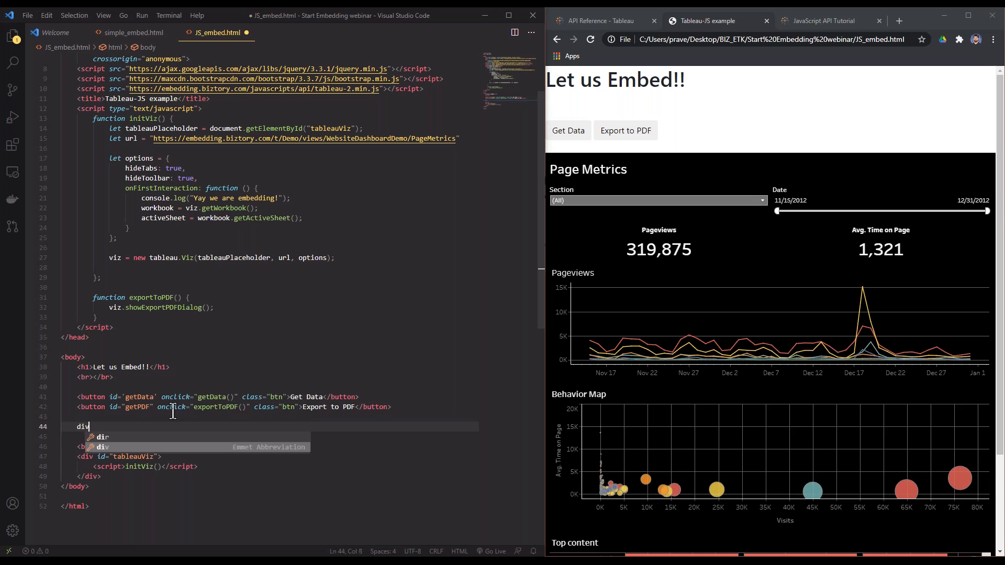
key("Tab")
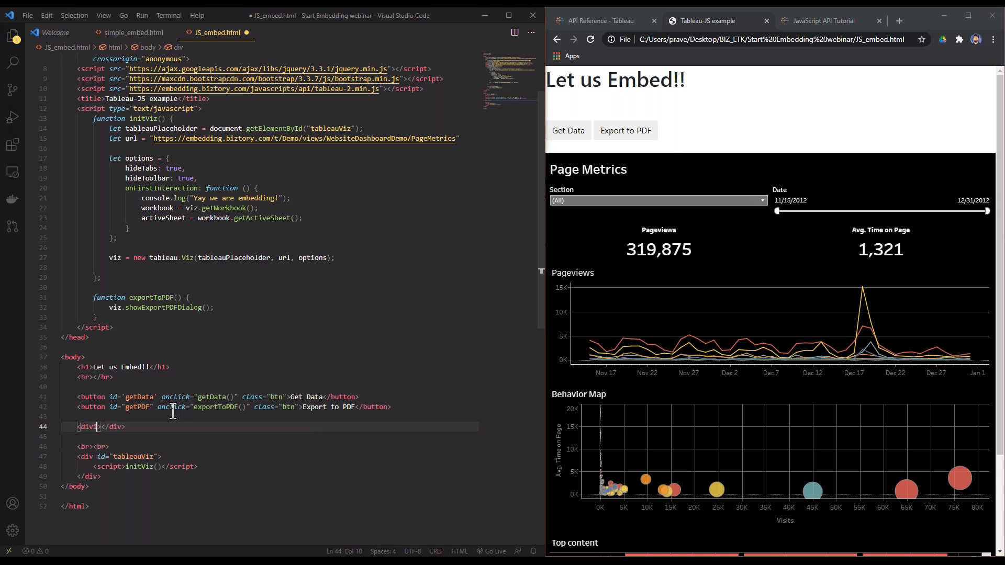
Give the div id controls and style padding:20px;, starting a Section label inside.
type("id=\"\"")
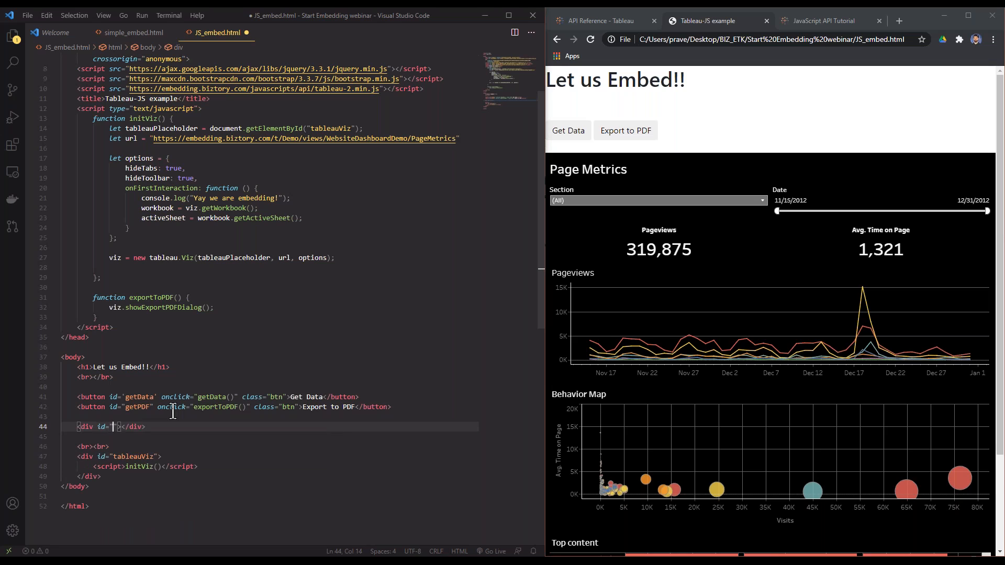
type("controls")
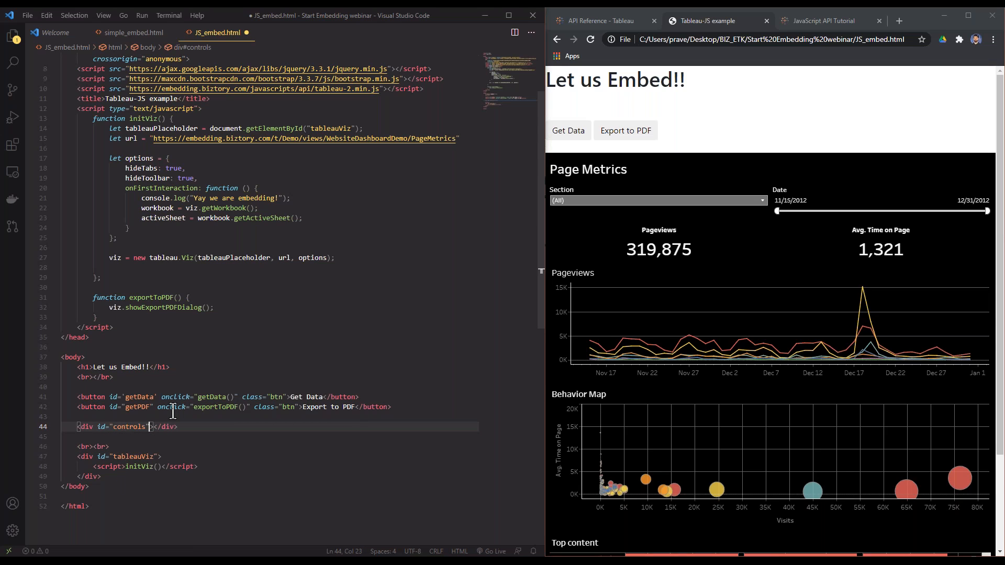
type("style")
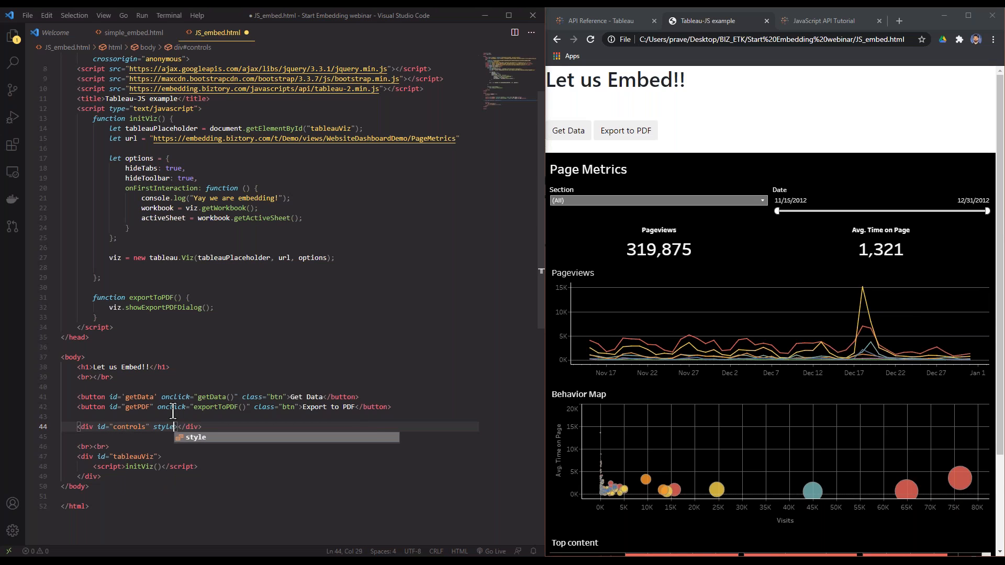
type("=\"\">")
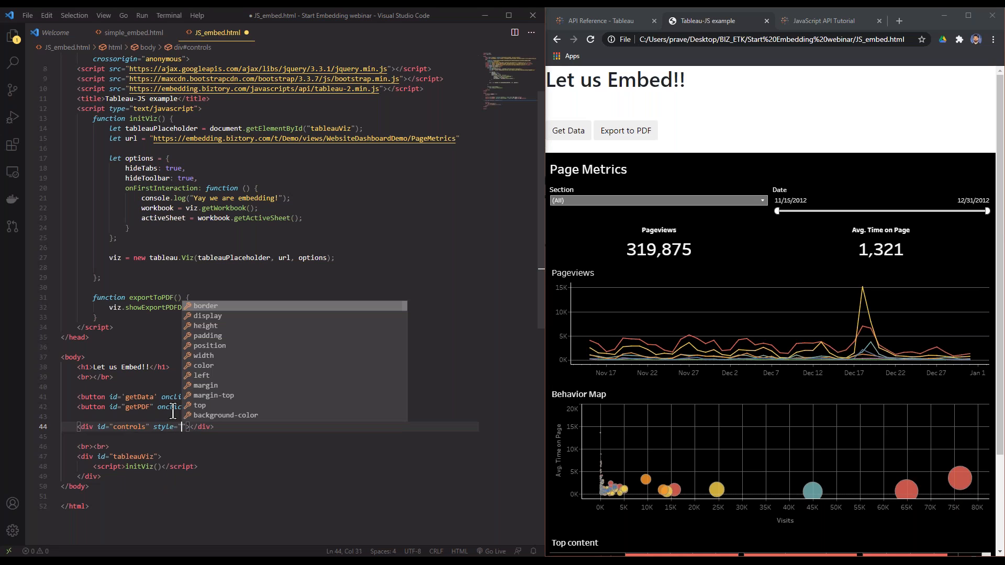
type("padding:20px")
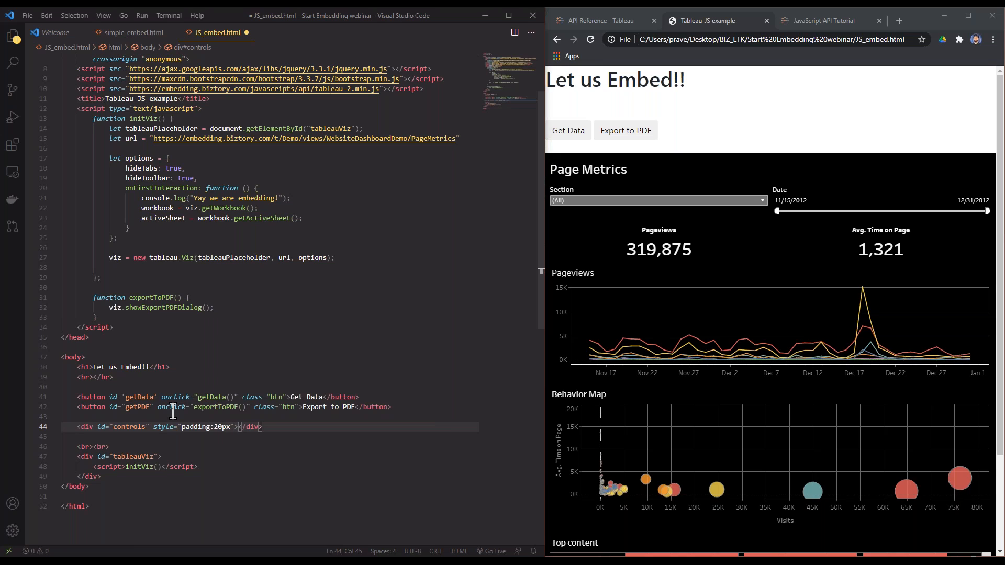
type(";")
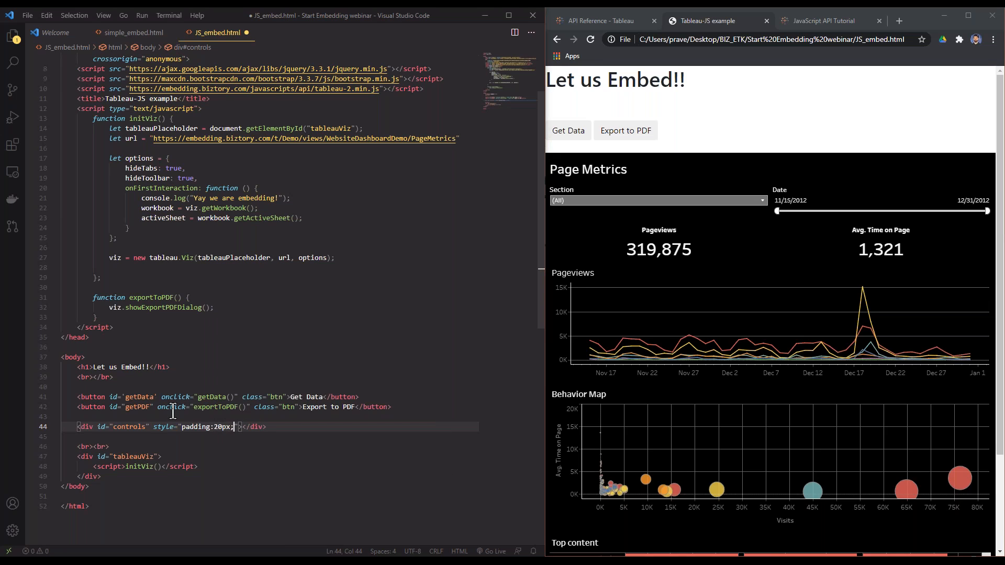
key("Enter")
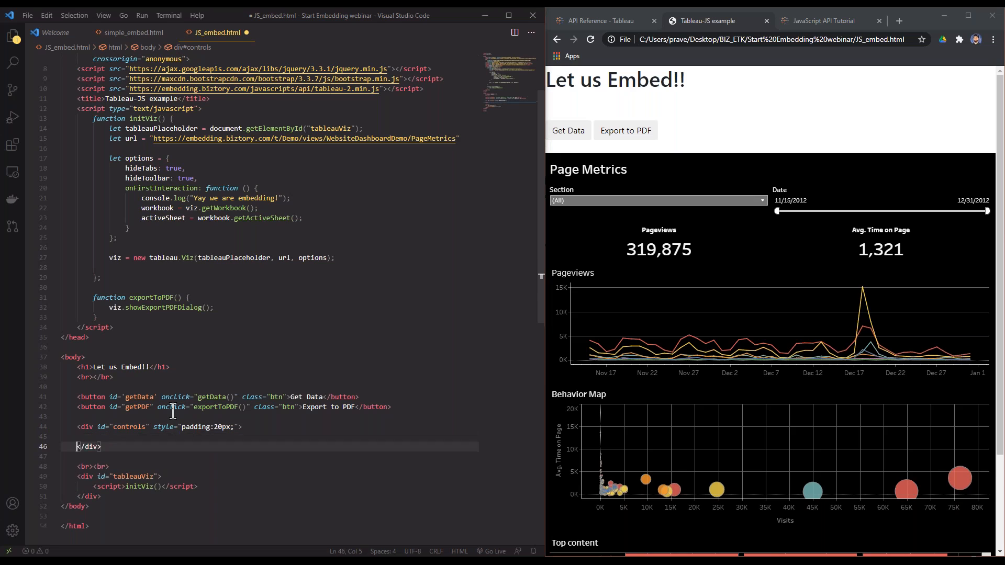
type("Secti")
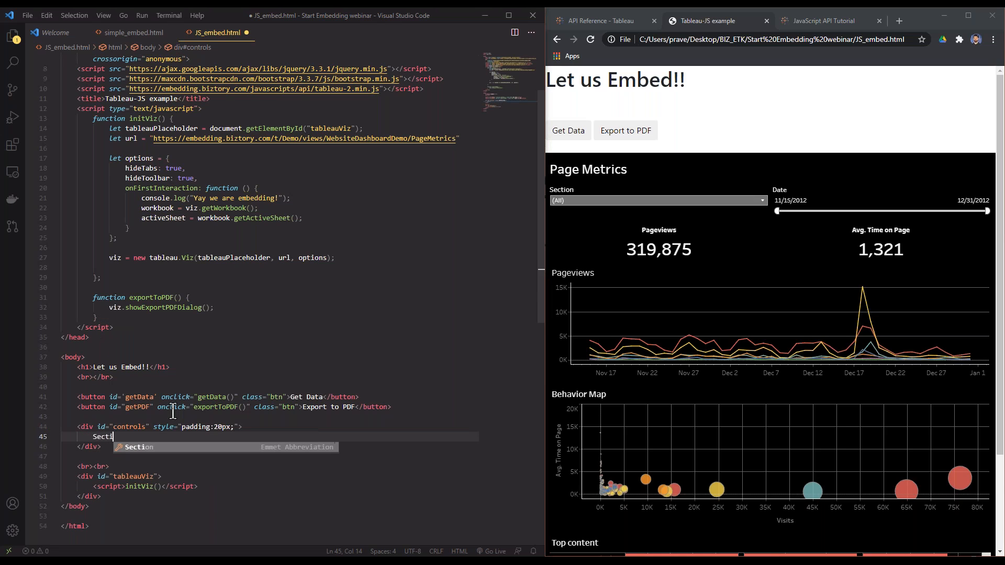
Add a 'Section:' label and a select with id changeSection and onchange sectionFilter(value).
key("Escape")
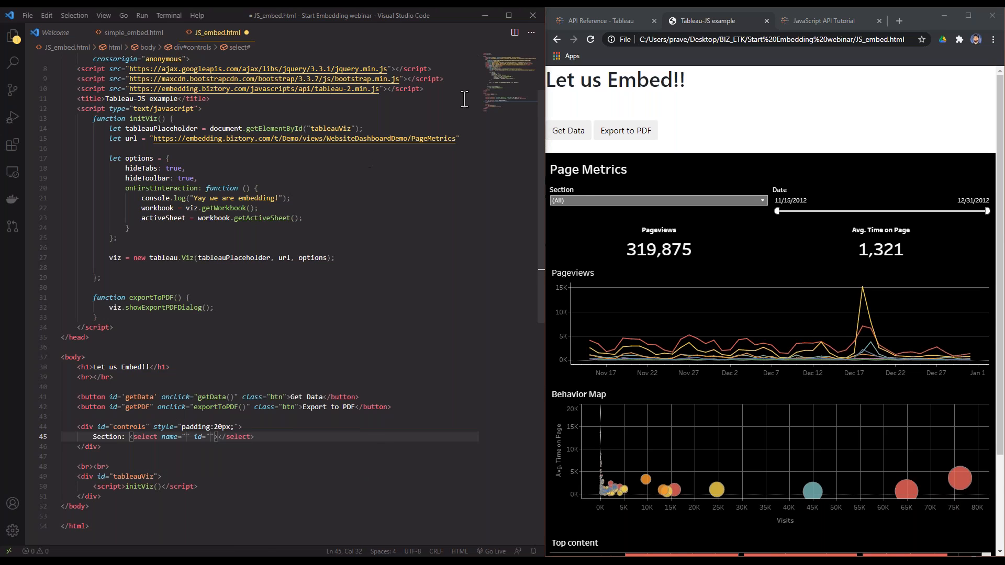
mouse_move(432, 126)
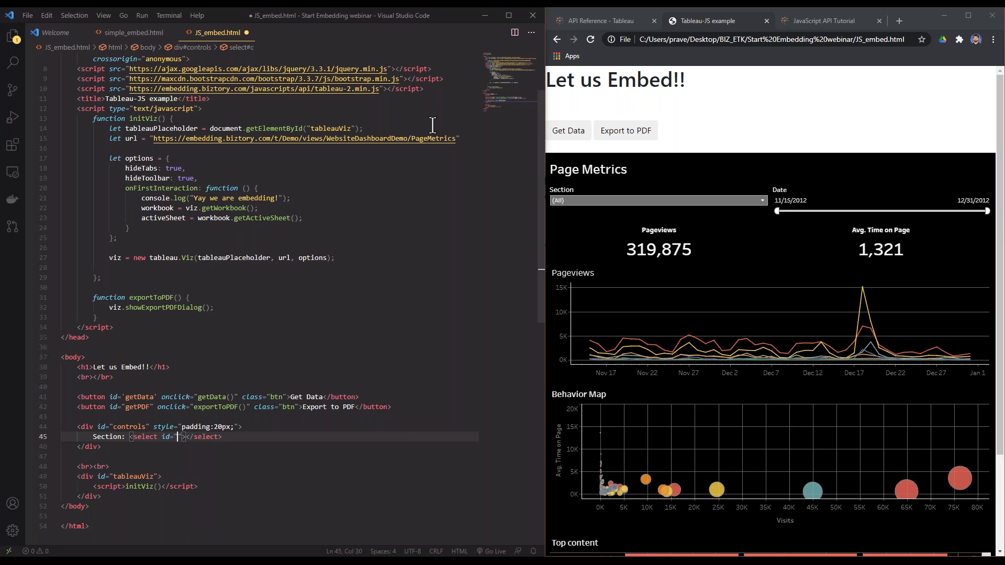
type("changeSection")
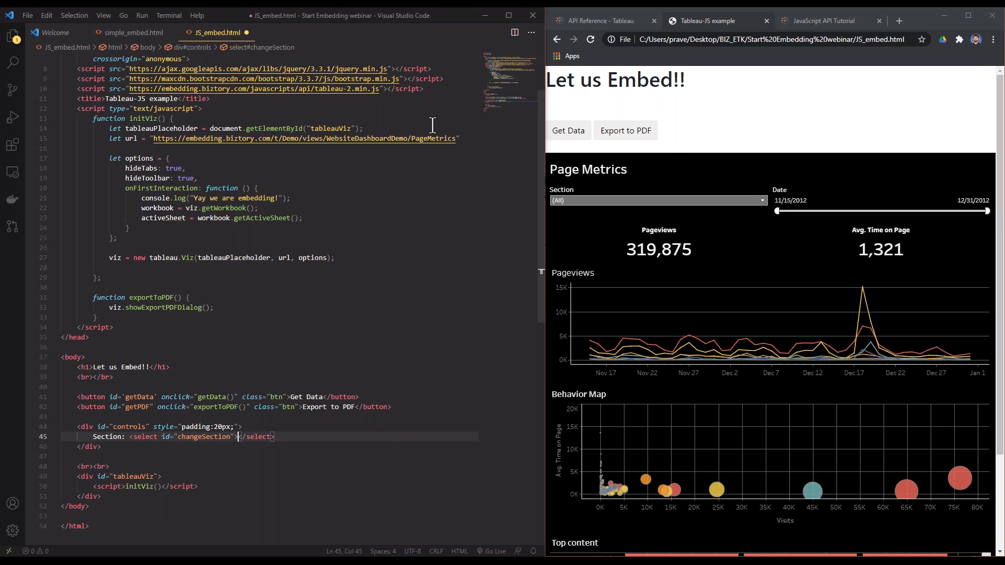
key("Enter")
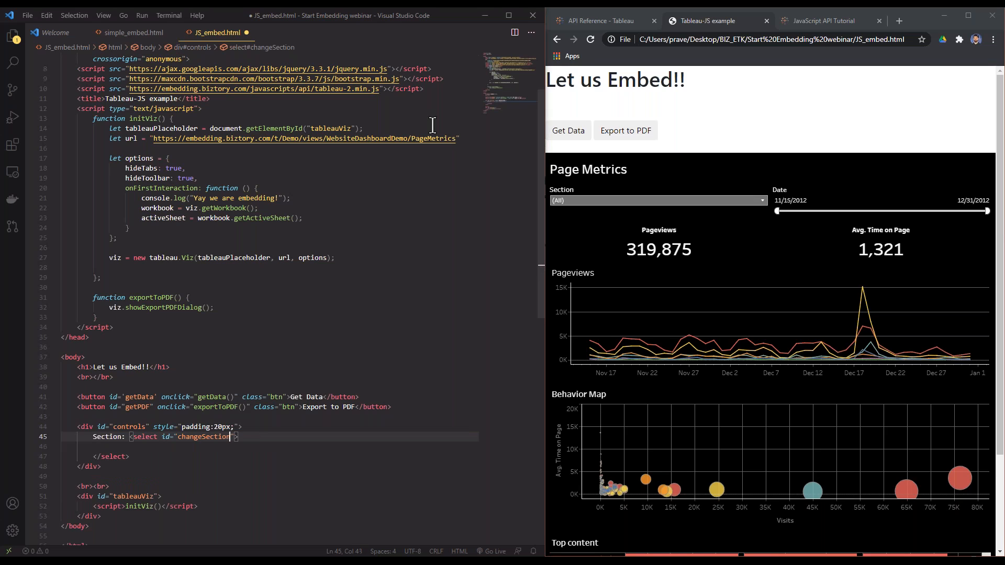
type("onchange=\"sectionFilter(value);")
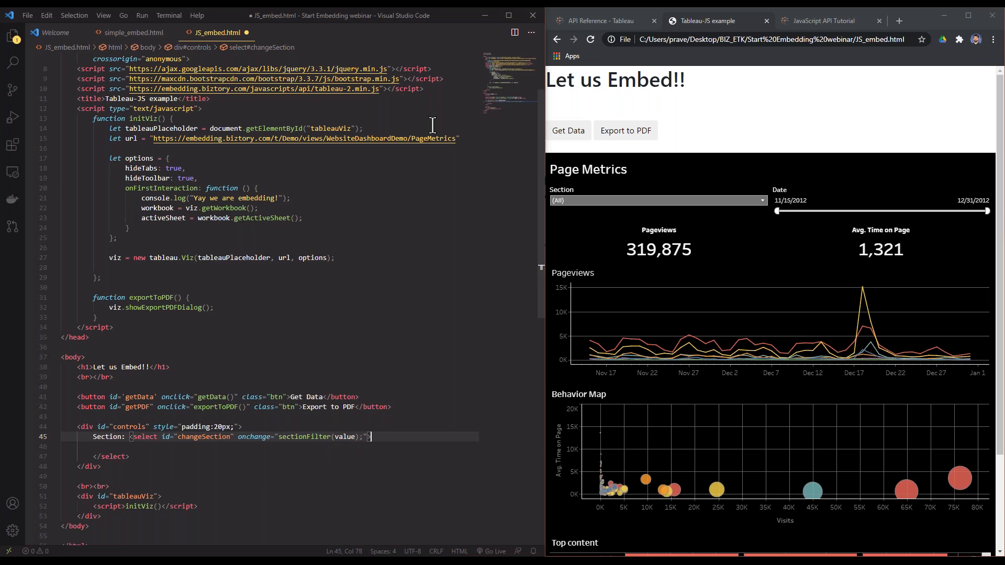
Fill the select with options All, Blog, Community, Examples, Register, Search and Training.
key("Enter")
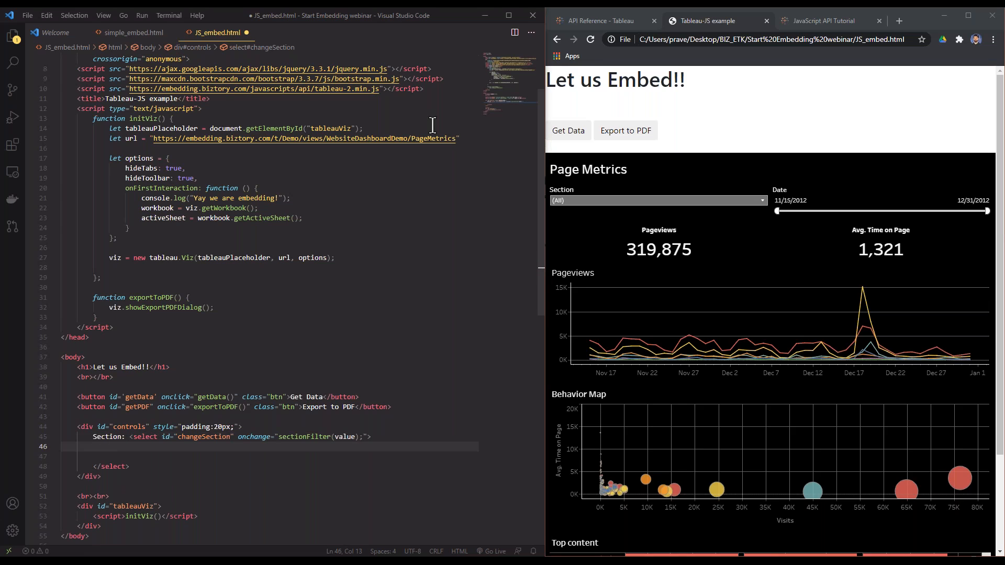
type("<option value=\"\"></option>")
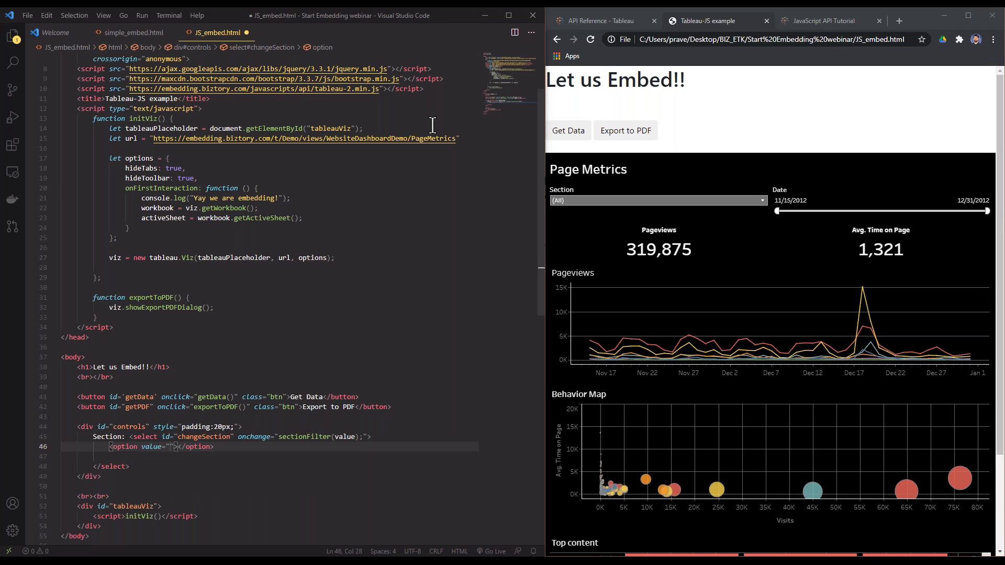
type("All")
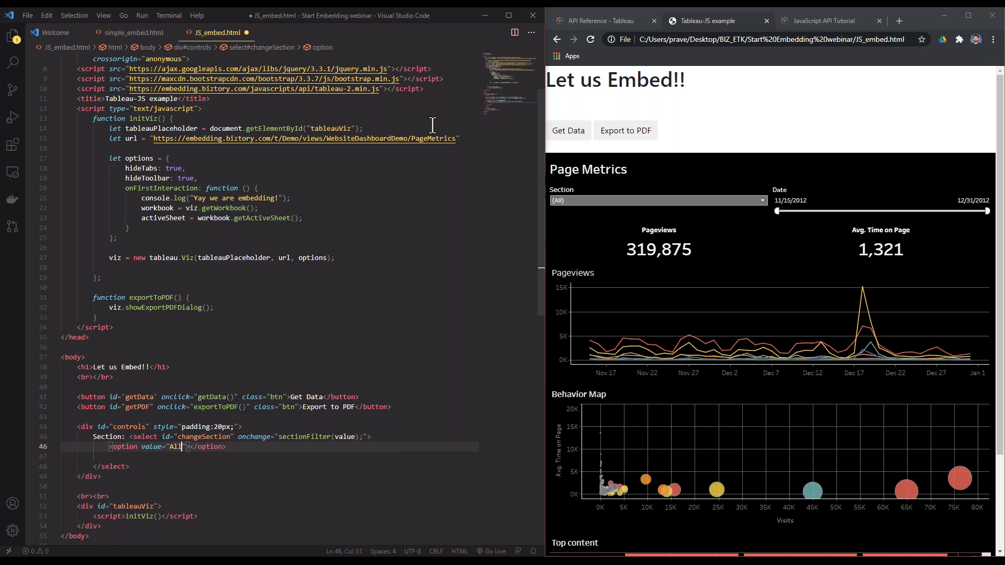
type("All")
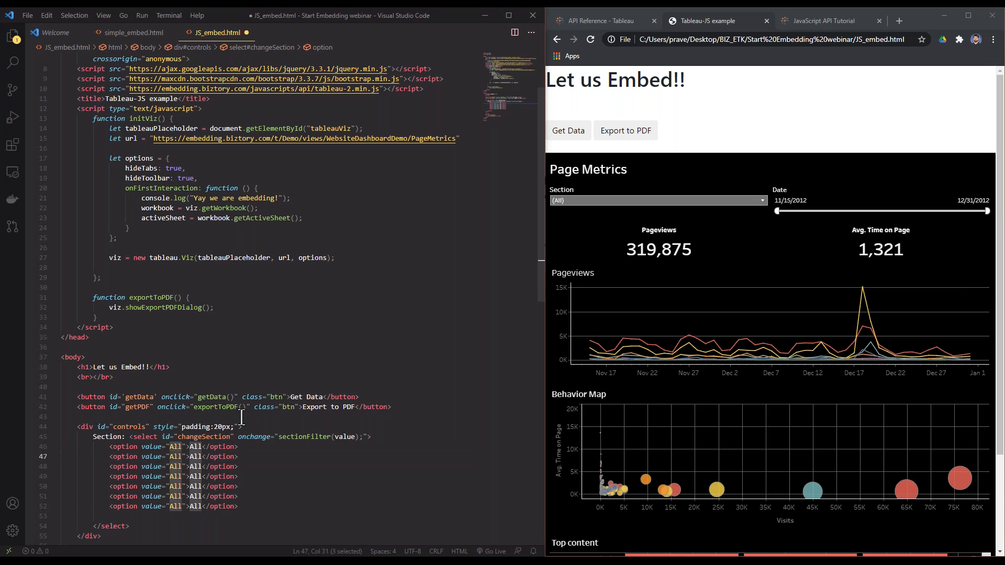
type("Blog")
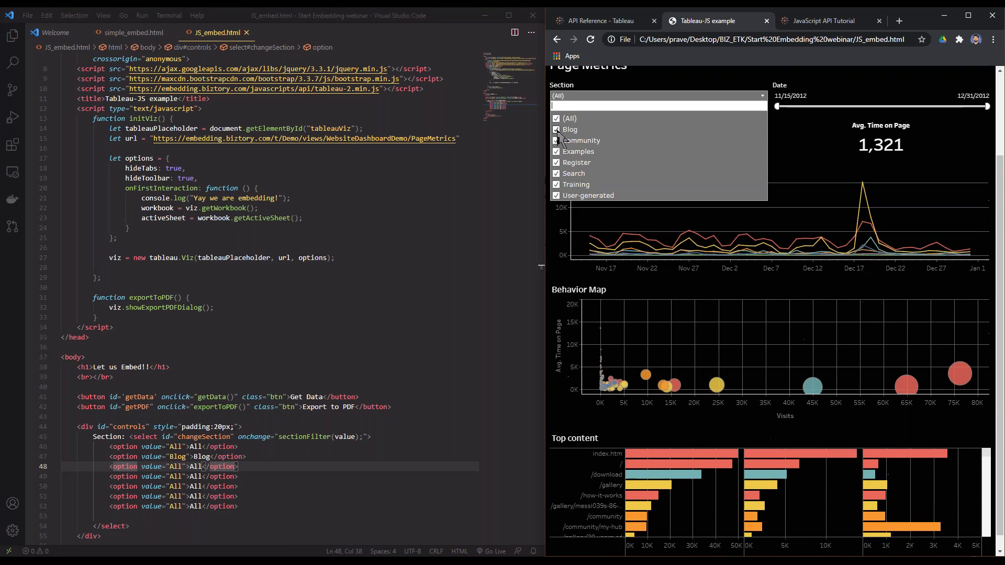
type("Community")
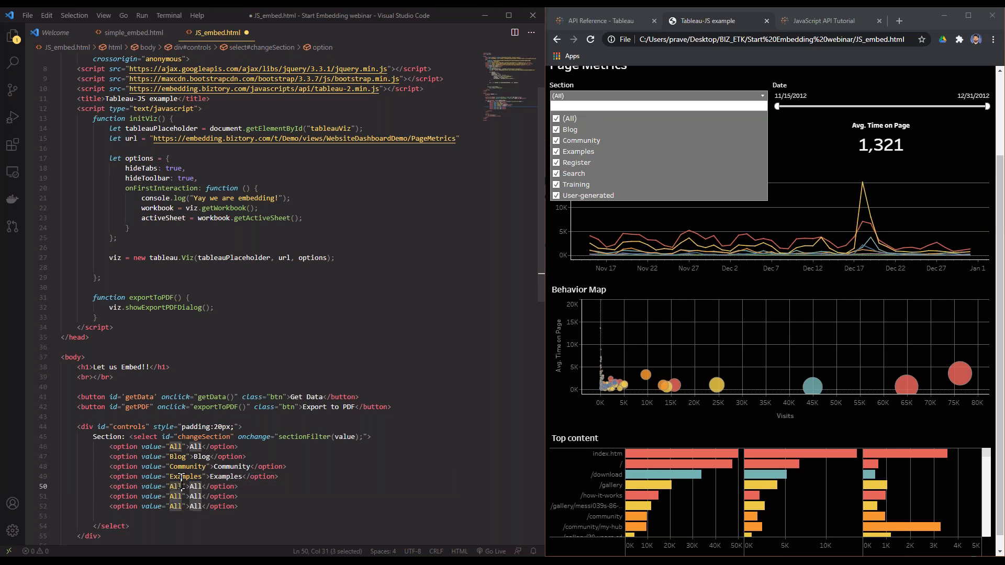
type("Register")
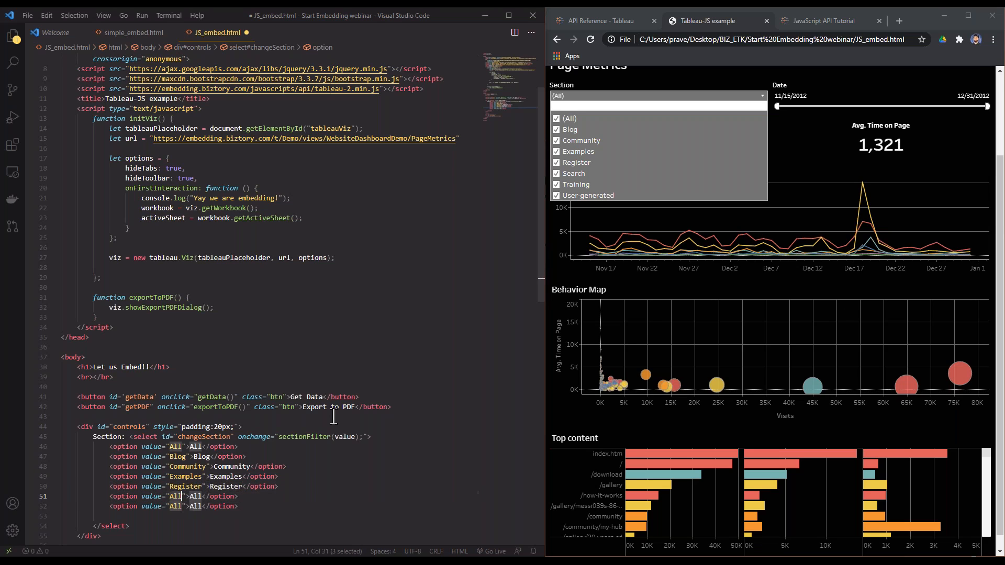
type("Search")
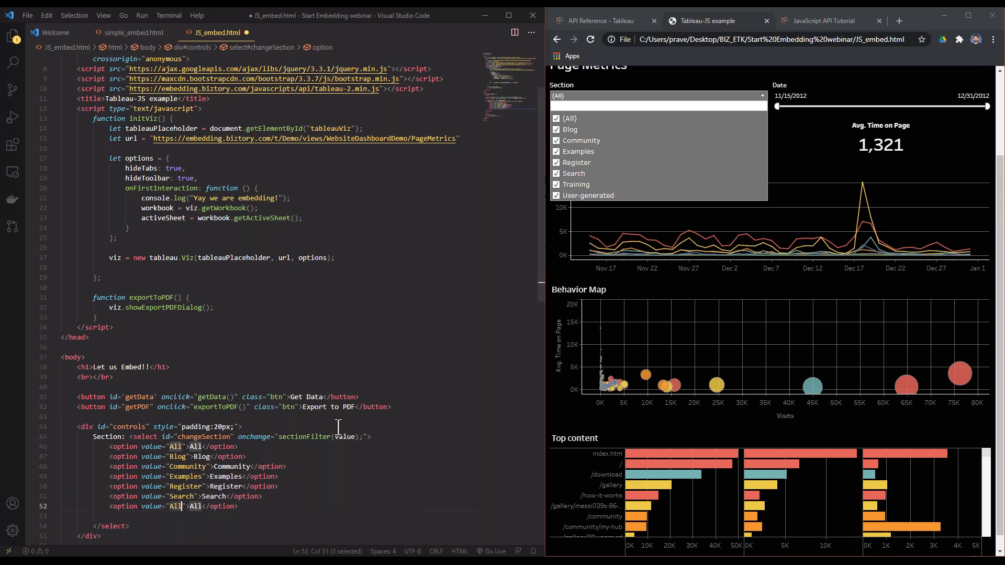
type("Training")
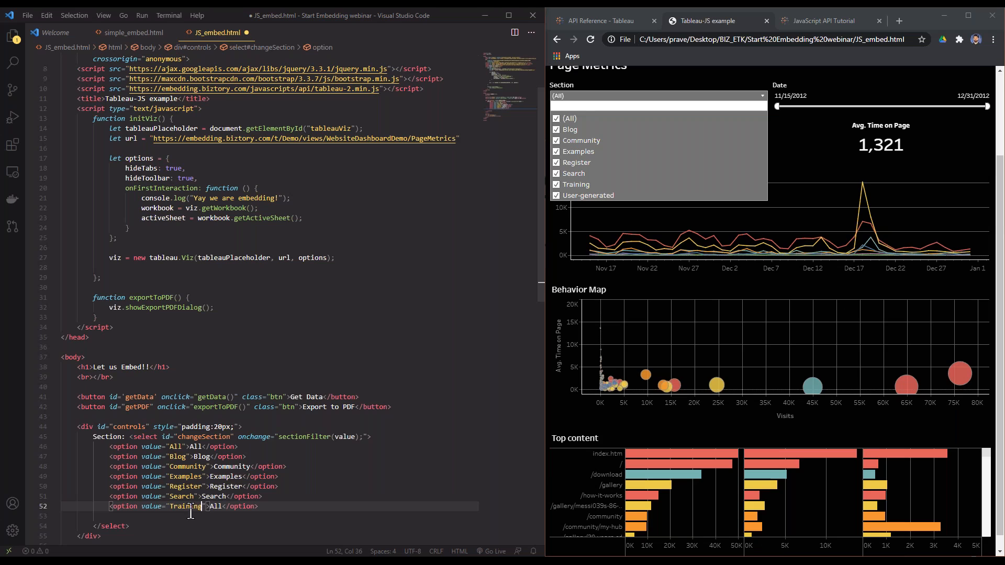
type("Training")
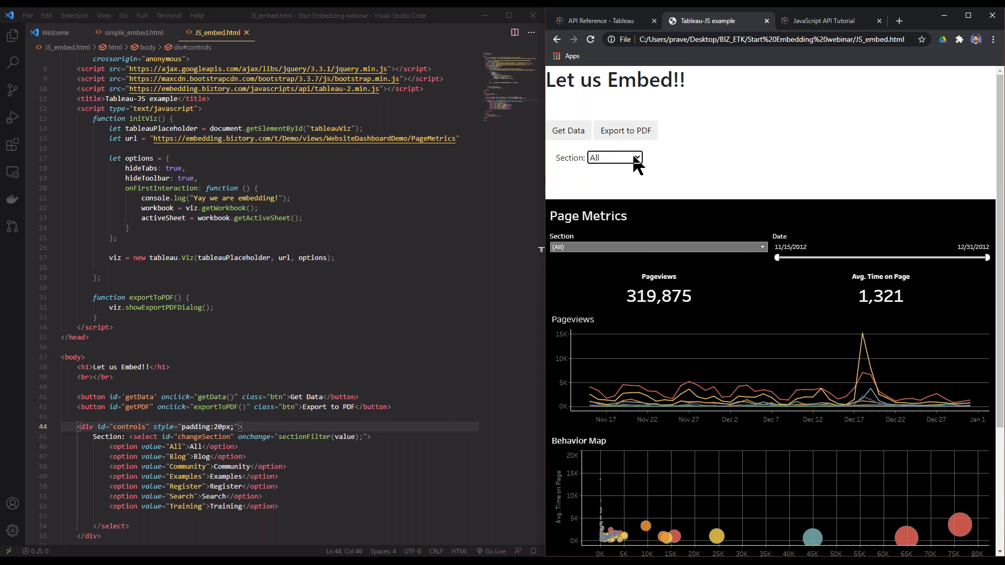
mouse_move(770, 165)
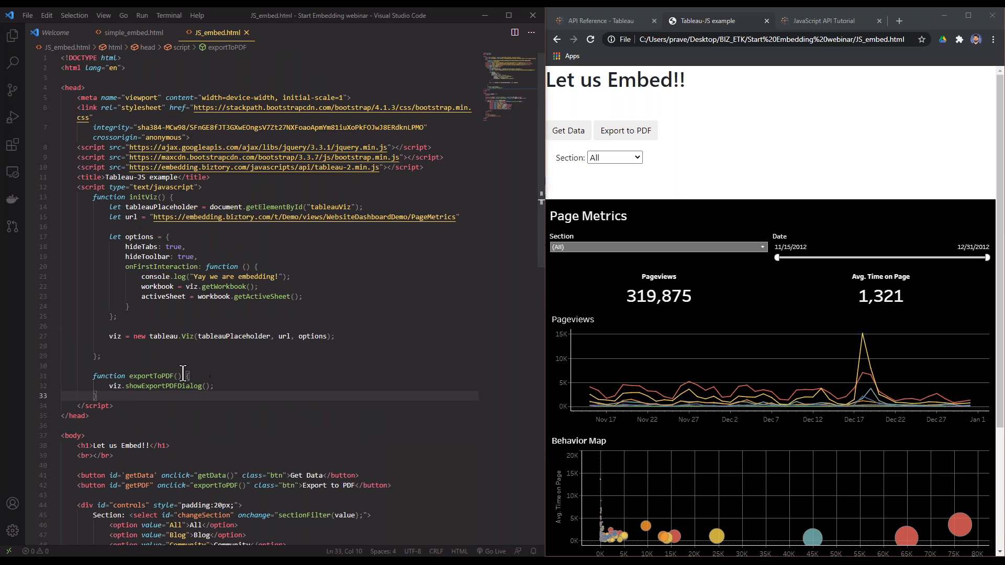
Begin declaring a new function in the script block below exportToPDF.
type("function")
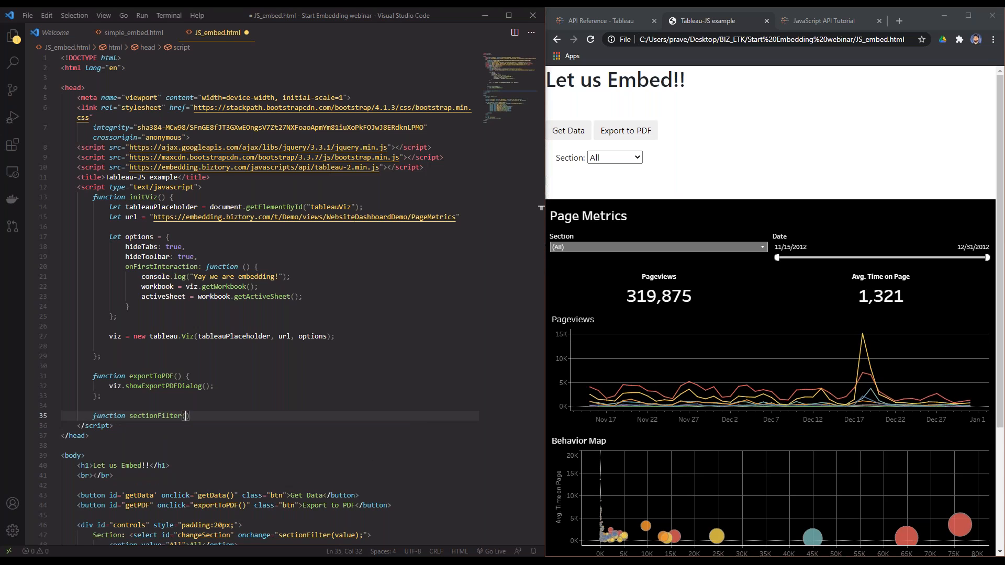
Declare function sectionFilter(section) with an empty body.
type("section")
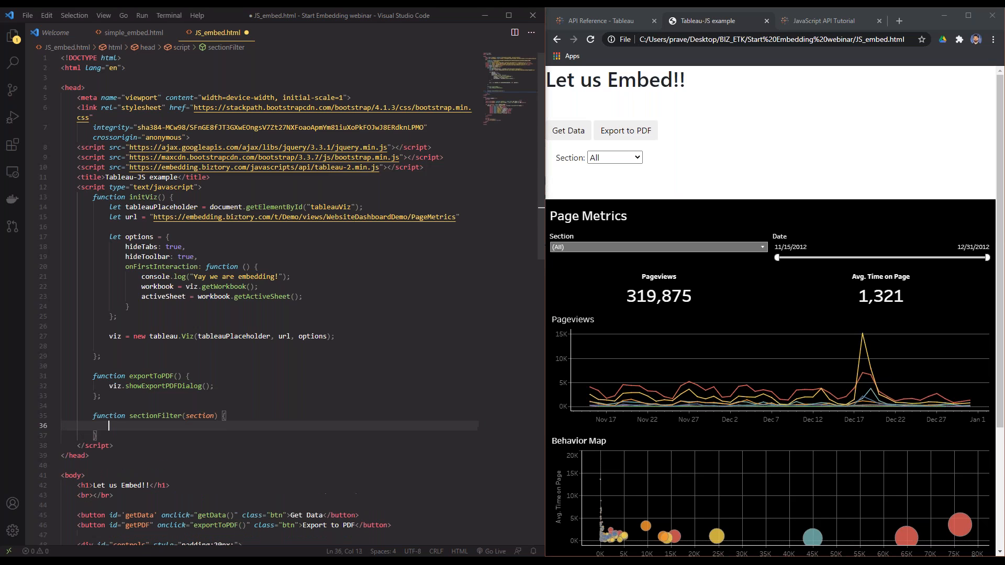
Search the Tableau API Reference for 'filter' to find applyFilterAsync and clearFilterAsync.
left_click(831, 20)
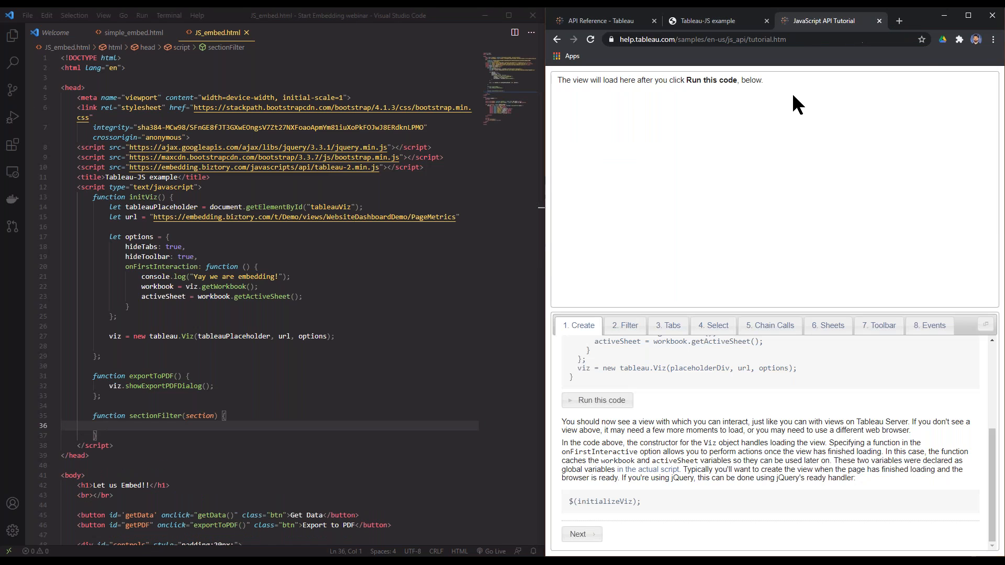
left_click(603, 21)
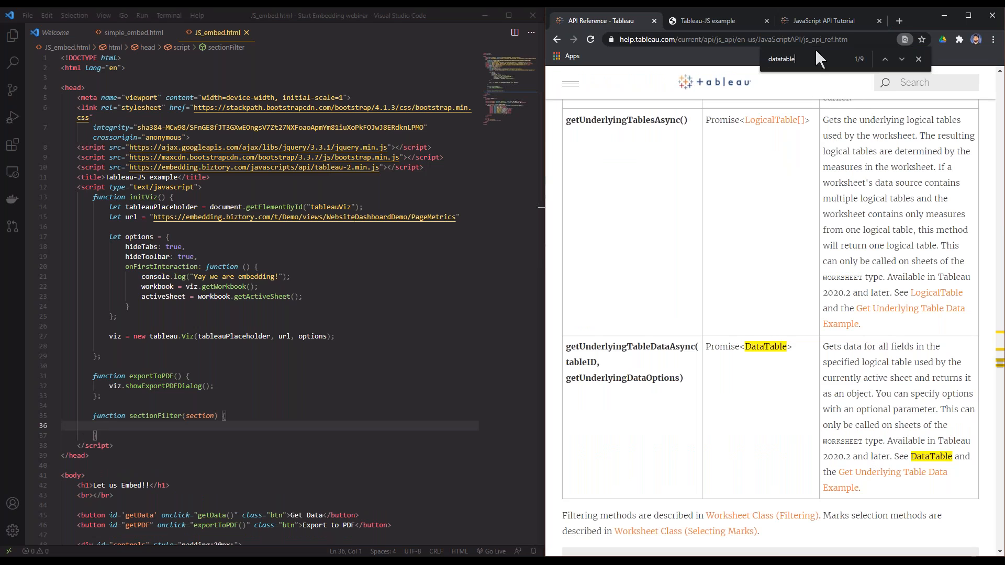
type("filter")
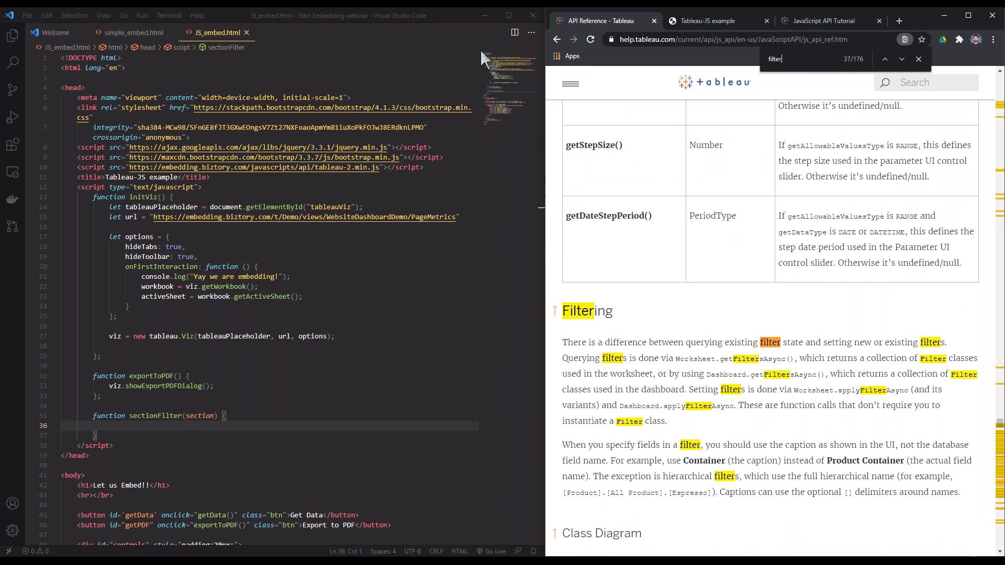
left_click(901, 59)
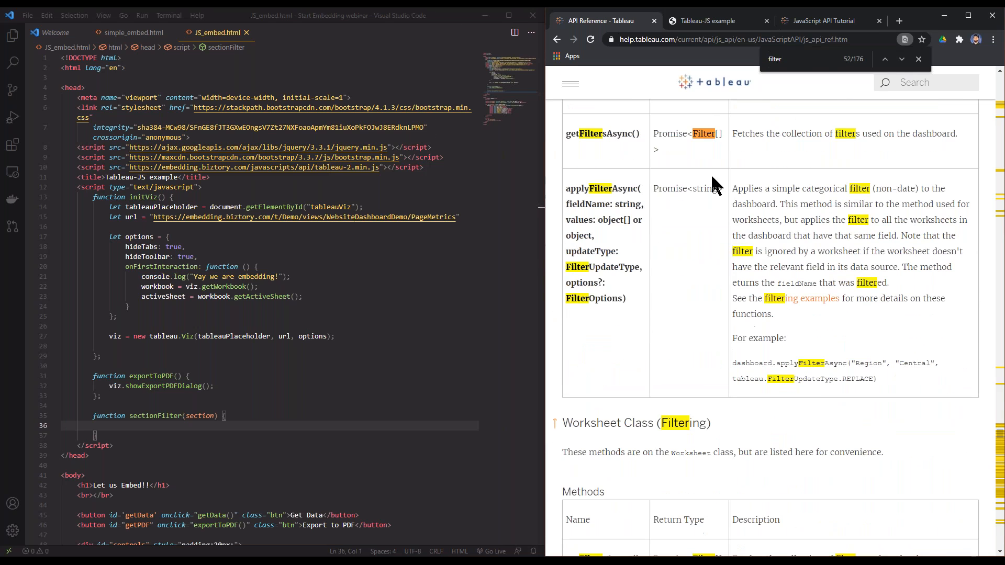
scroll("up", 3)
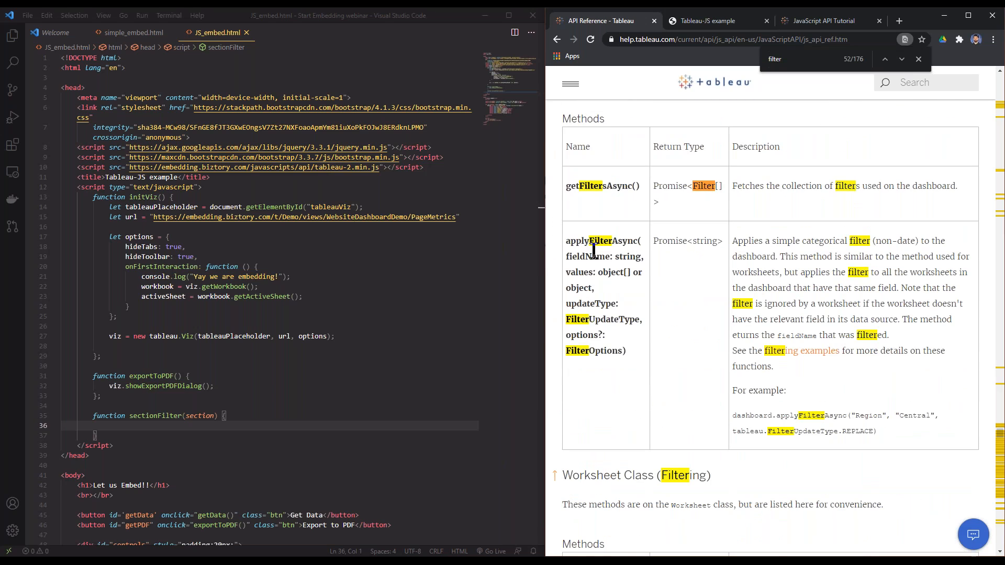
scroll("down", 3)
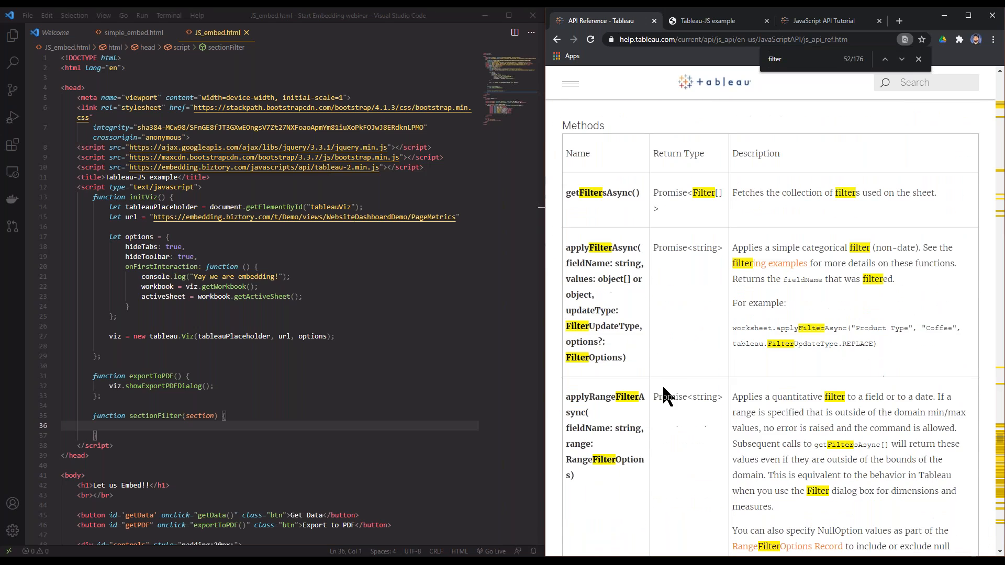
scroll("down", 3)
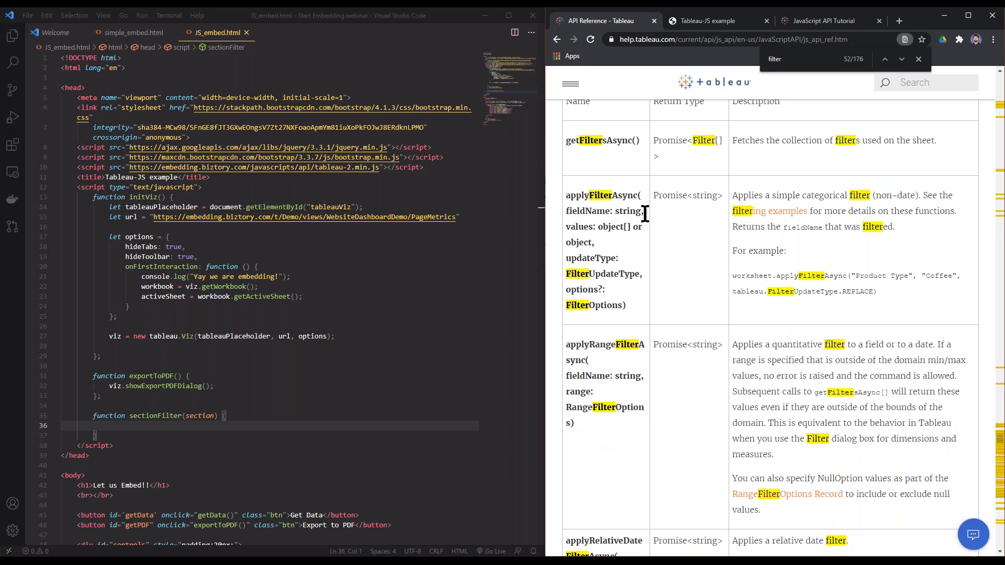
scroll("down", 3)
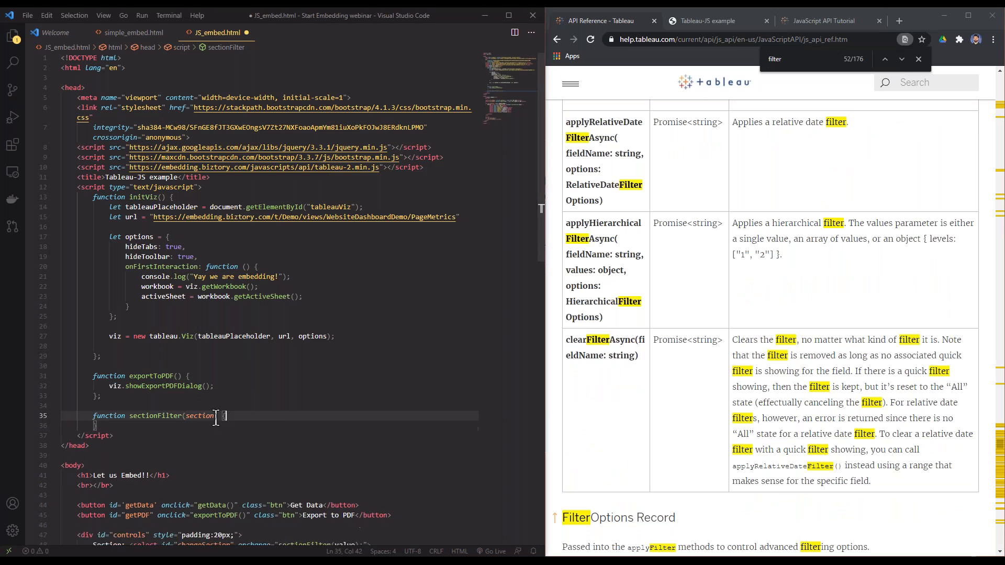
Inside sectionFilter, declare activeSheet from viz.getWorkbook().getActiveSheet().
key("Enter")
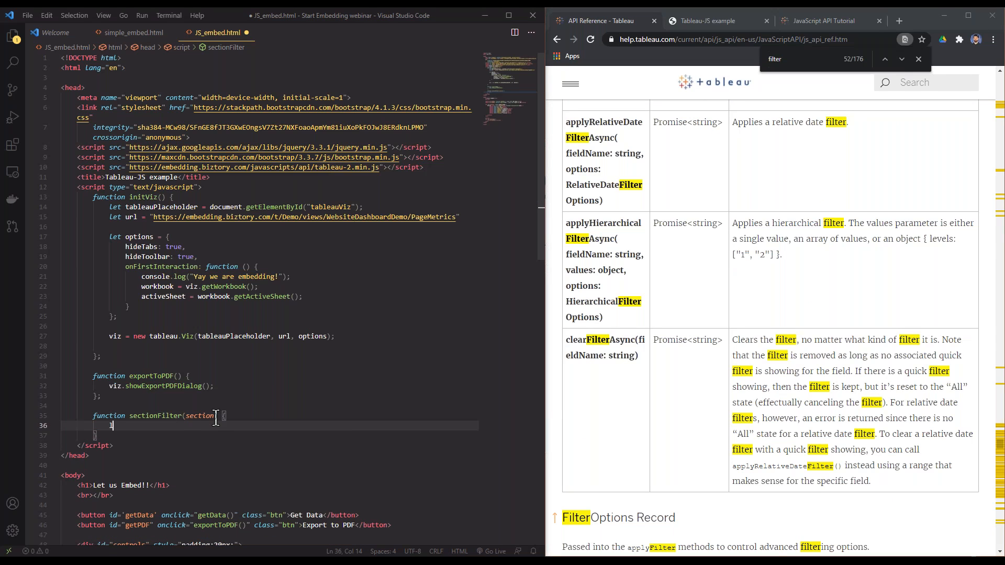
type("let")
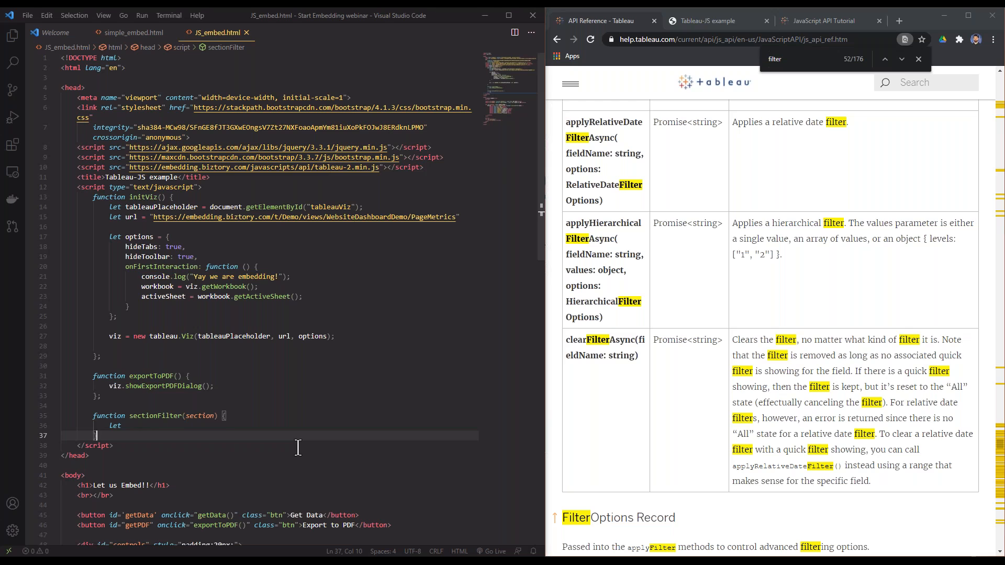
type("active")
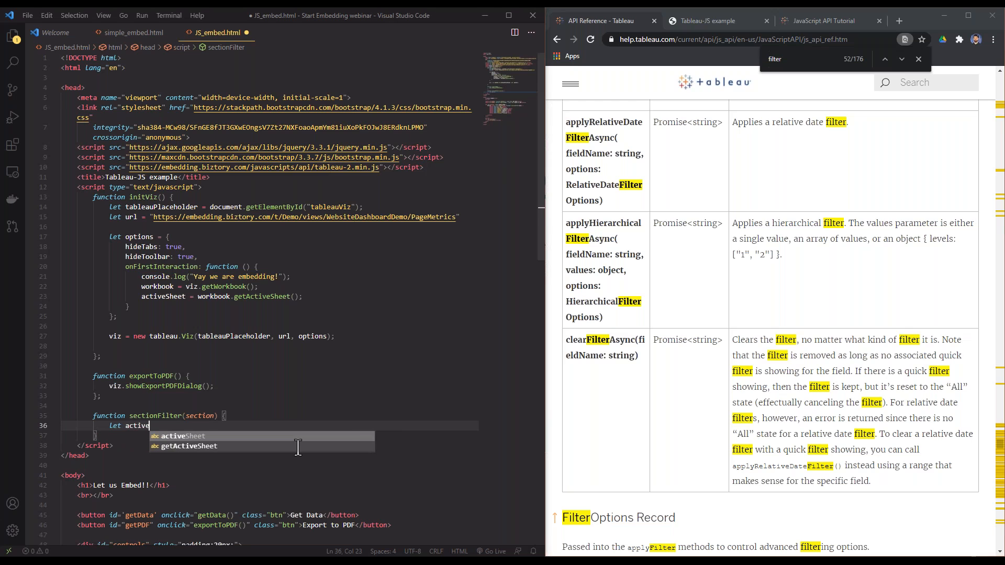
type("Sheet = v")
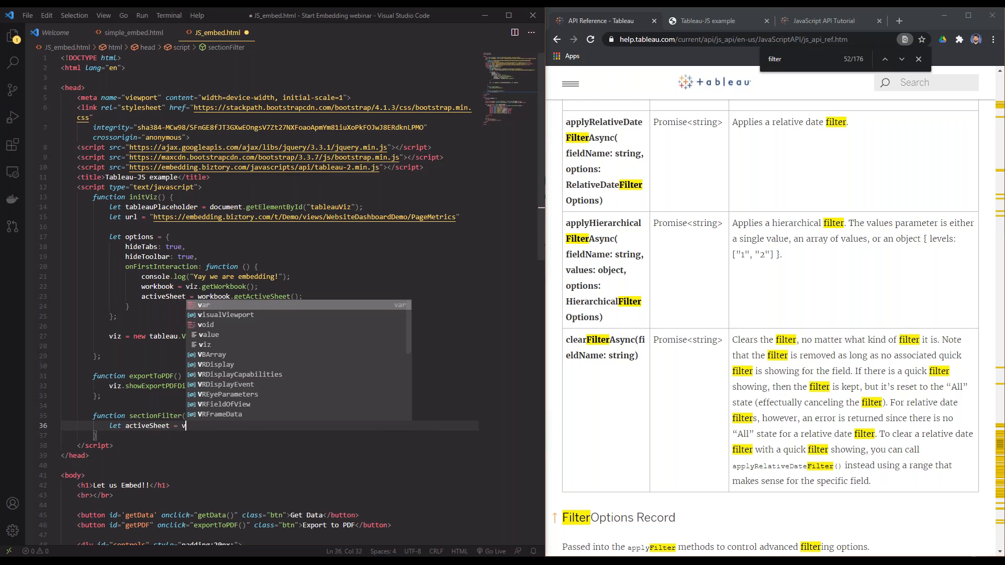
type("viz.getW")
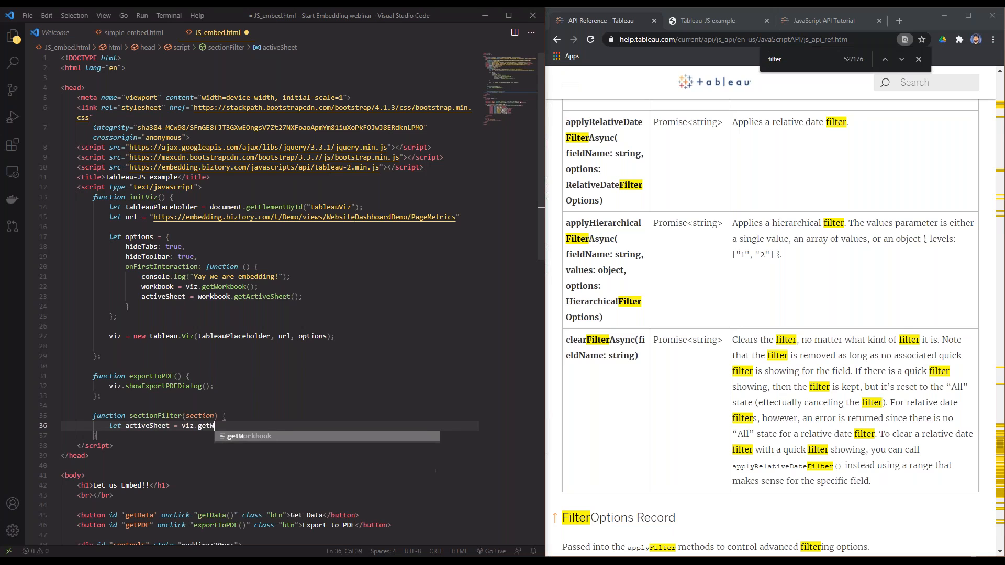
key("Tab")
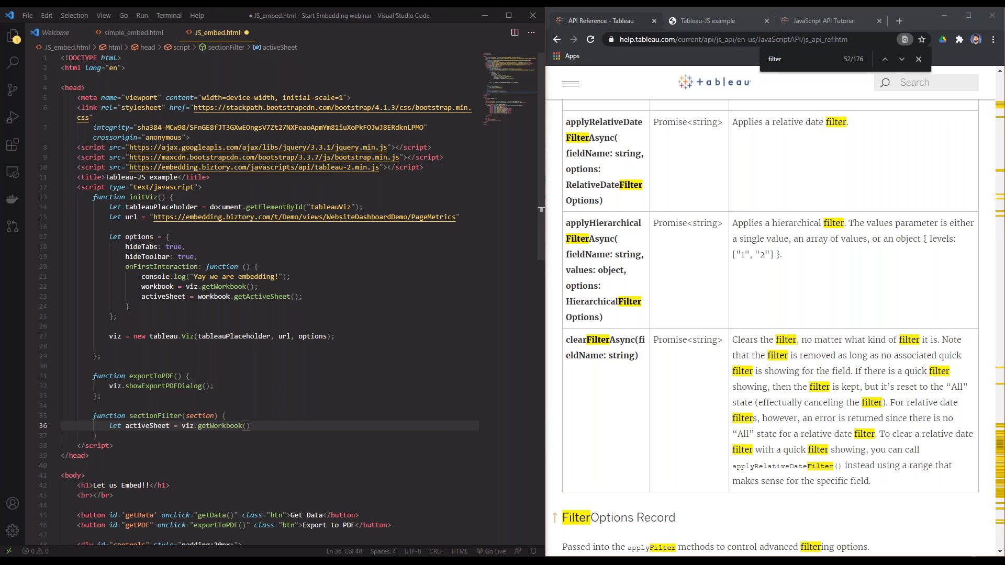
type(".getActiveSheet();")
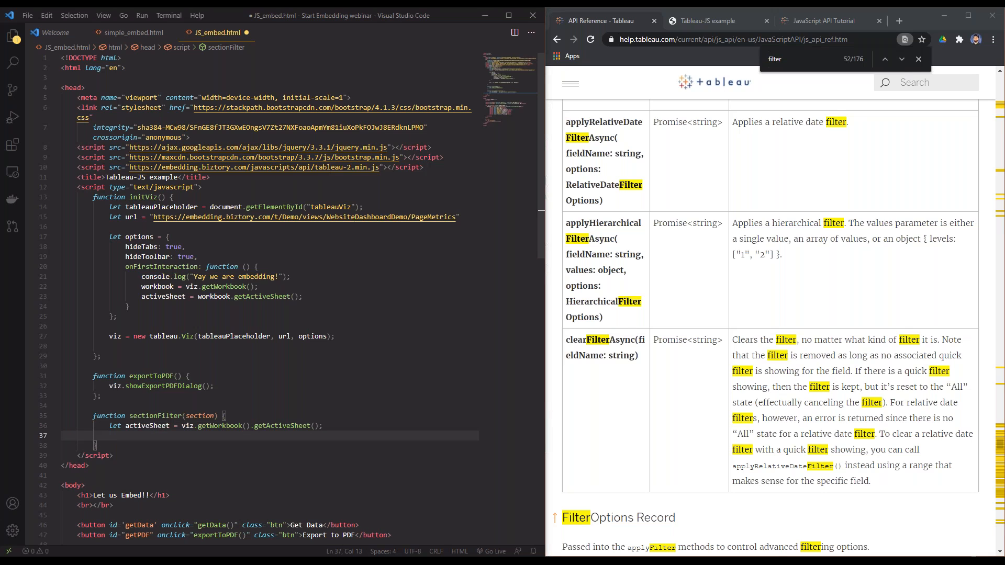
Add if (section === "All") calling activeSheet.clearFilterAsync("Section"), with an else branch.
type("if (eq")
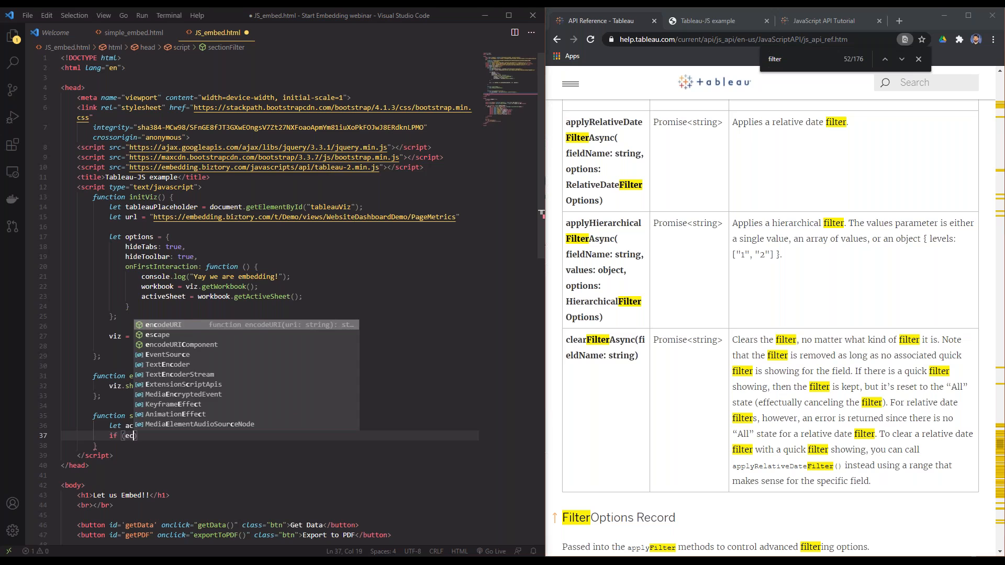
type("section === \"All")
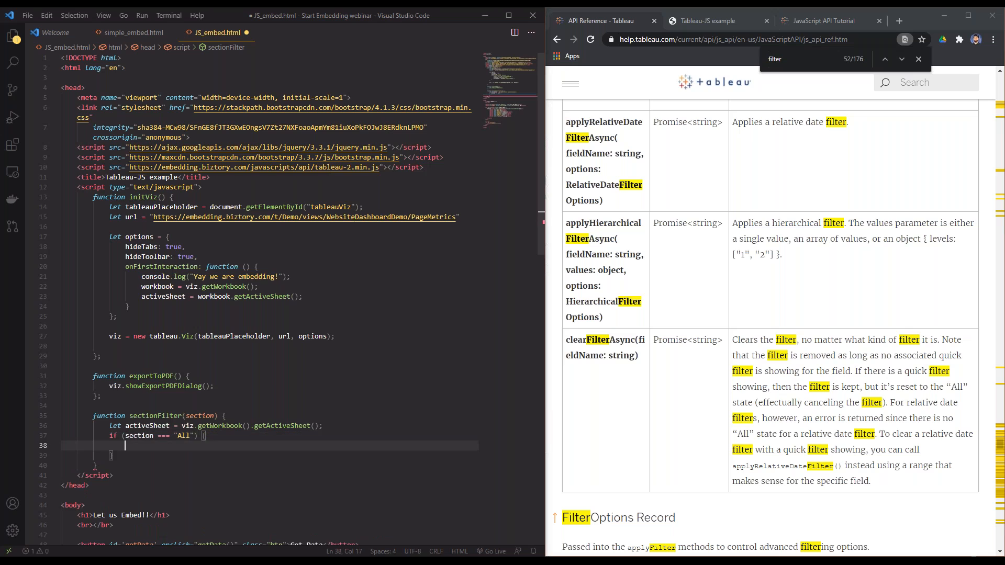
type("a")
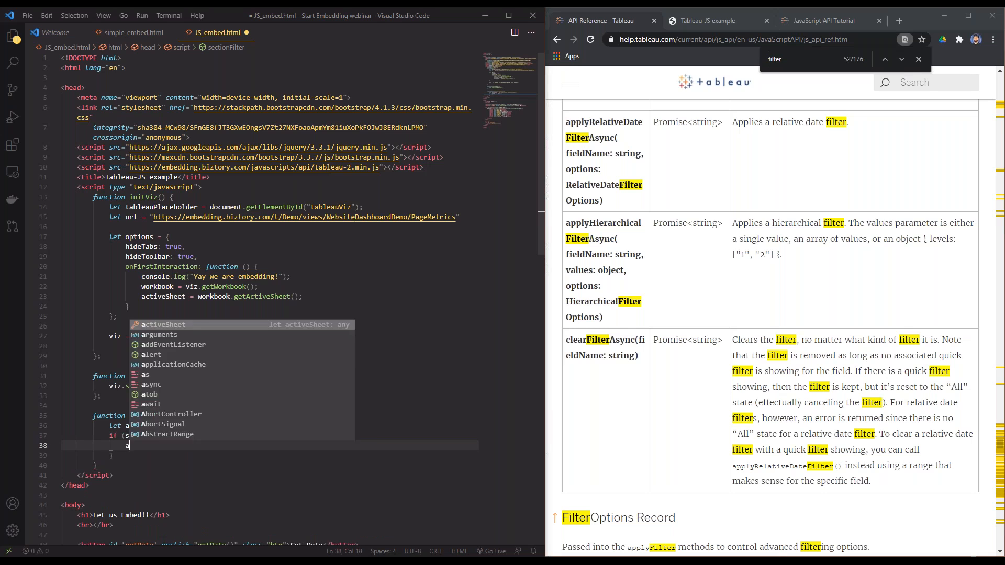
type("activeShee")
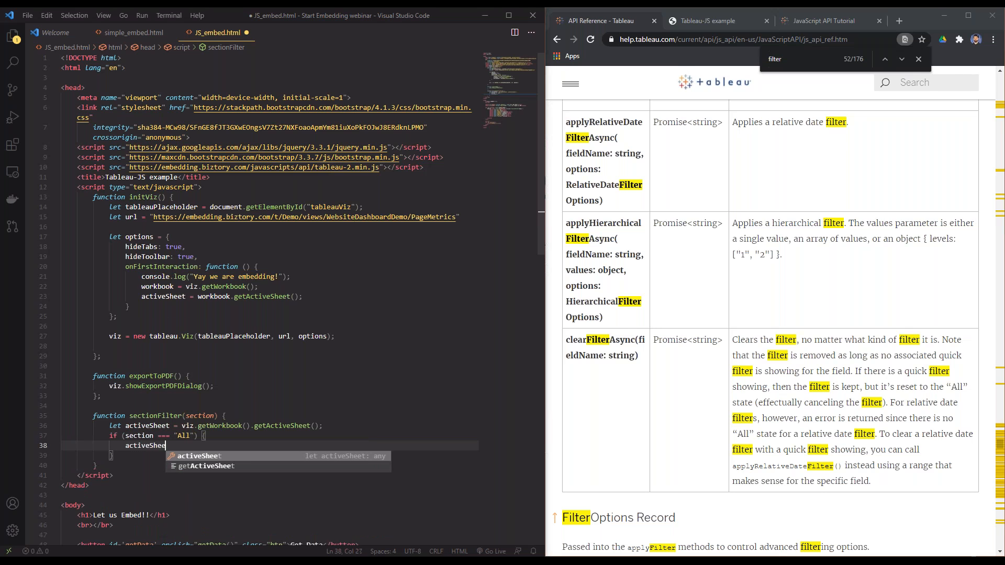
type(".clearFi")
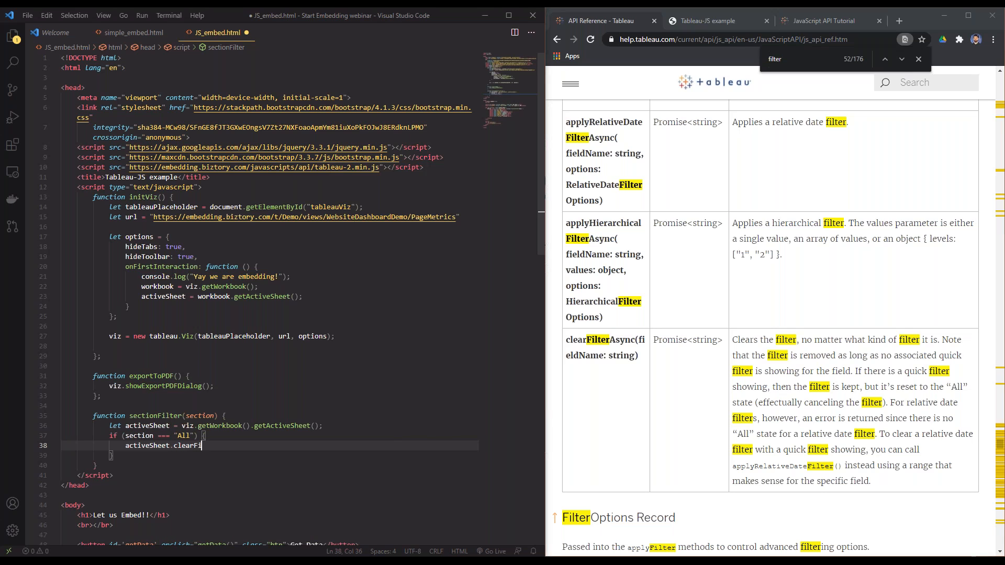
type("lterAsync(\"Section\")            }")
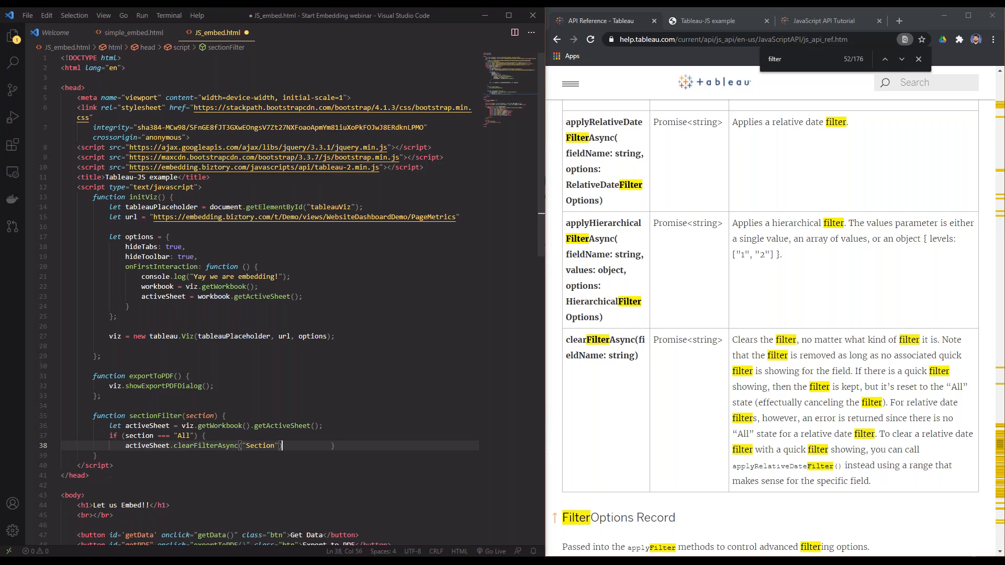
type(";")
type("} else{")
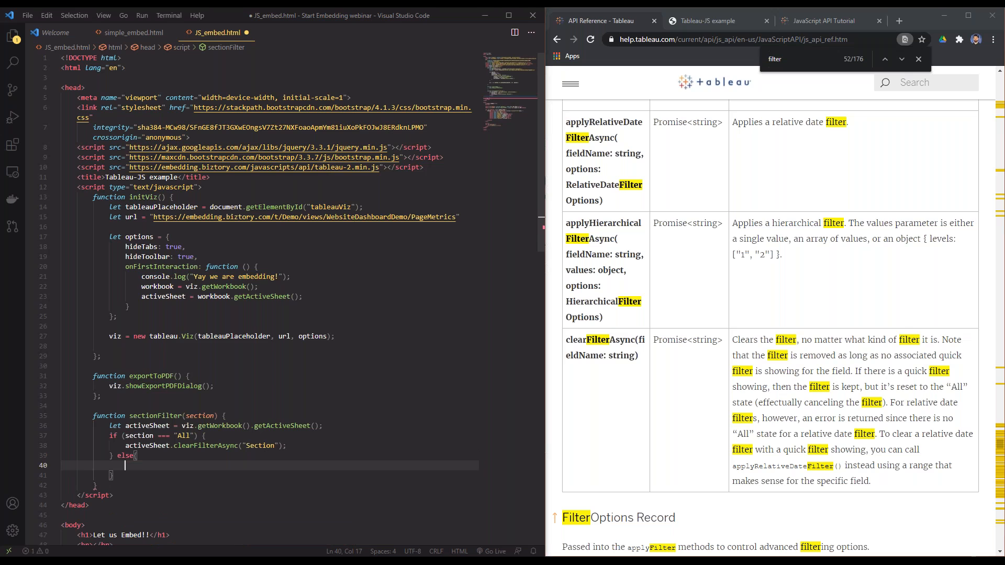
In the else branch, call activeSheet.applyFilterAsync("Section", section) and select the section argument.
type("activeShee")
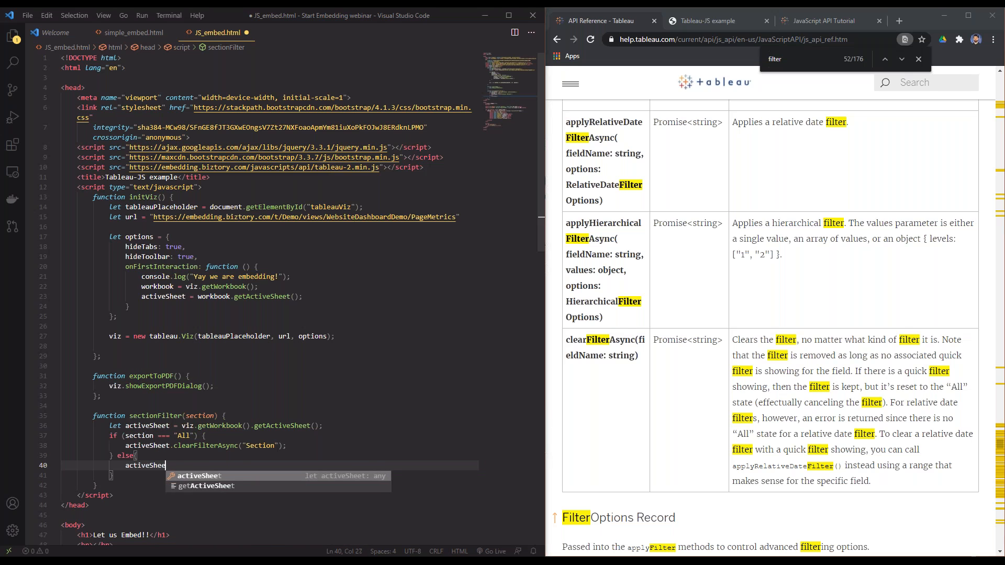
type(".")
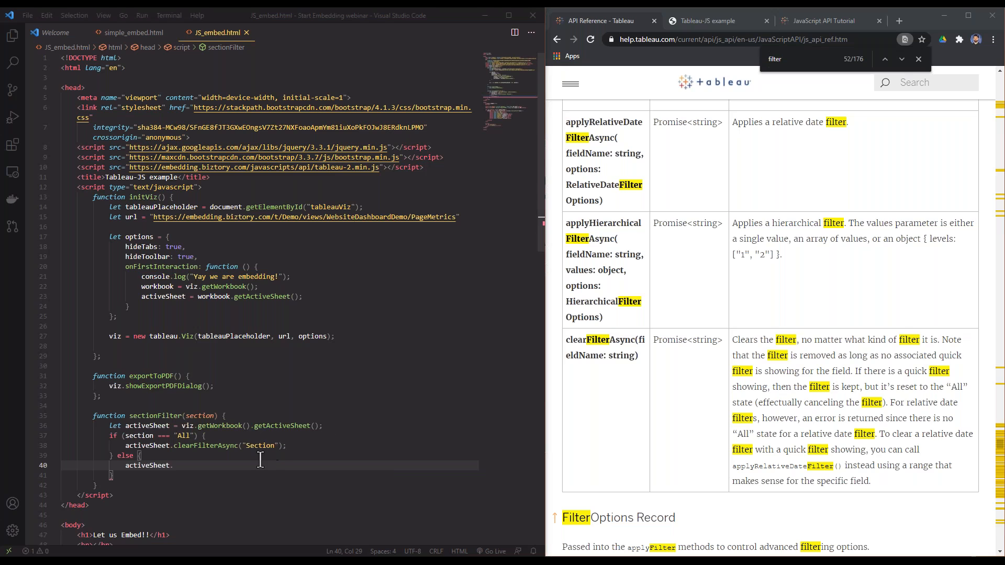
type("appl")
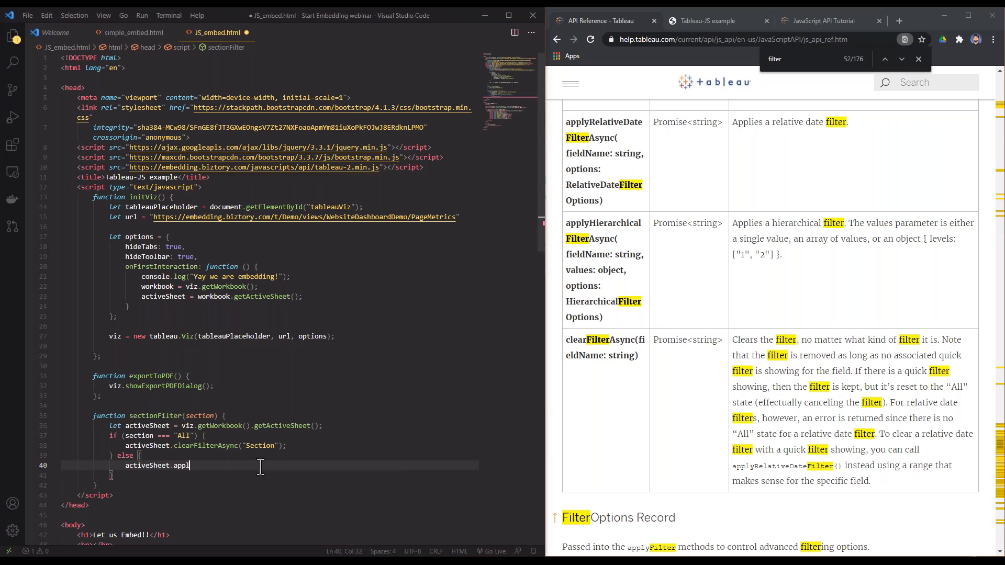
type("yFilterAsync(\"")
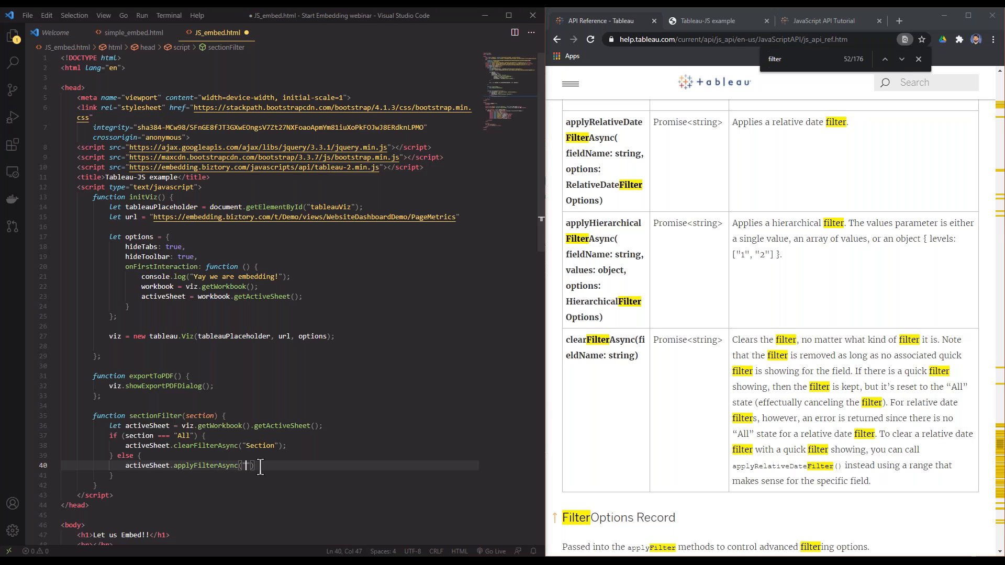
type("Section")
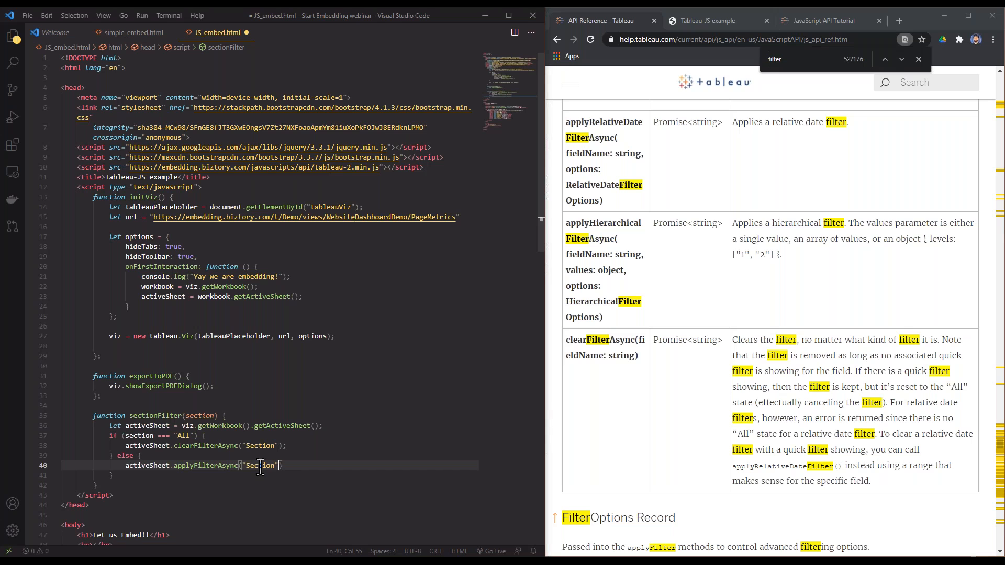
type(",")
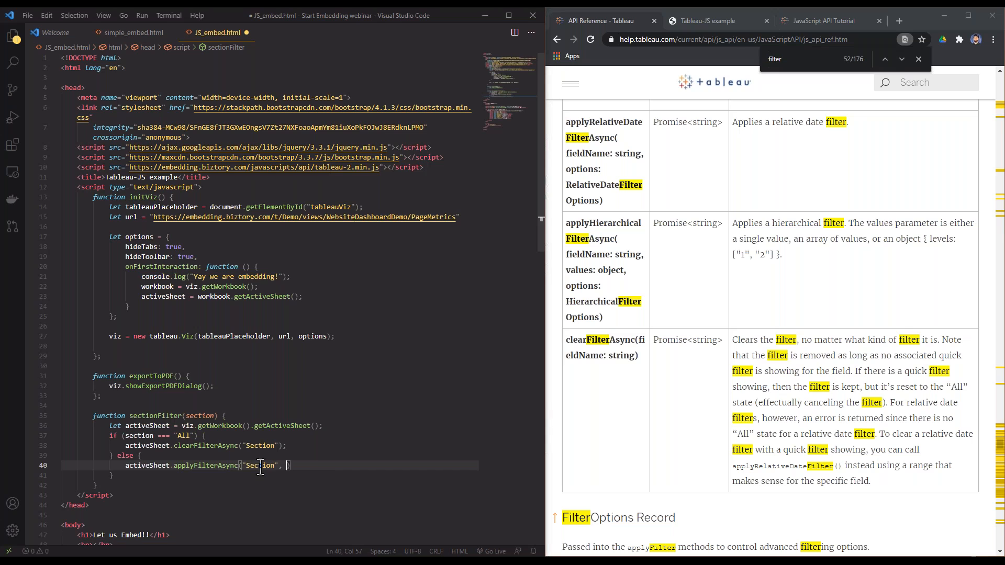
type("section,")
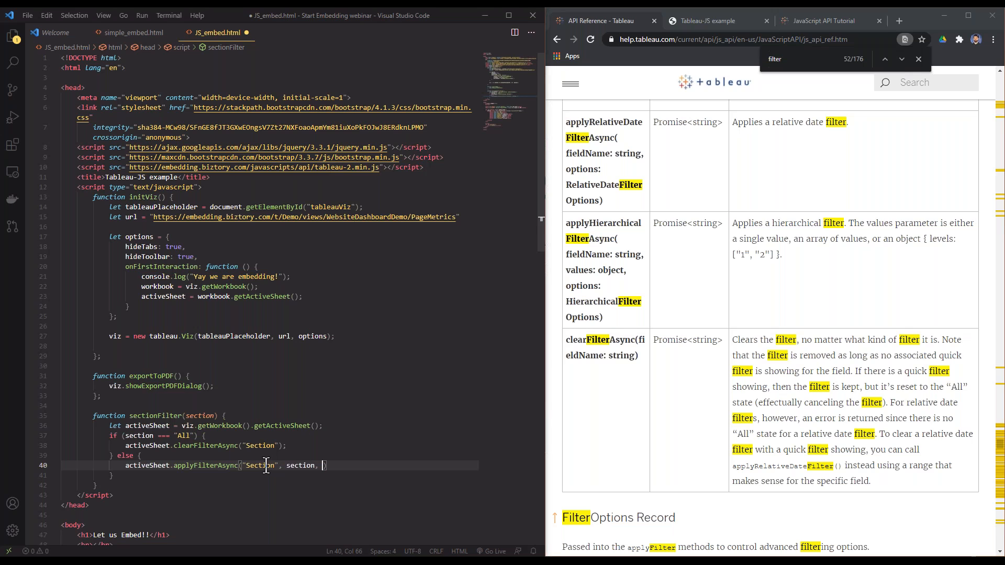
double_click(259, 465)
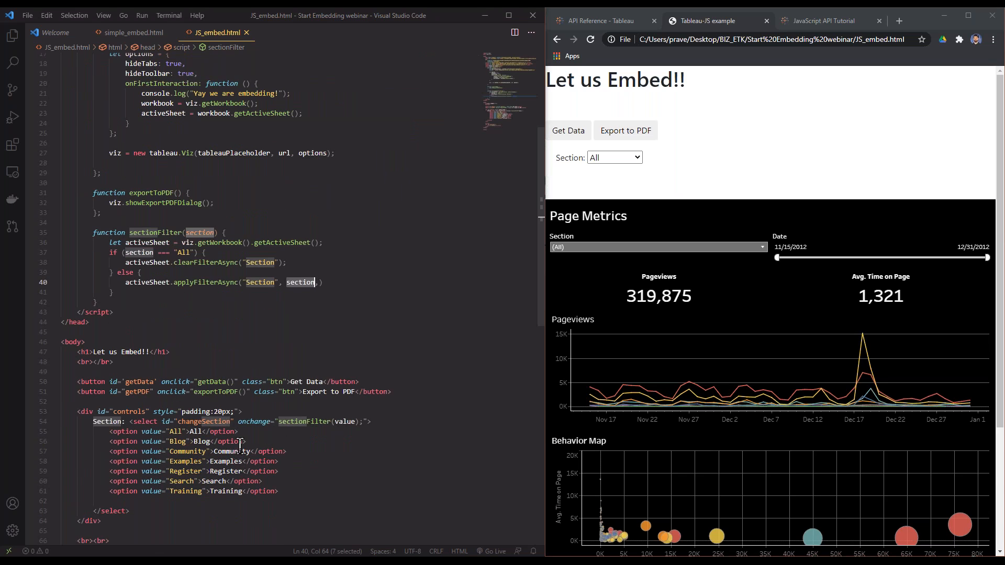
mouse_move(308, 421)
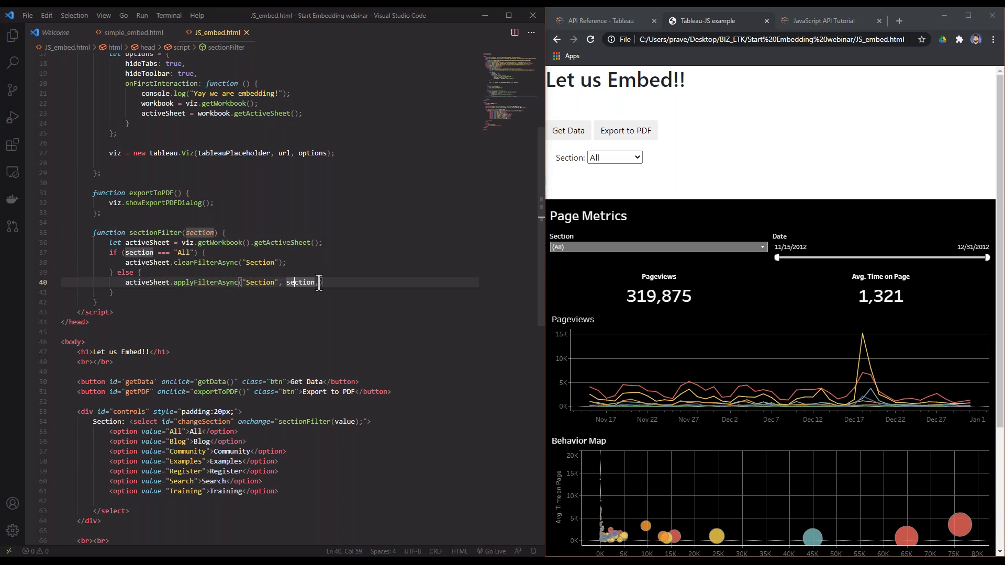
Pass tableau.FilterUpdateType.REPLACE as the third applyFilterAsync argument.
type(",")
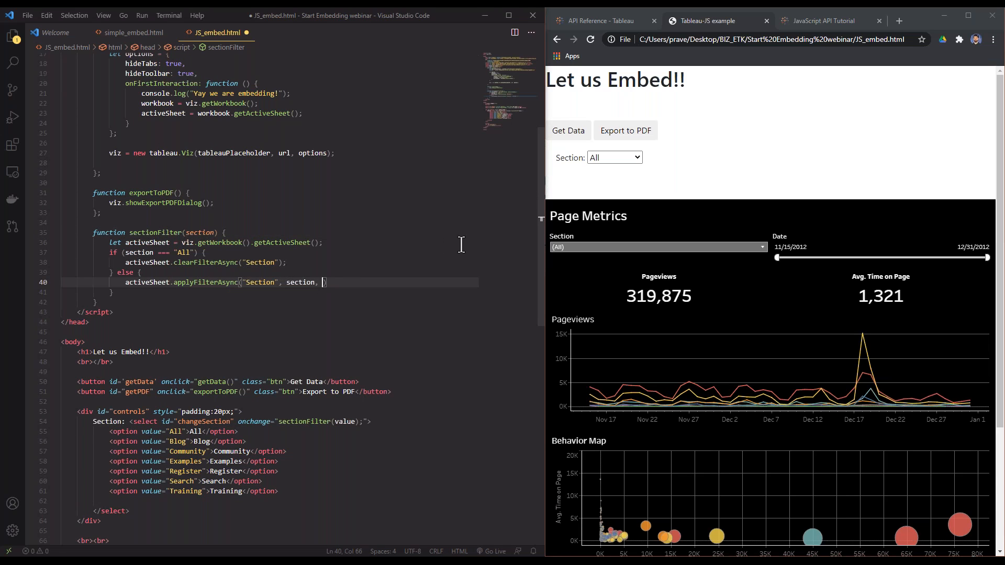
type("tableau.up")
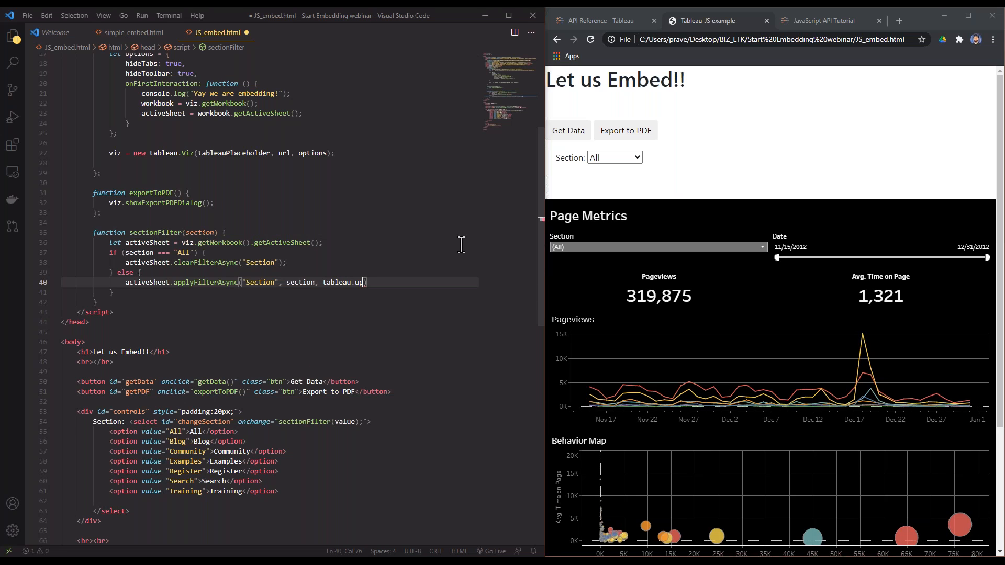
type("Filter")
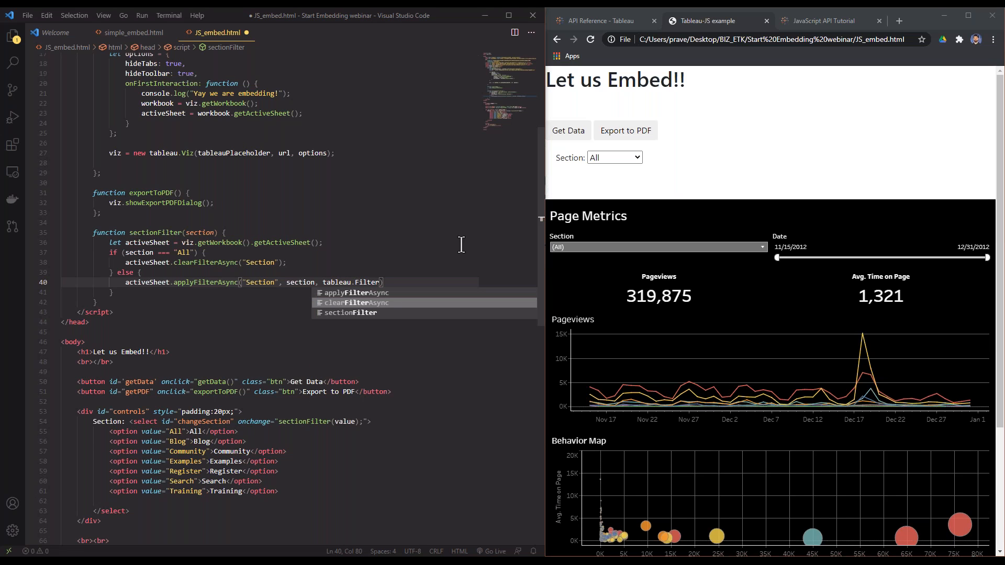
type("UpdateType.REPLACE")
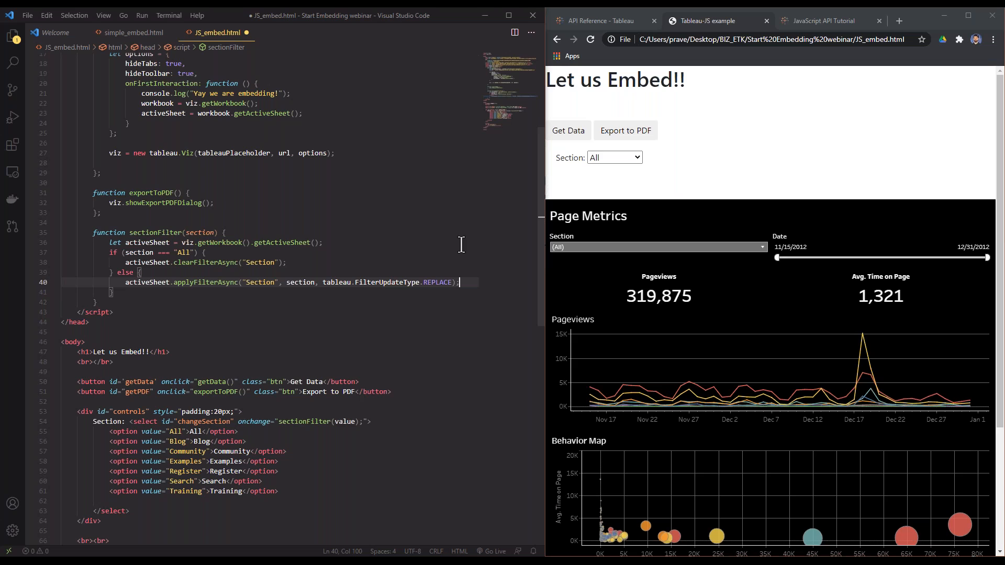
mouse_move(346, 284)
type(";")
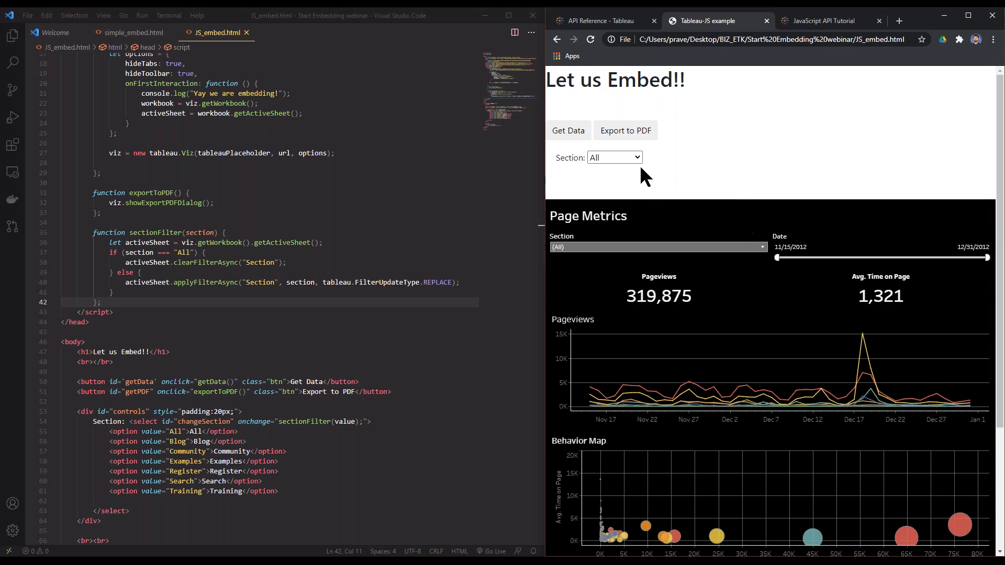
Filter the embedded dashboard to Community using the page's Section dropdown.
left_click(614, 157)
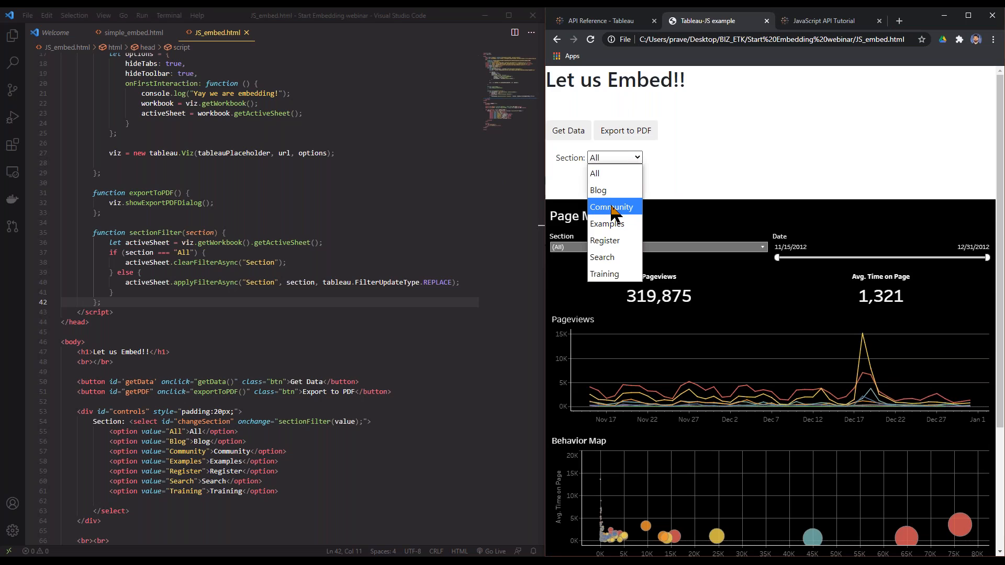
left_click(612, 207)
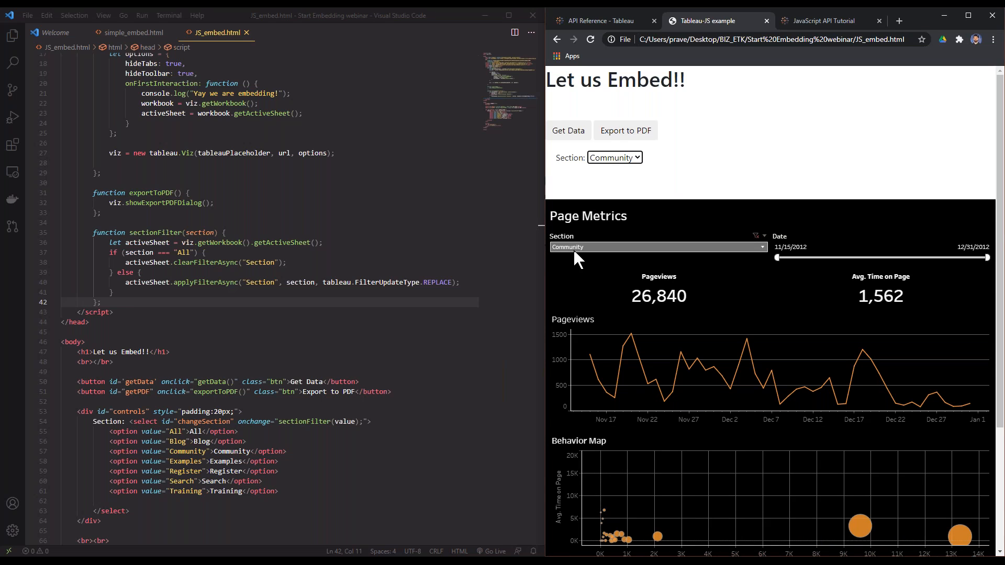
scroll("down", 3)
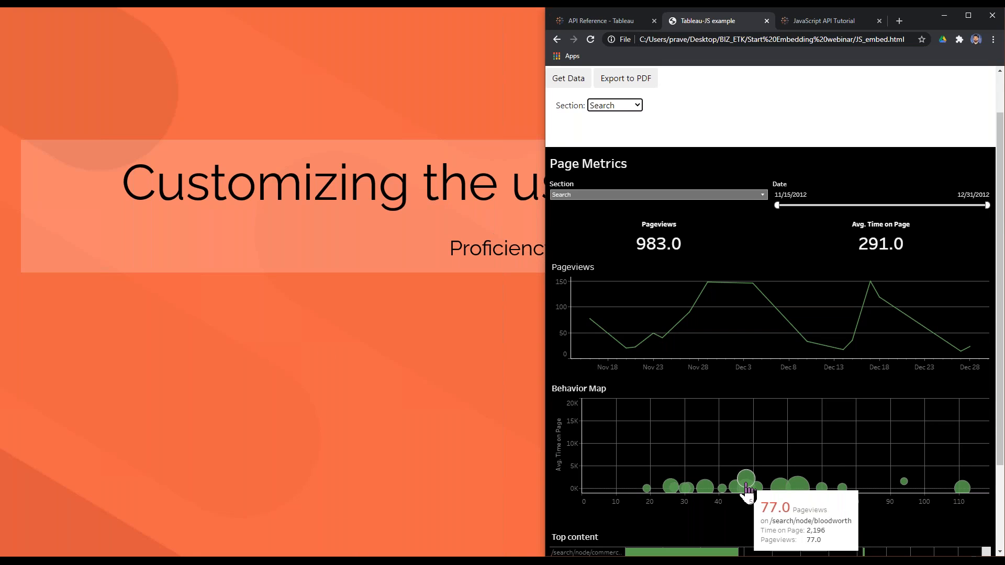
Scroll the Search-filtered dashboard to reveal its Top content chart.
scroll("down", 3)
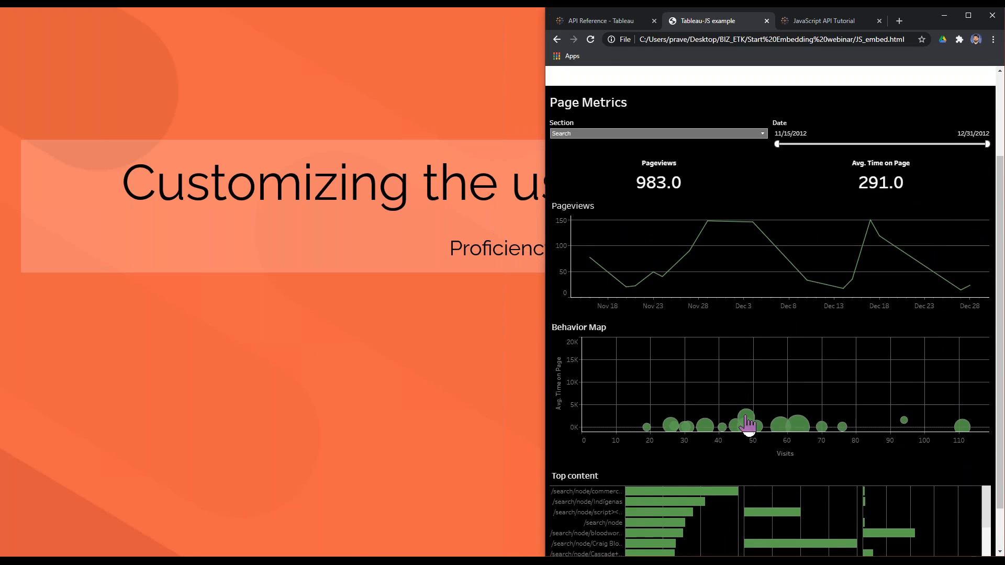